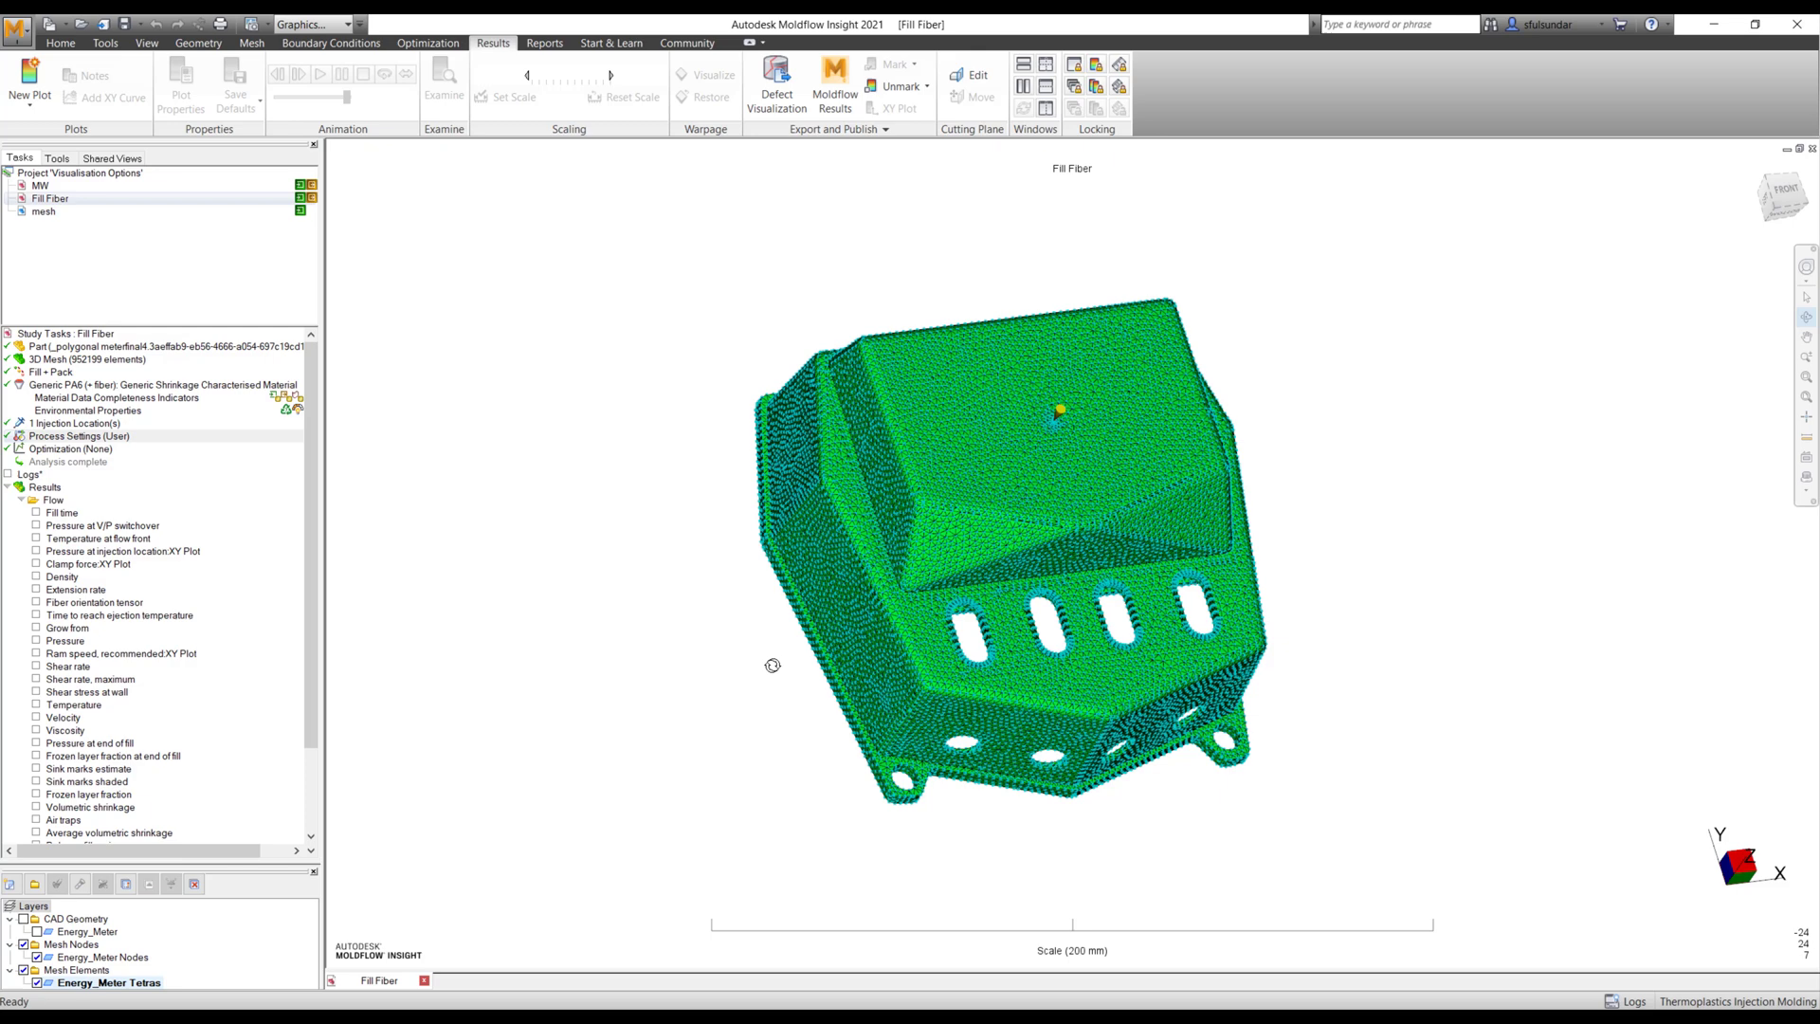
mouse_move(739, 709)
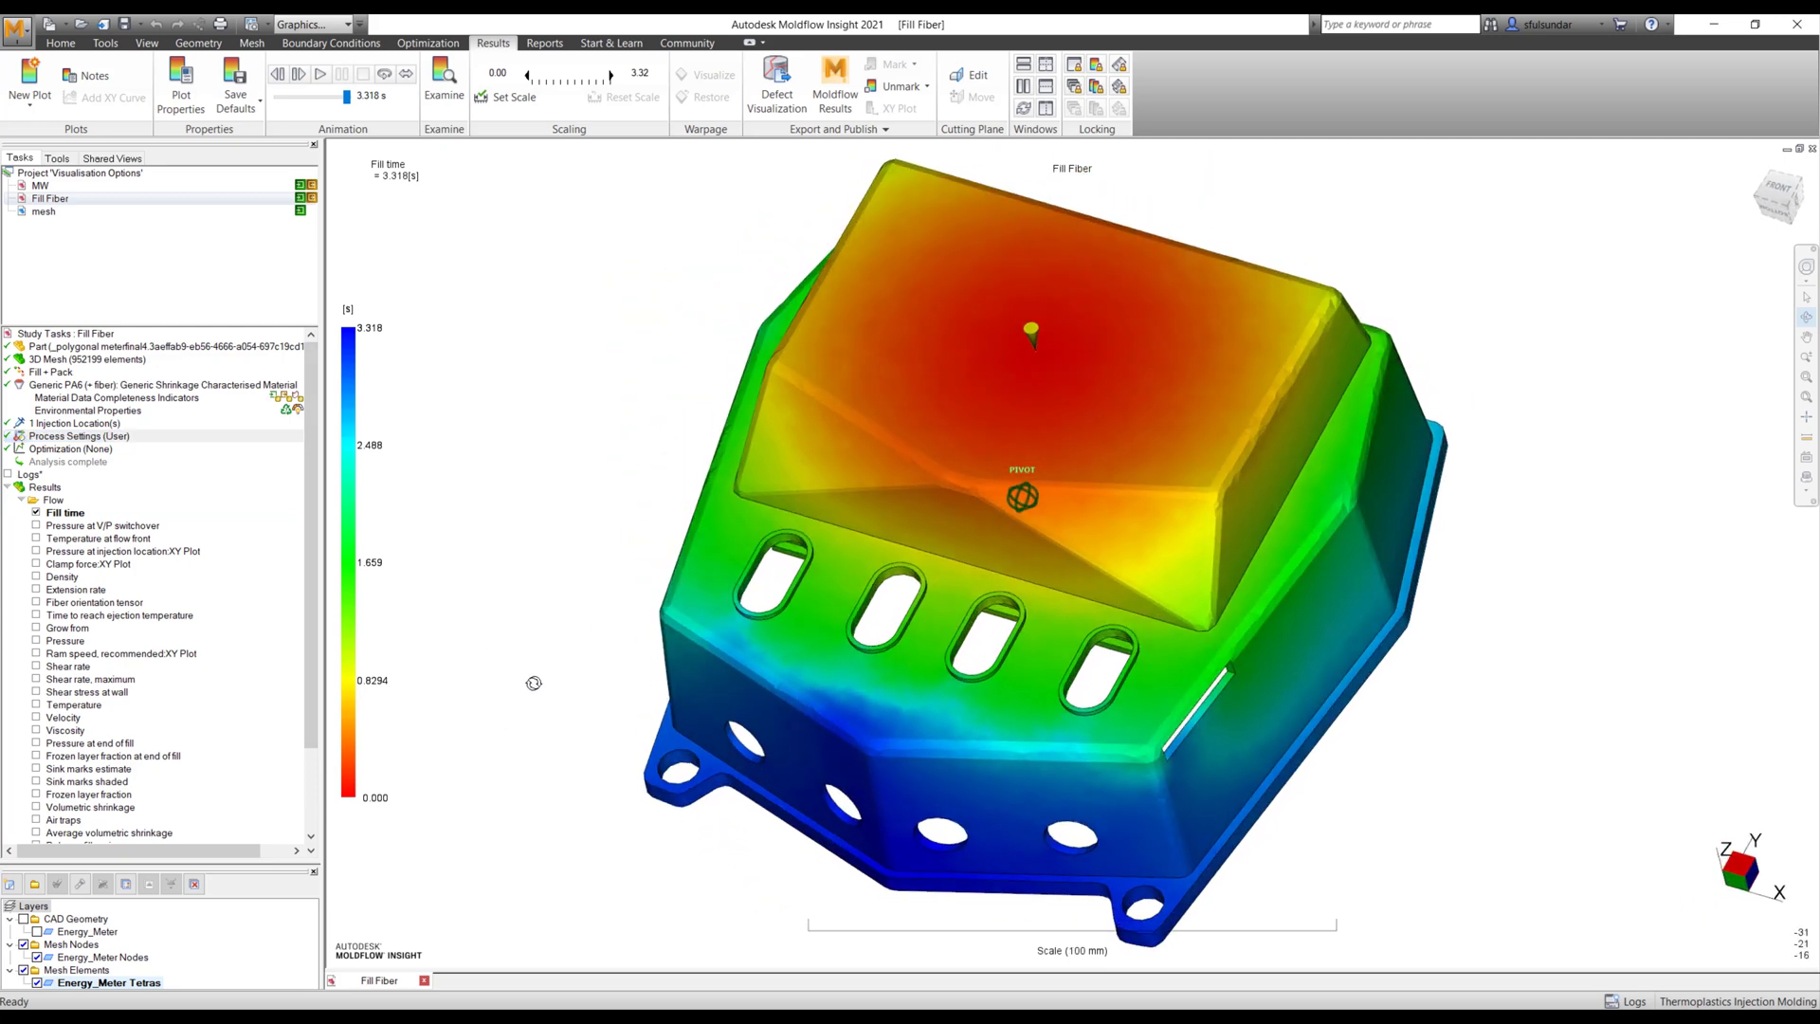
- Play and then stop the Fill time filling animation on the part
click(320, 73)
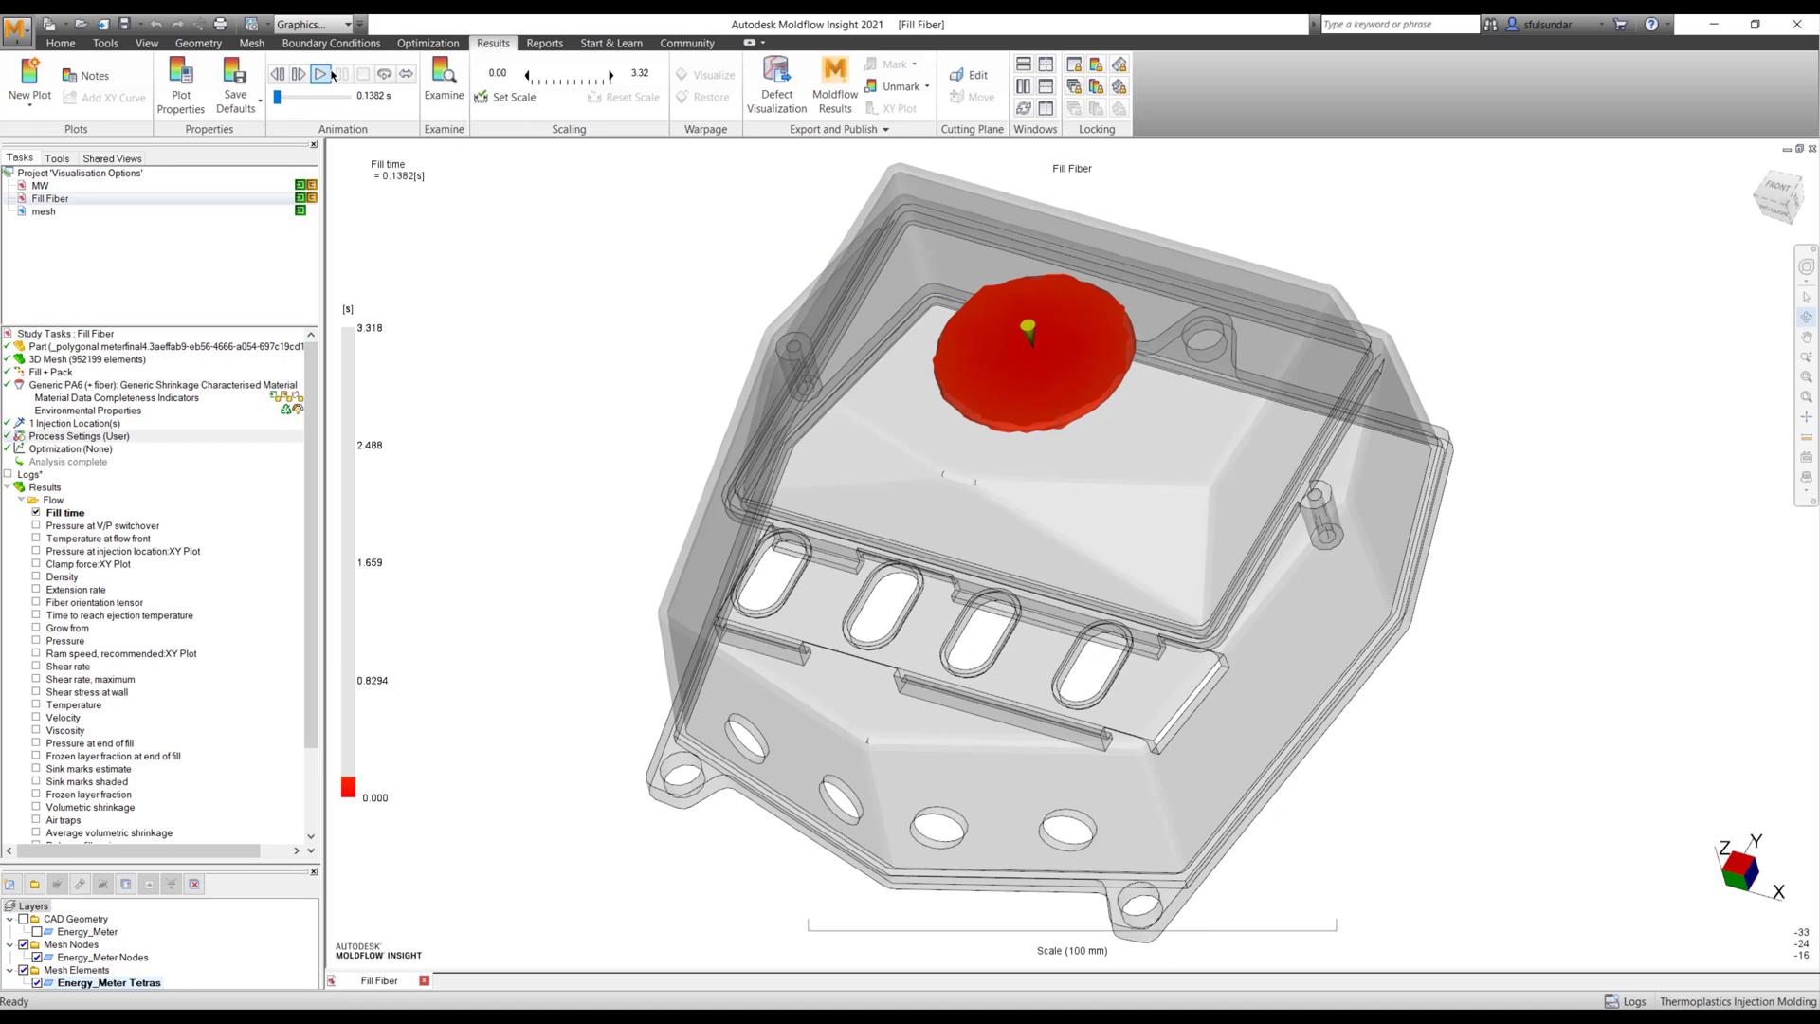
click(321, 73)
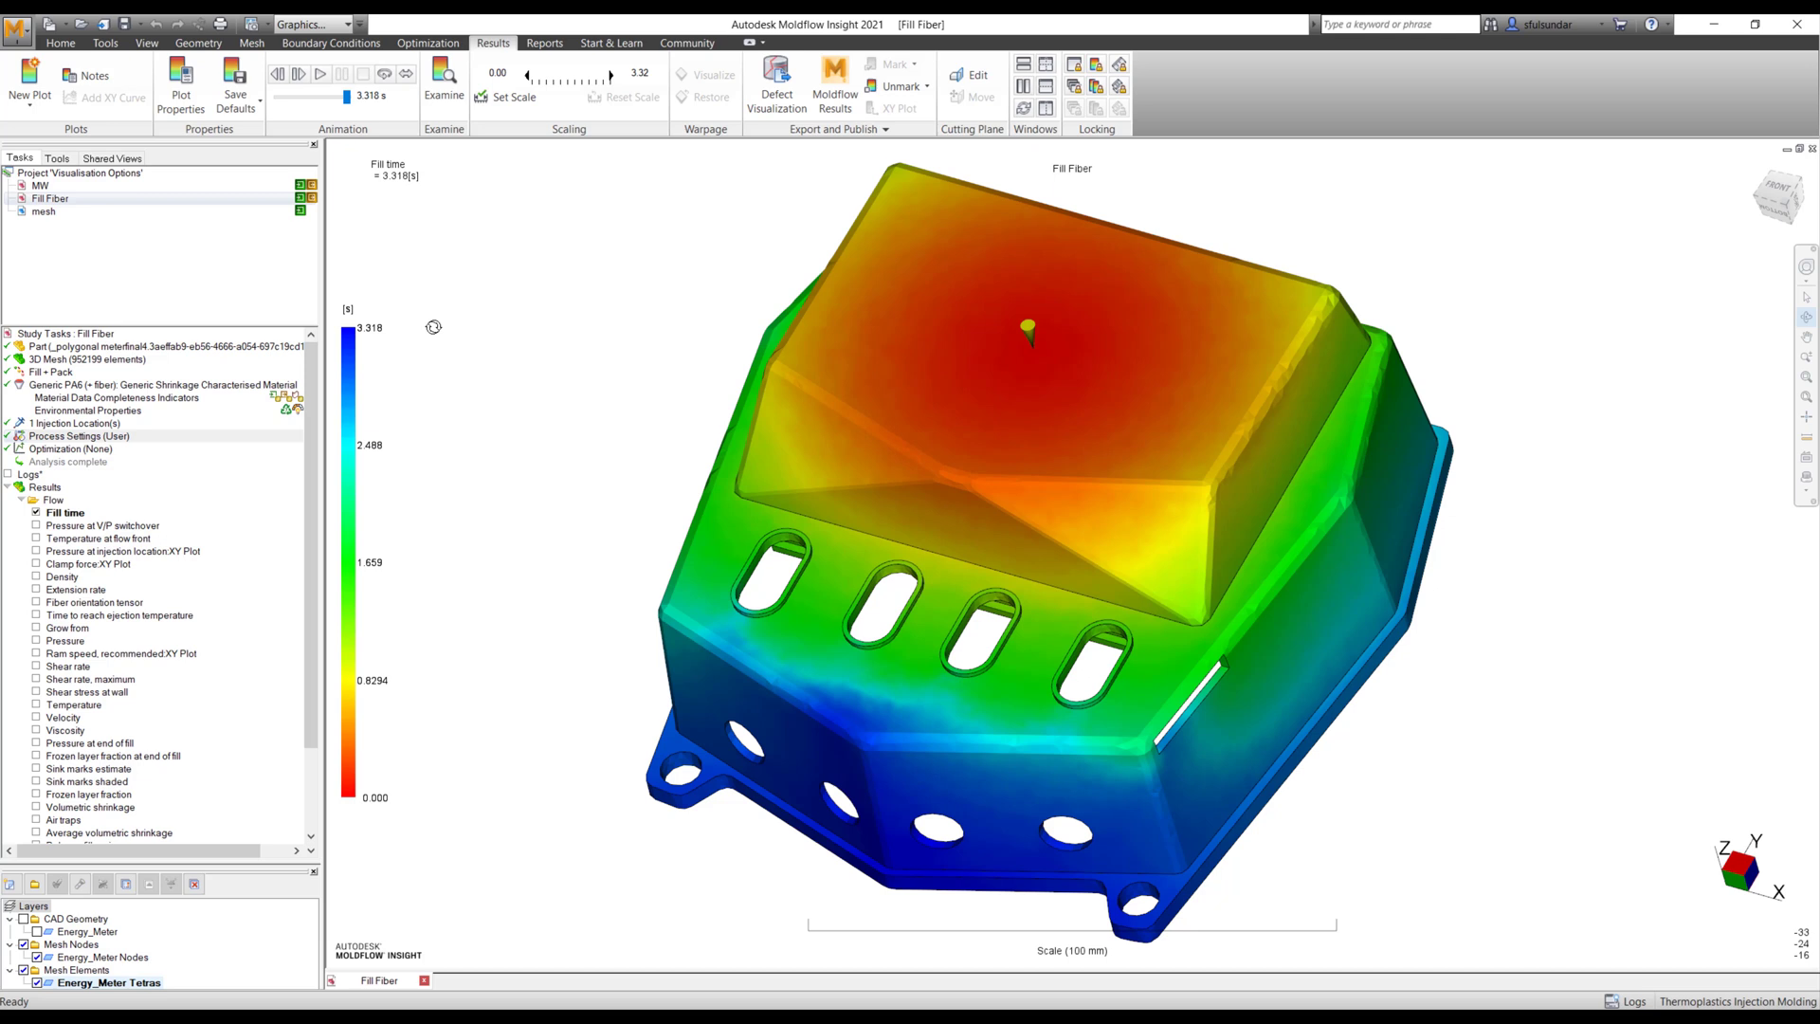
click(110, 526)
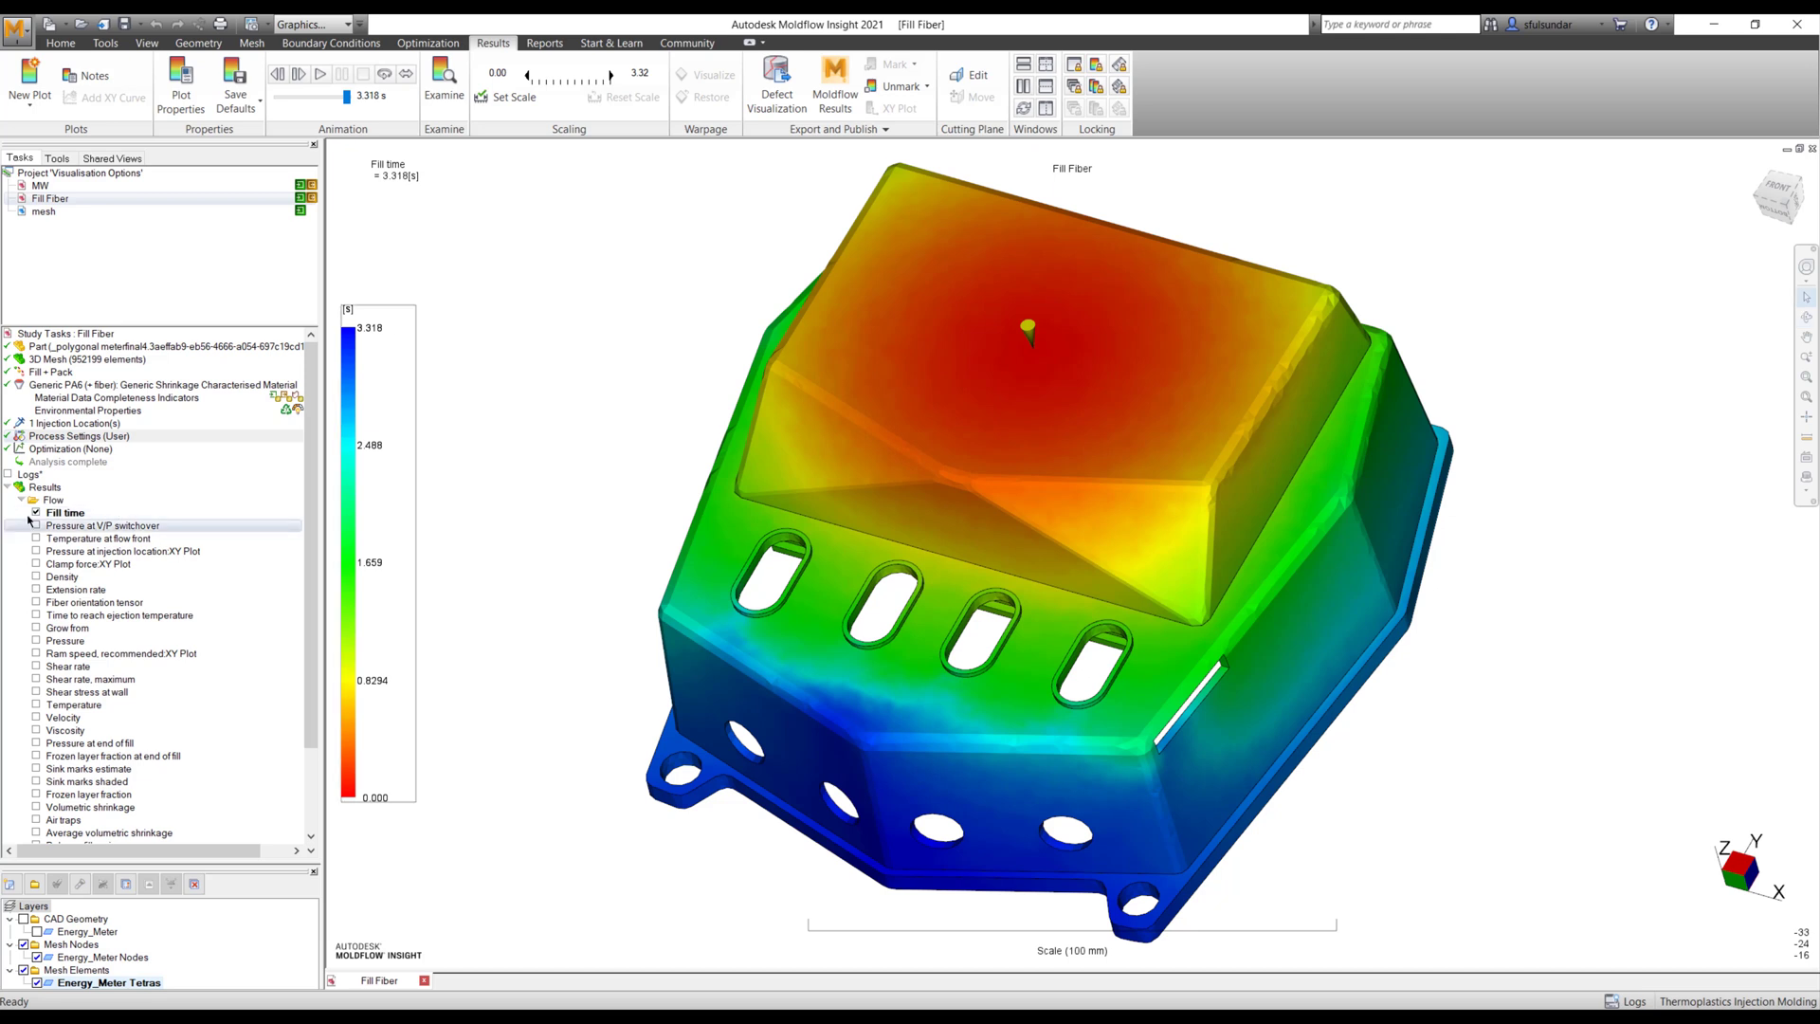
- In the Fill time plot properties' Optional Settings, untick Reversed for the Rainbow map
click(180, 84)
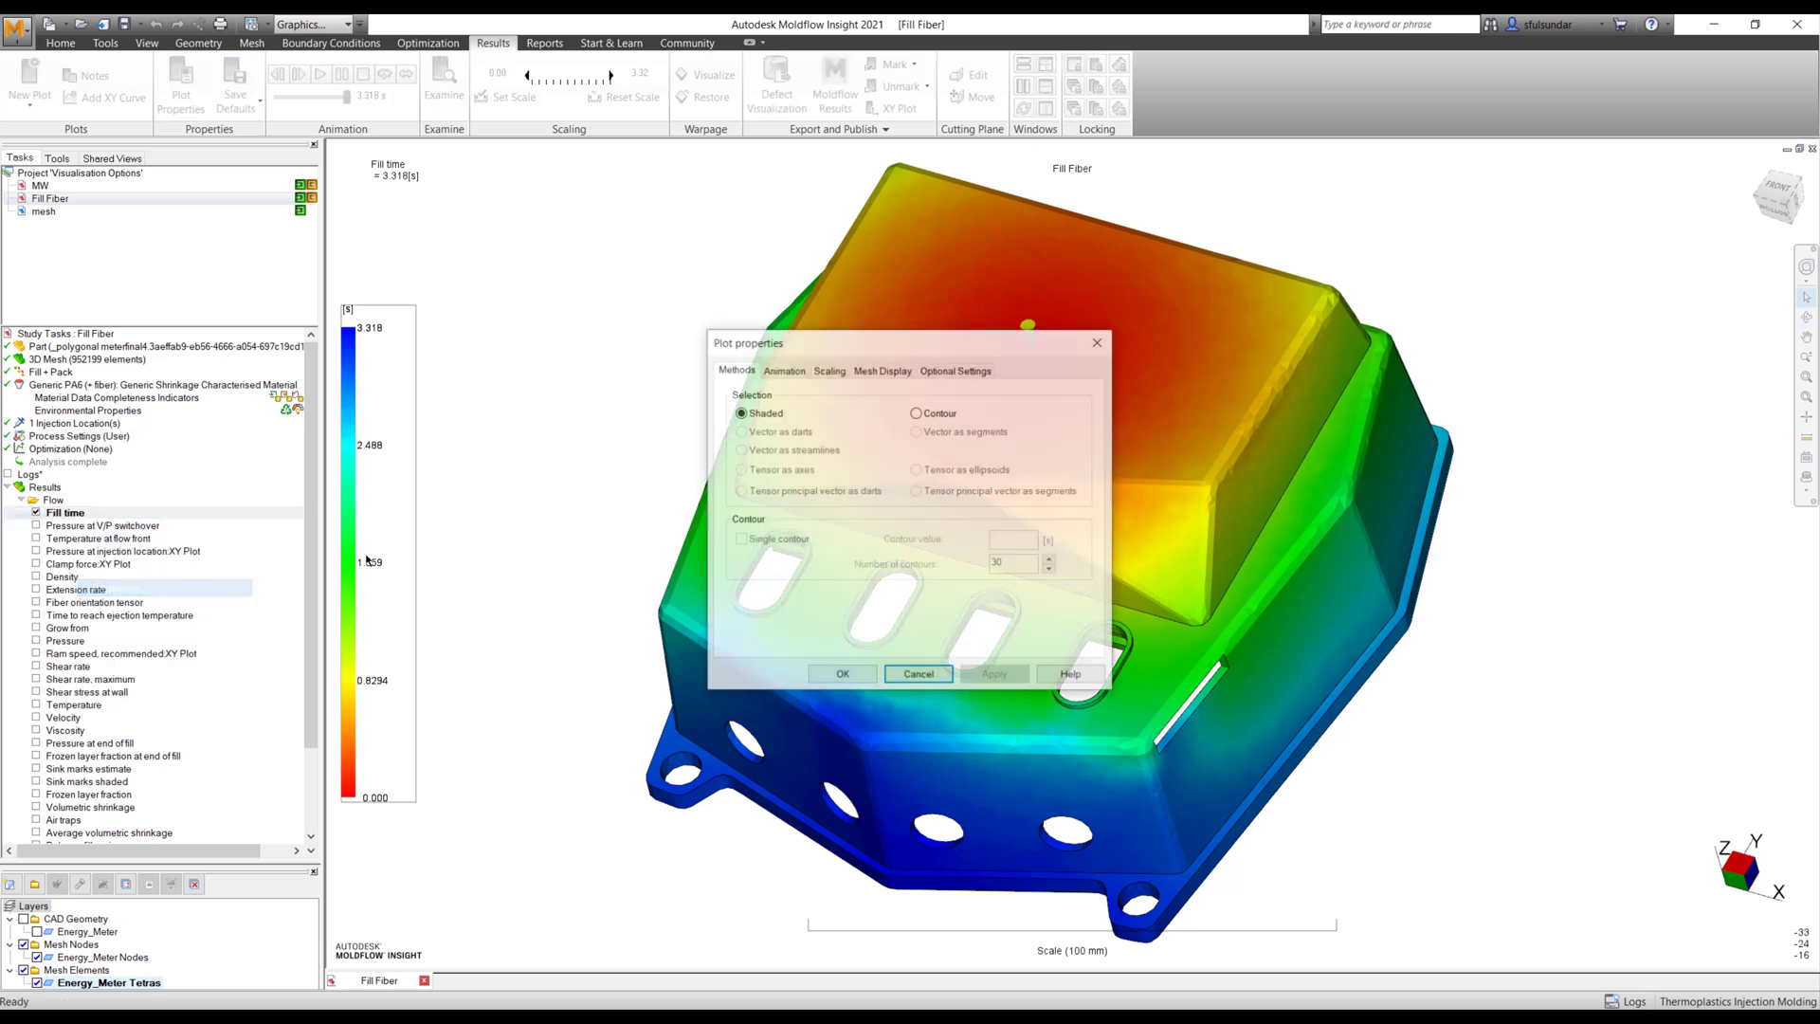
click(955, 369)
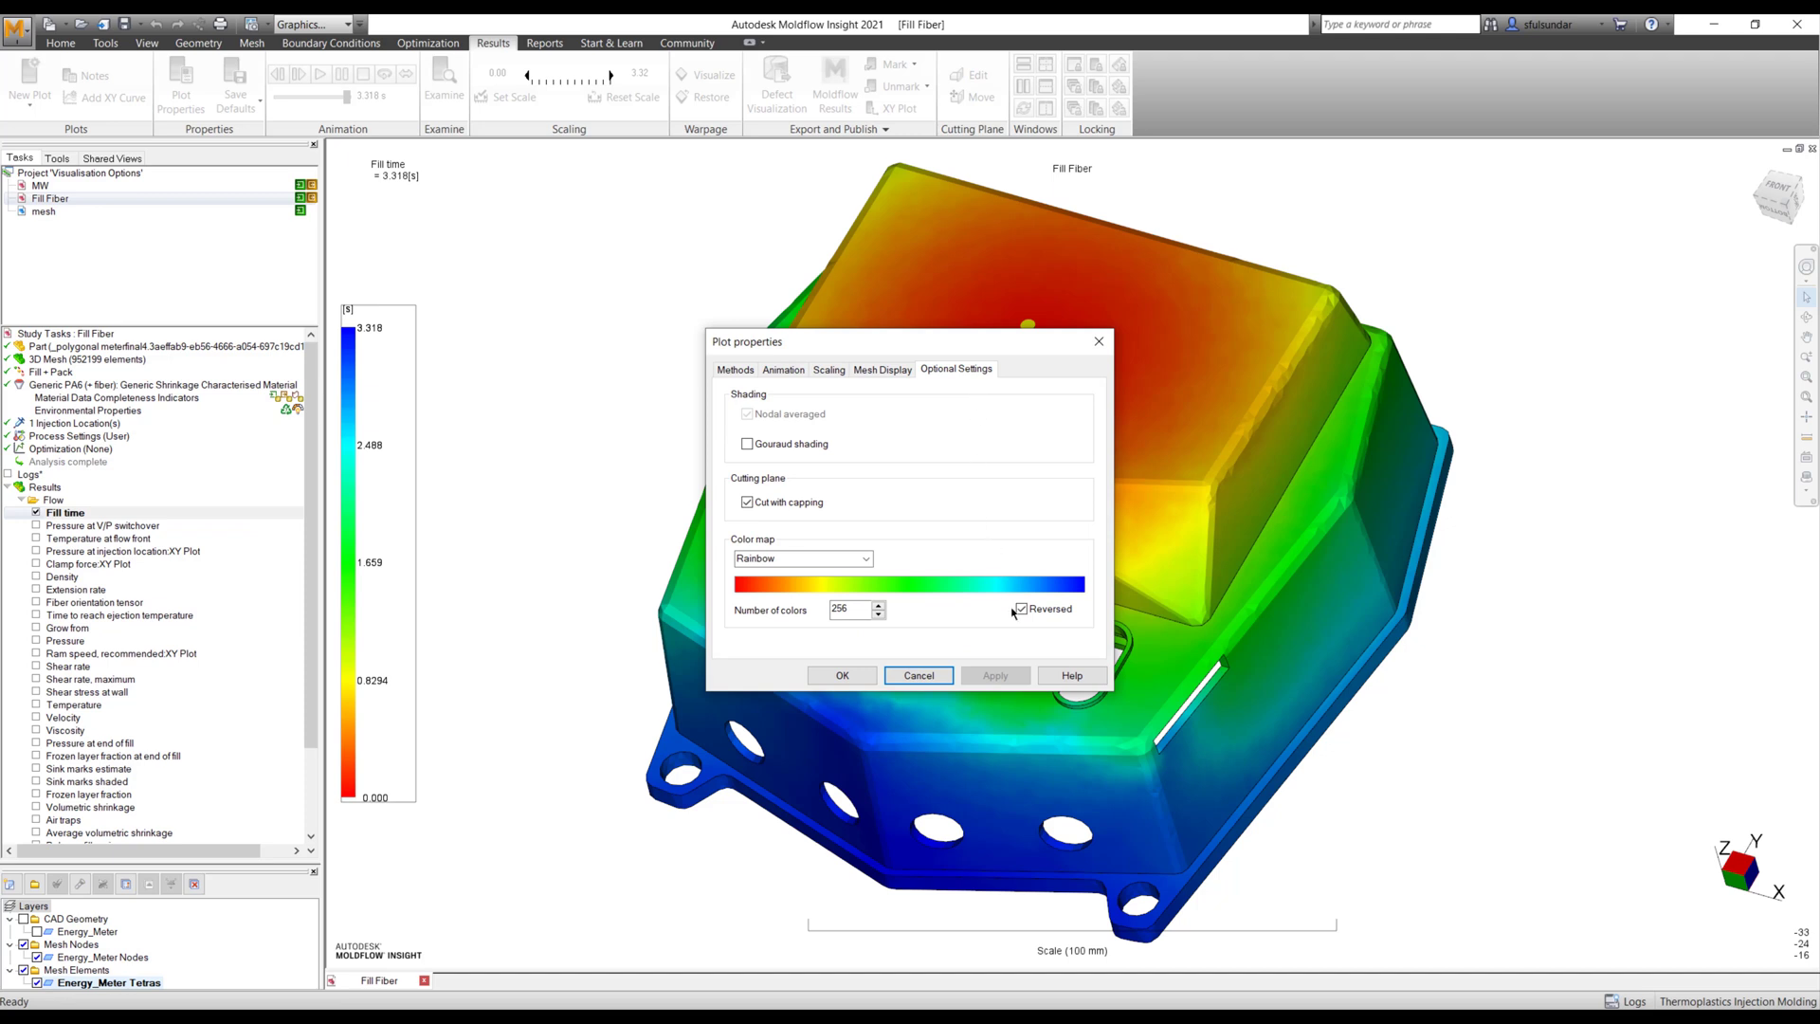
click(1020, 608)
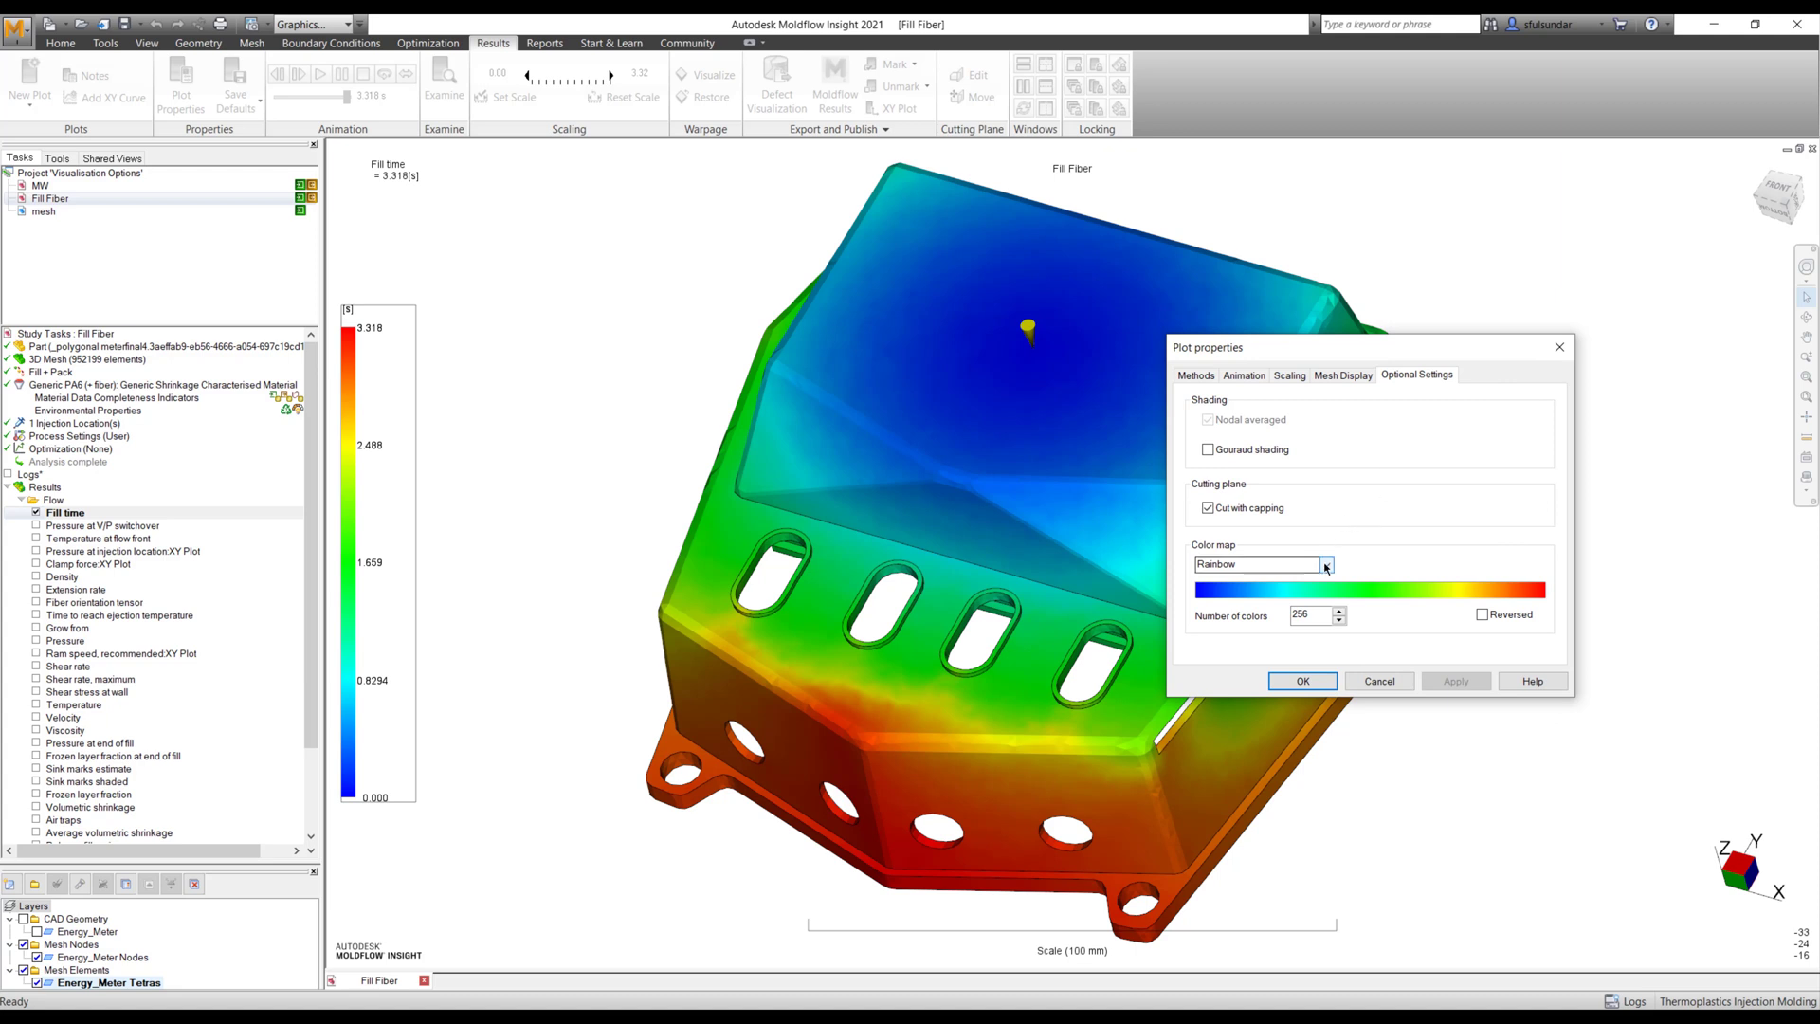
click(1324, 564)
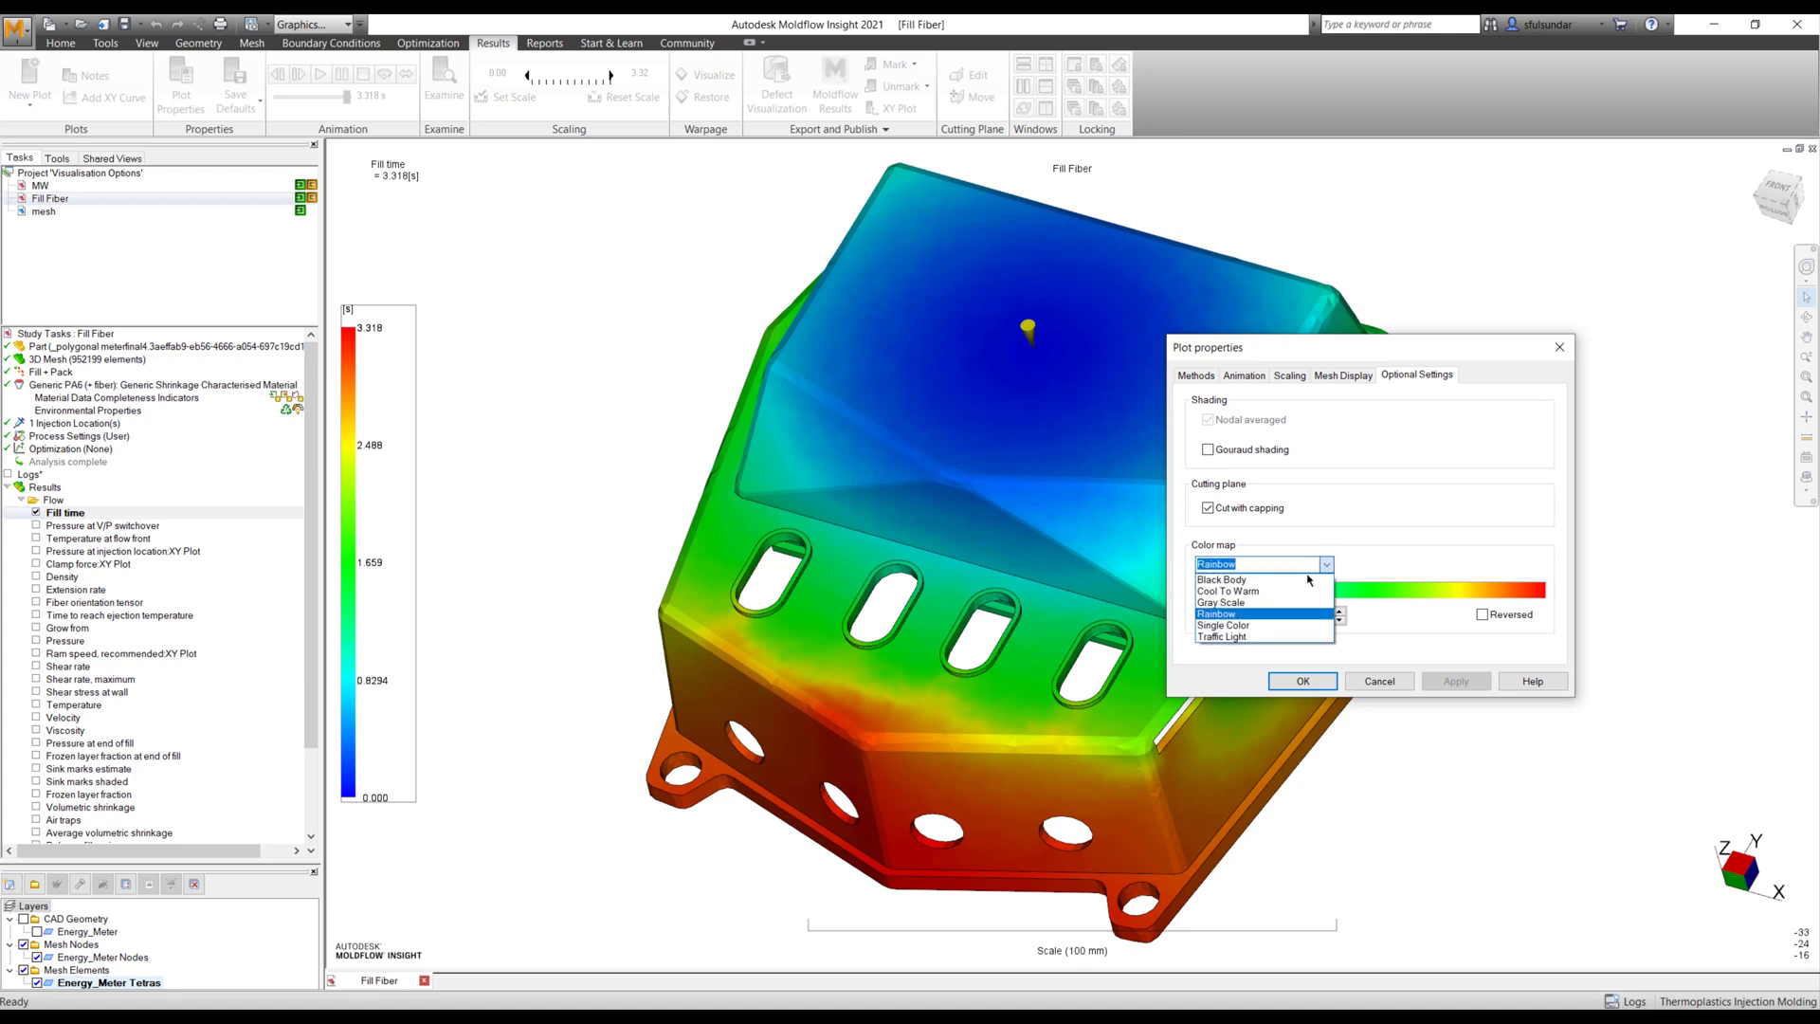
mouse_move(1221, 636)
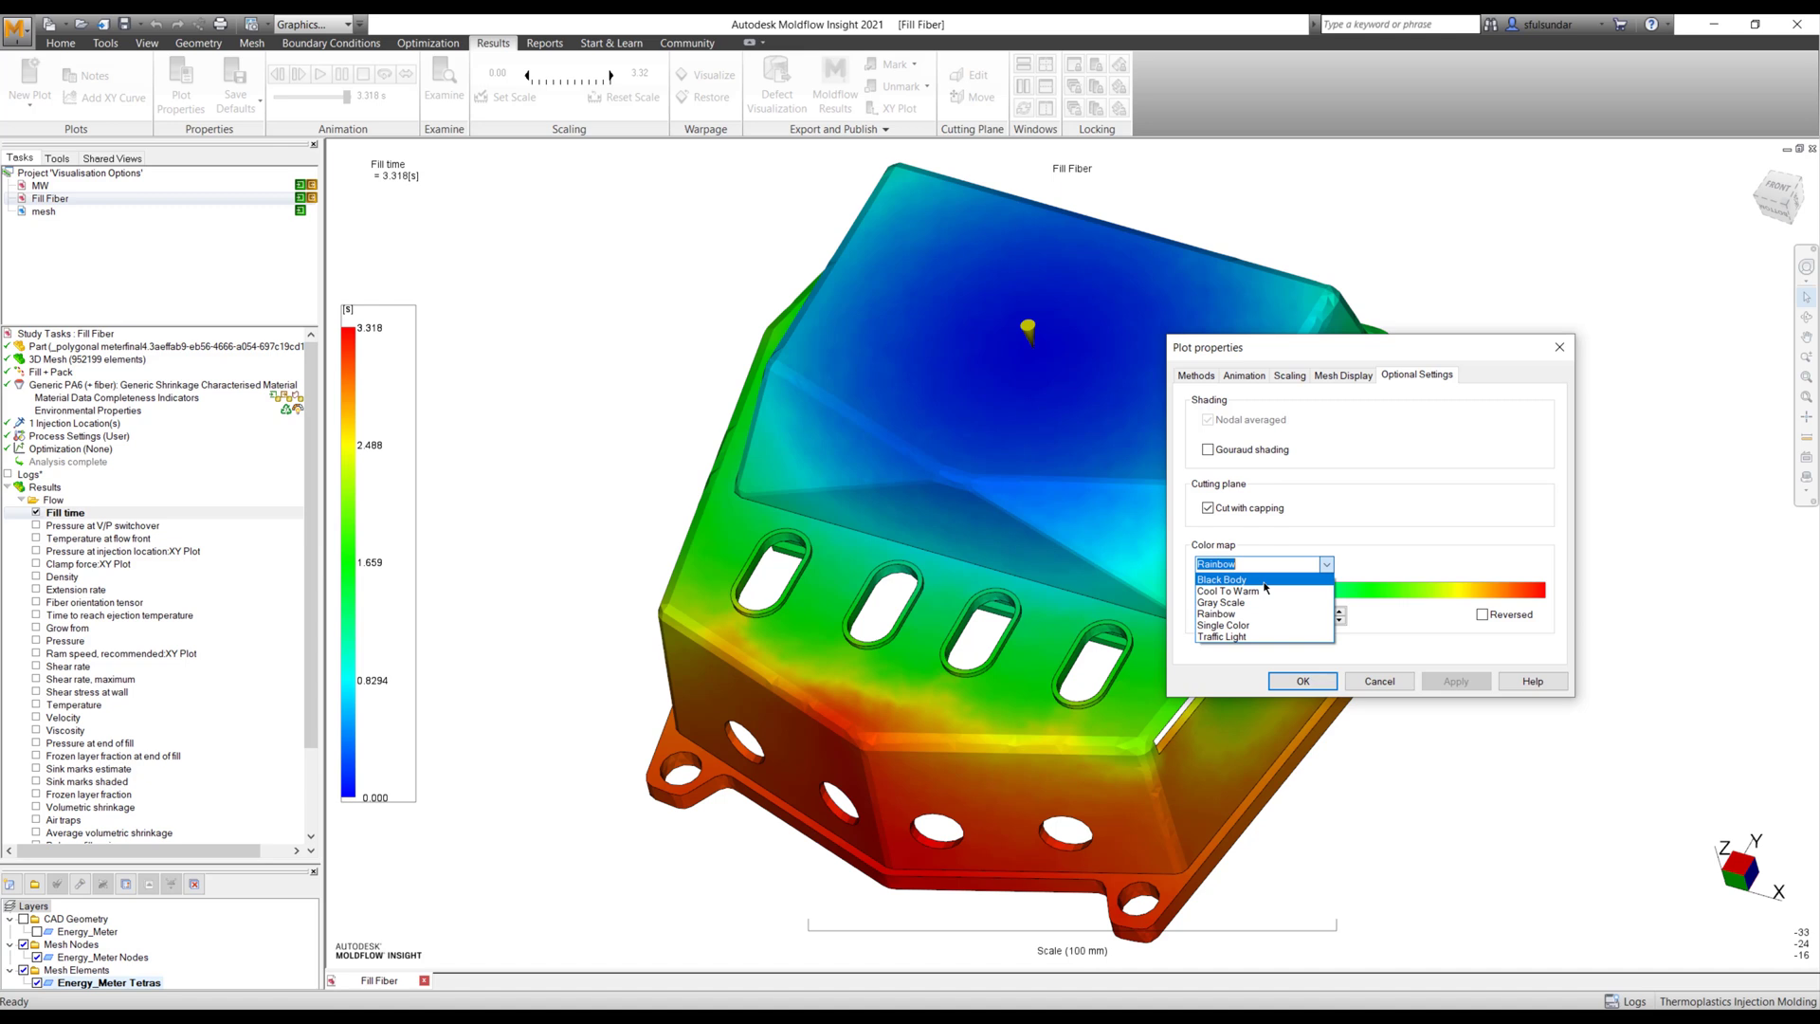
- Apply the Black Body colour map to the Fill time plot
click(1221, 579)
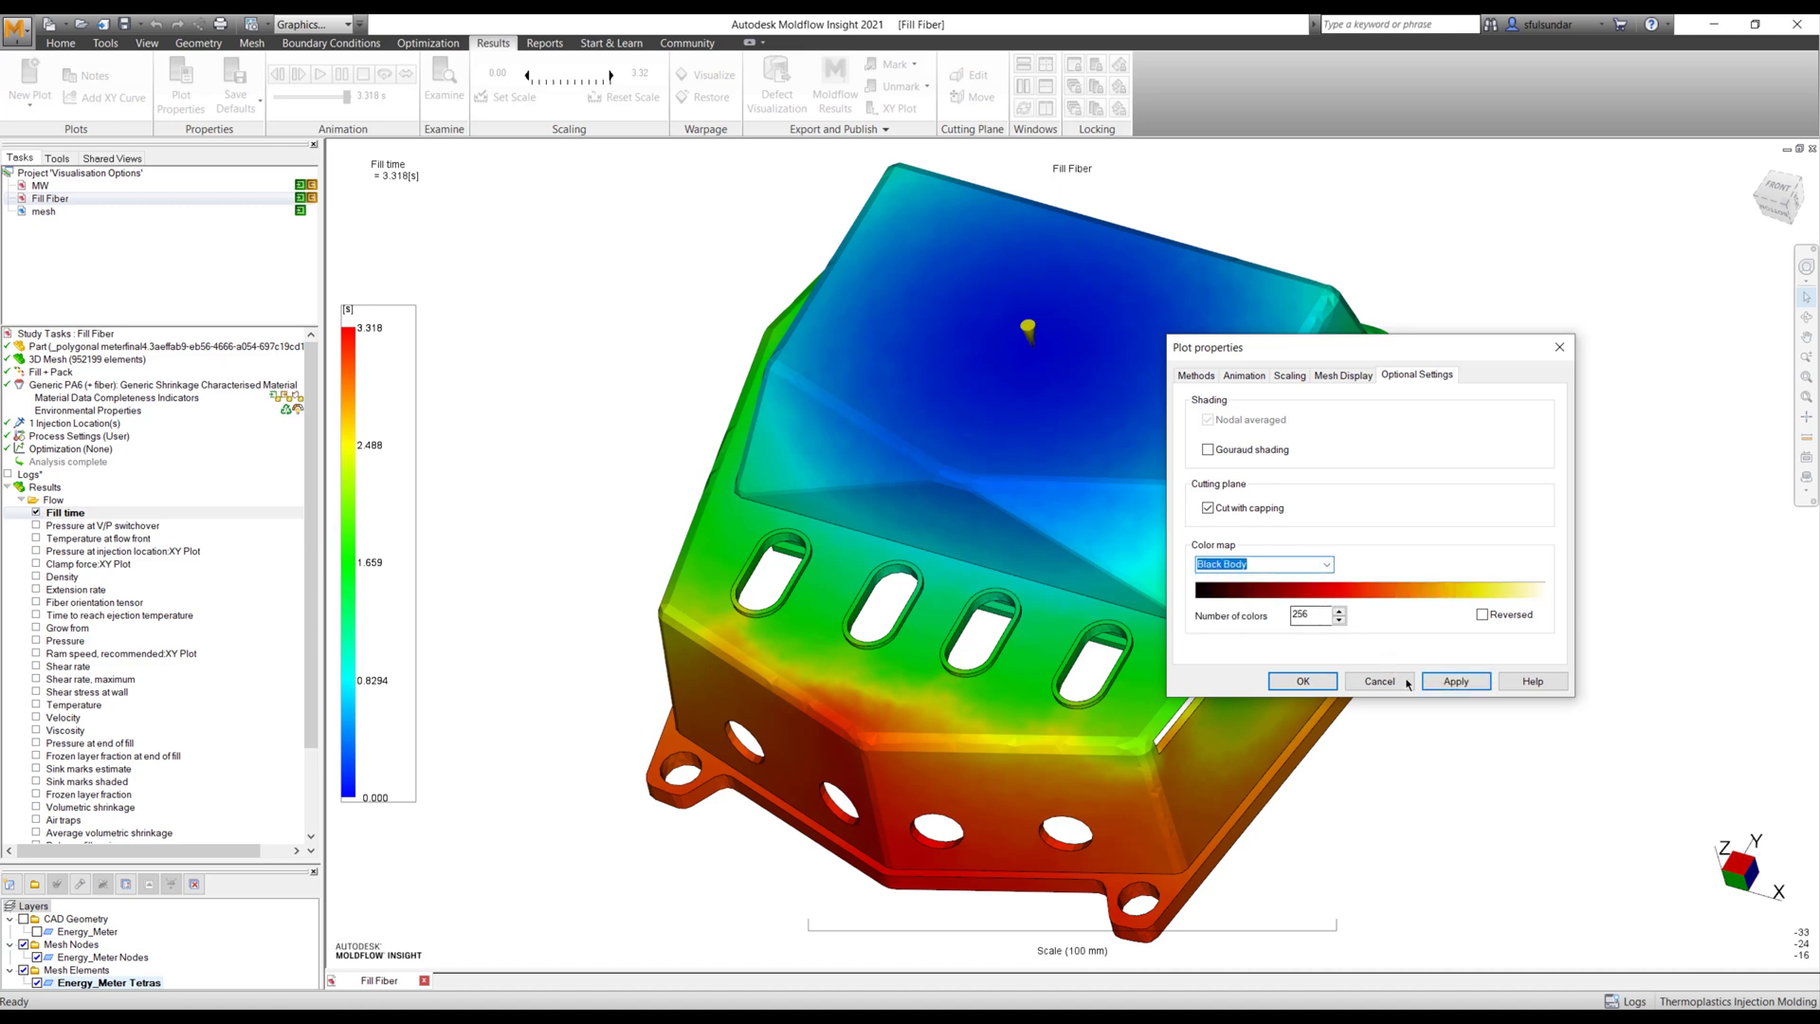
click(1454, 681)
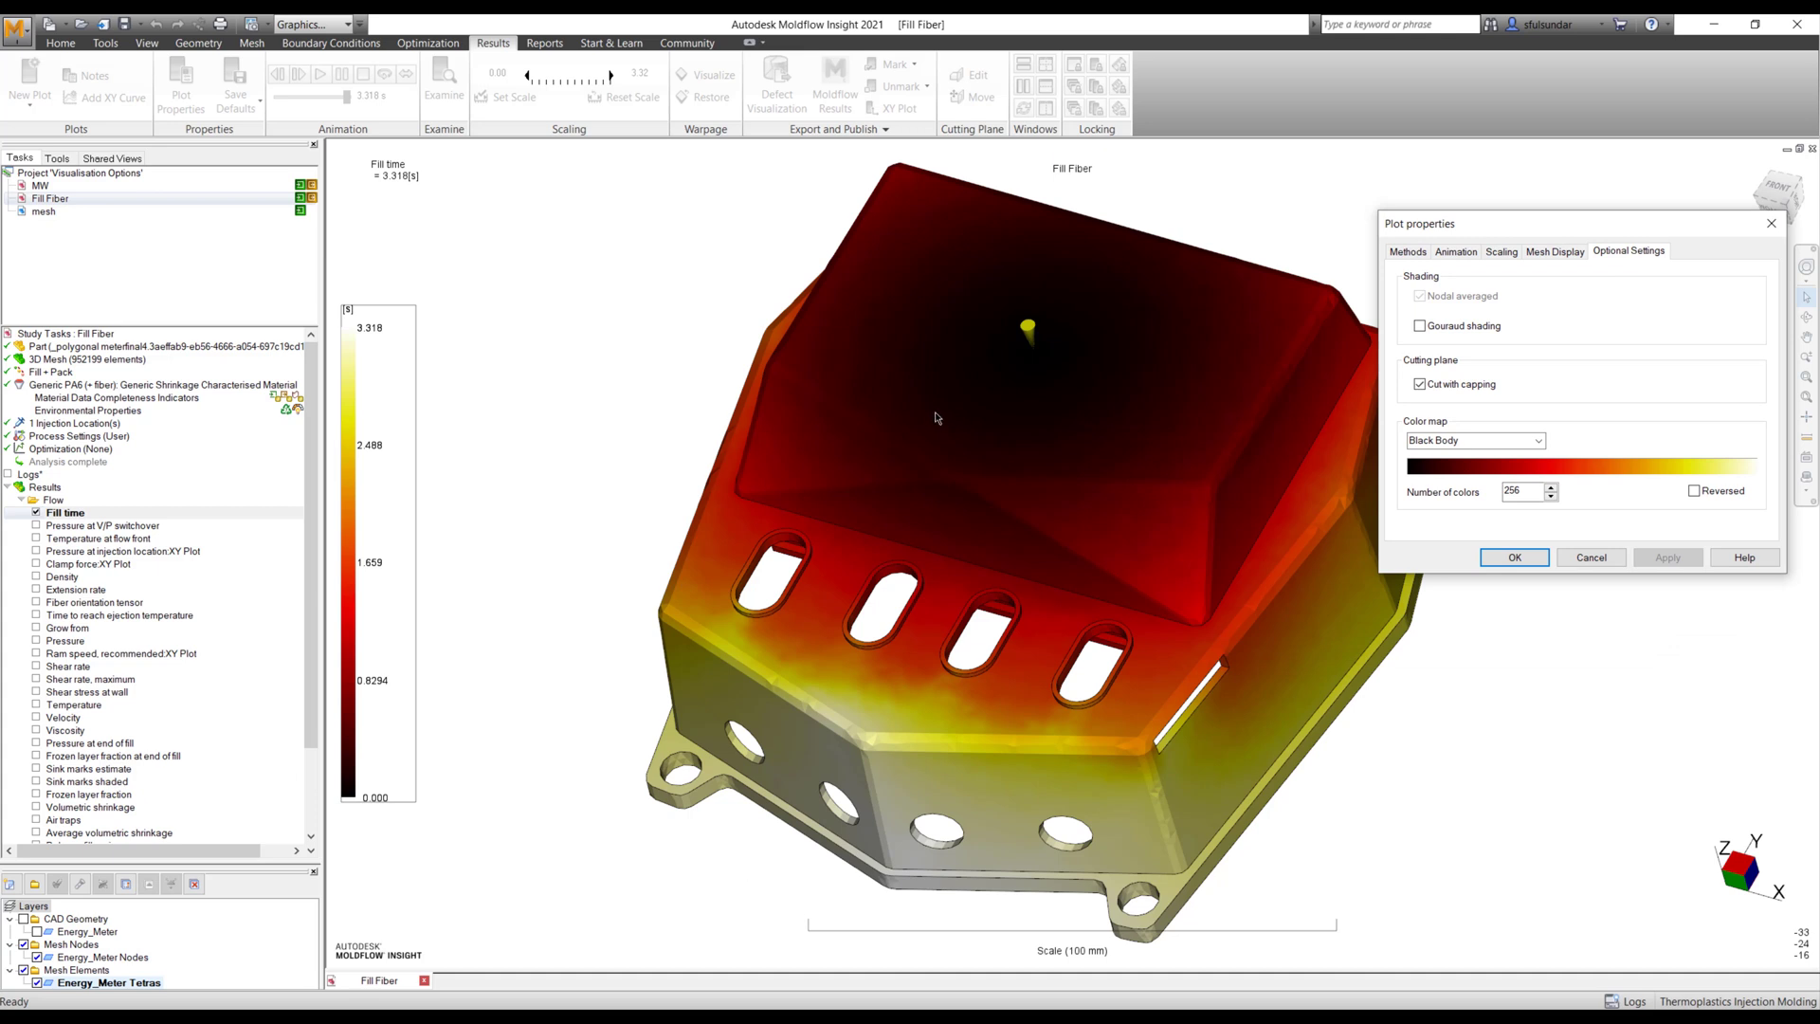
mouse_move(888, 420)
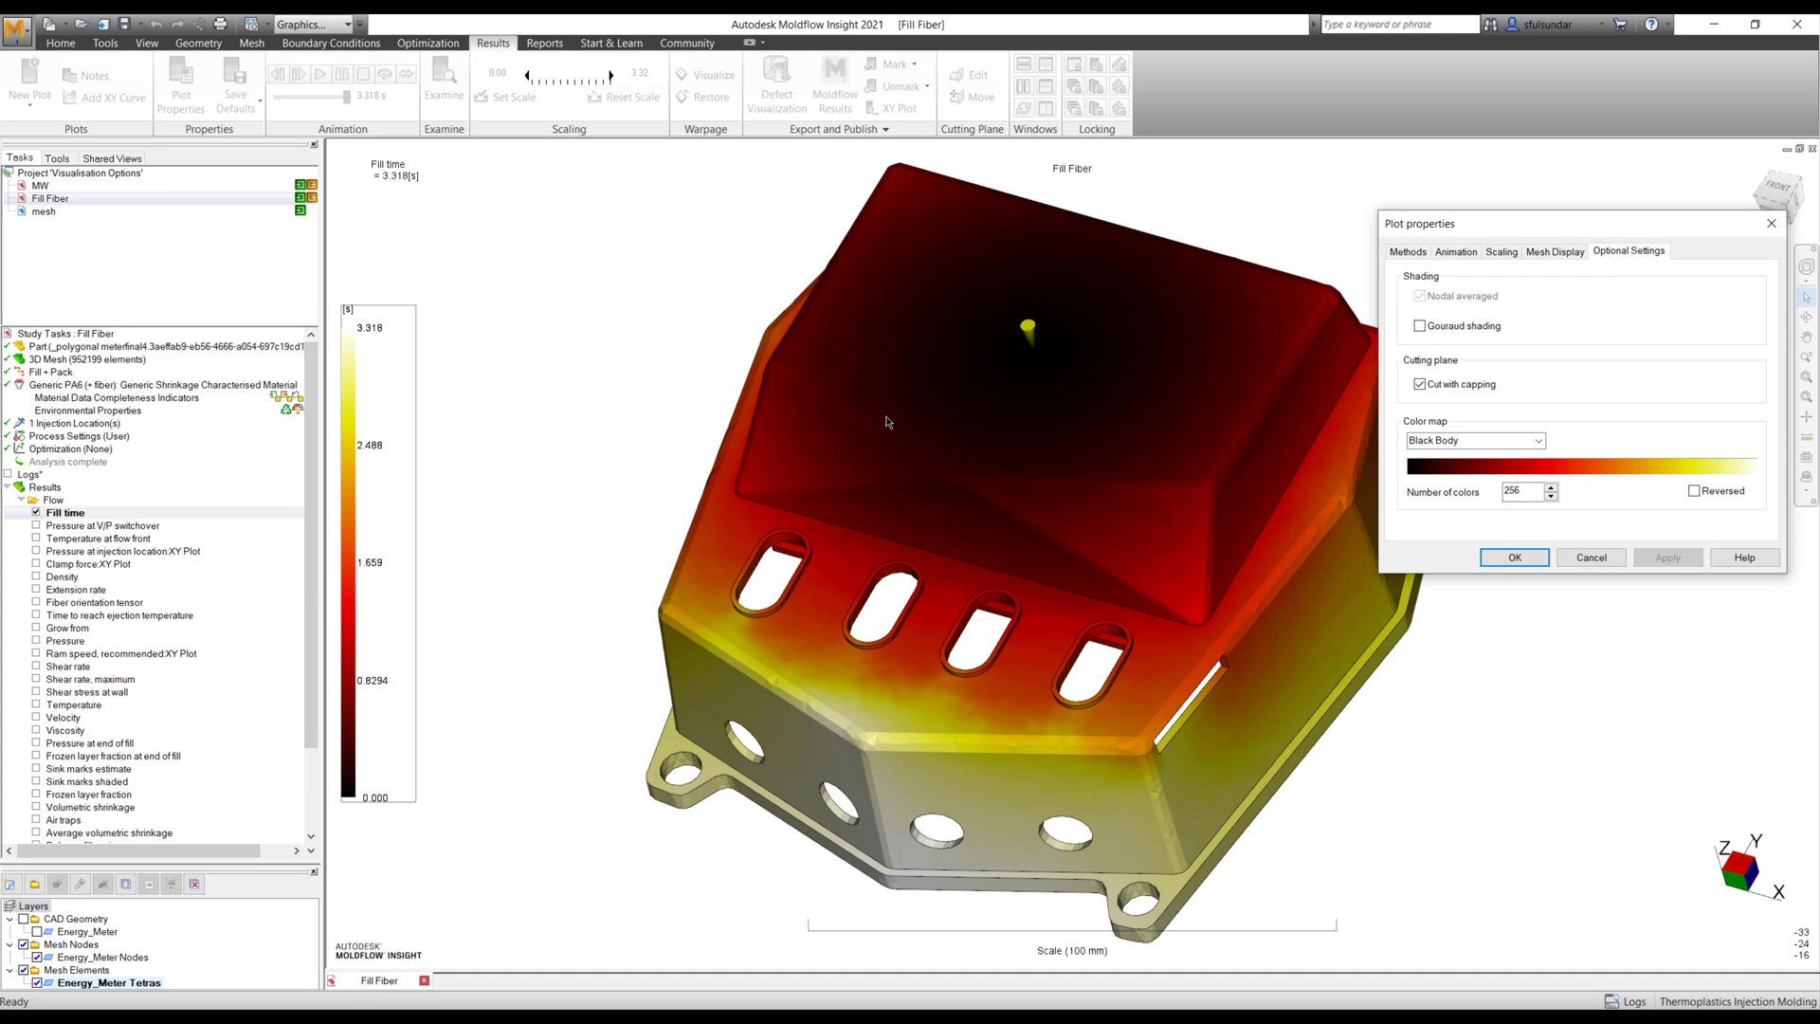
mouse_move(1053, 377)
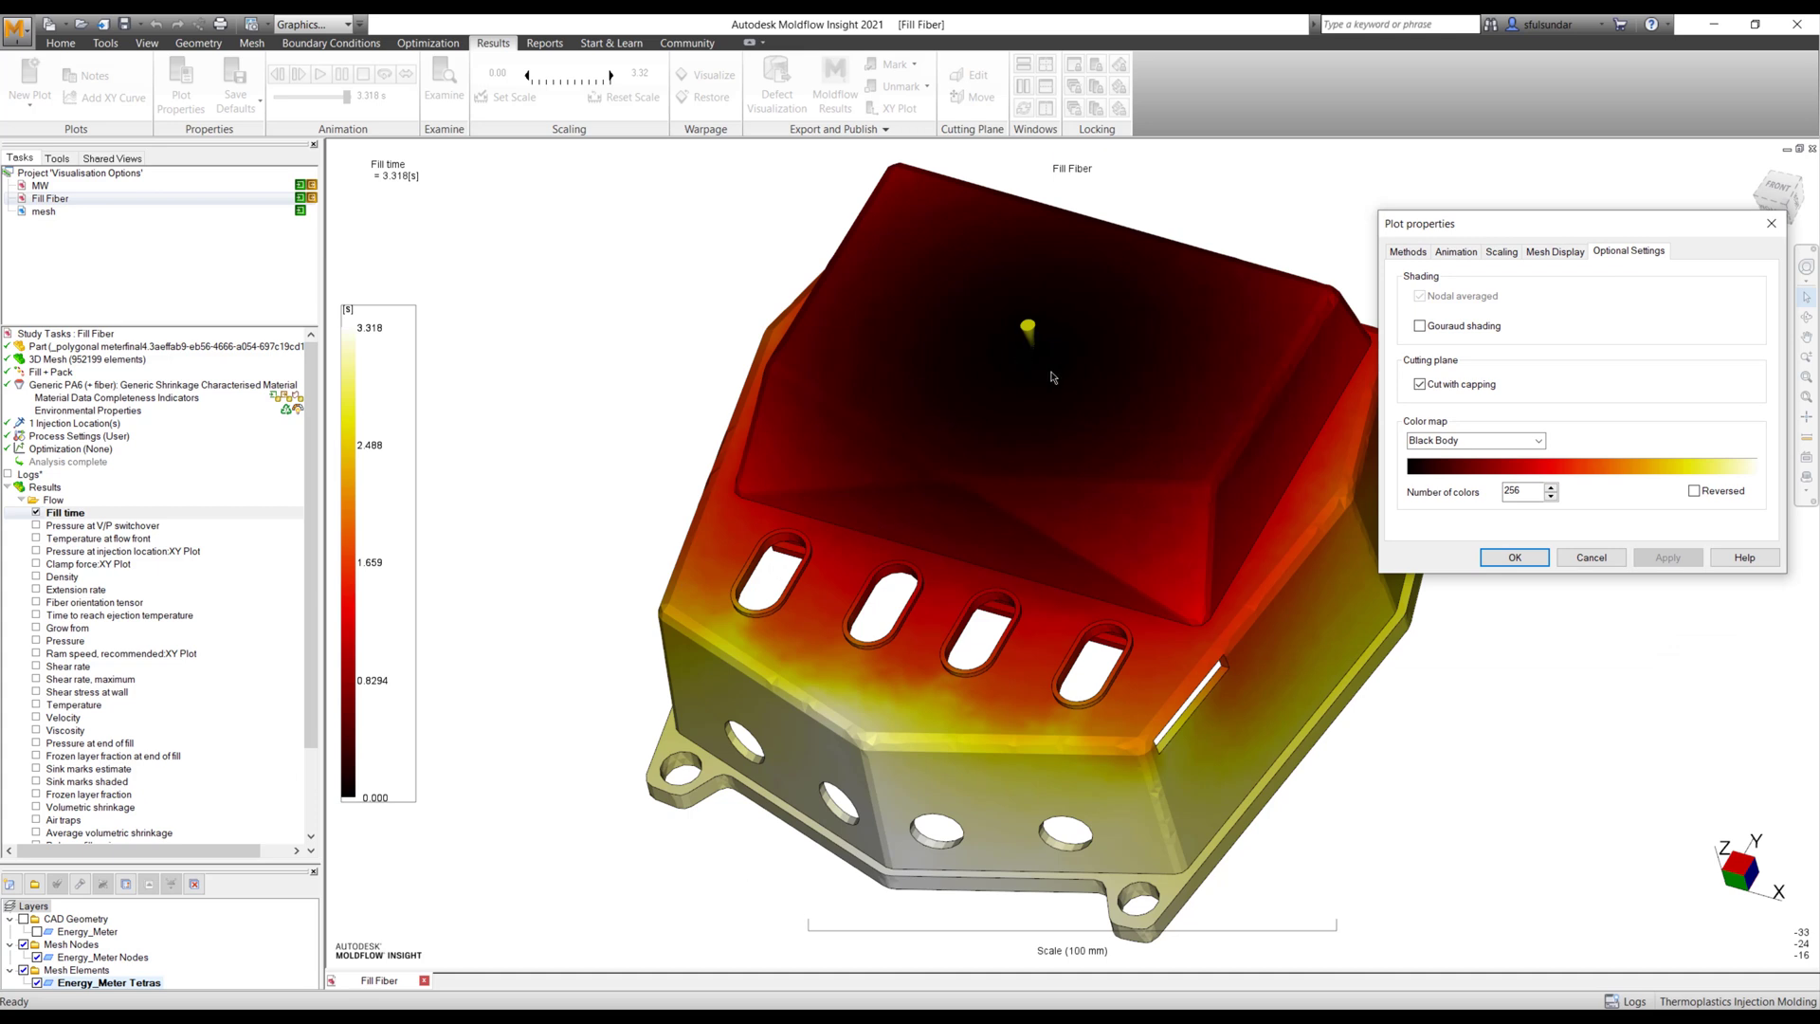
mouse_move(1030, 341)
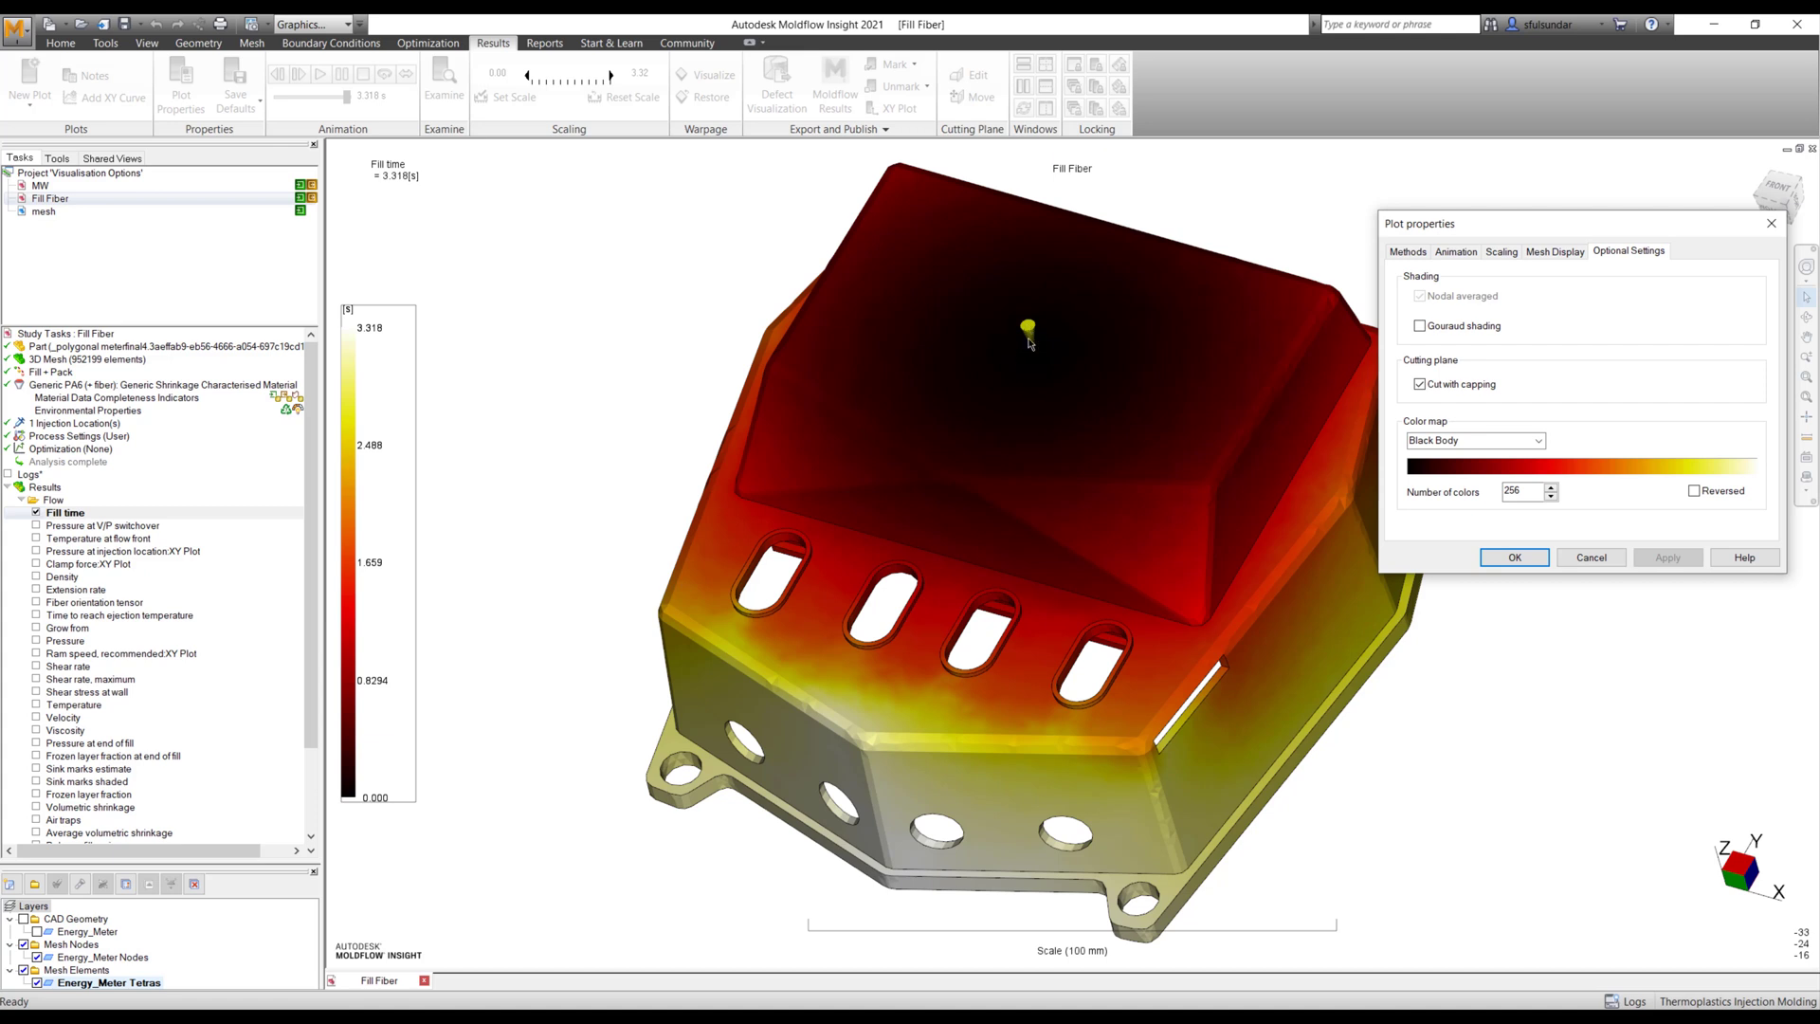
mouse_move(1036, 351)
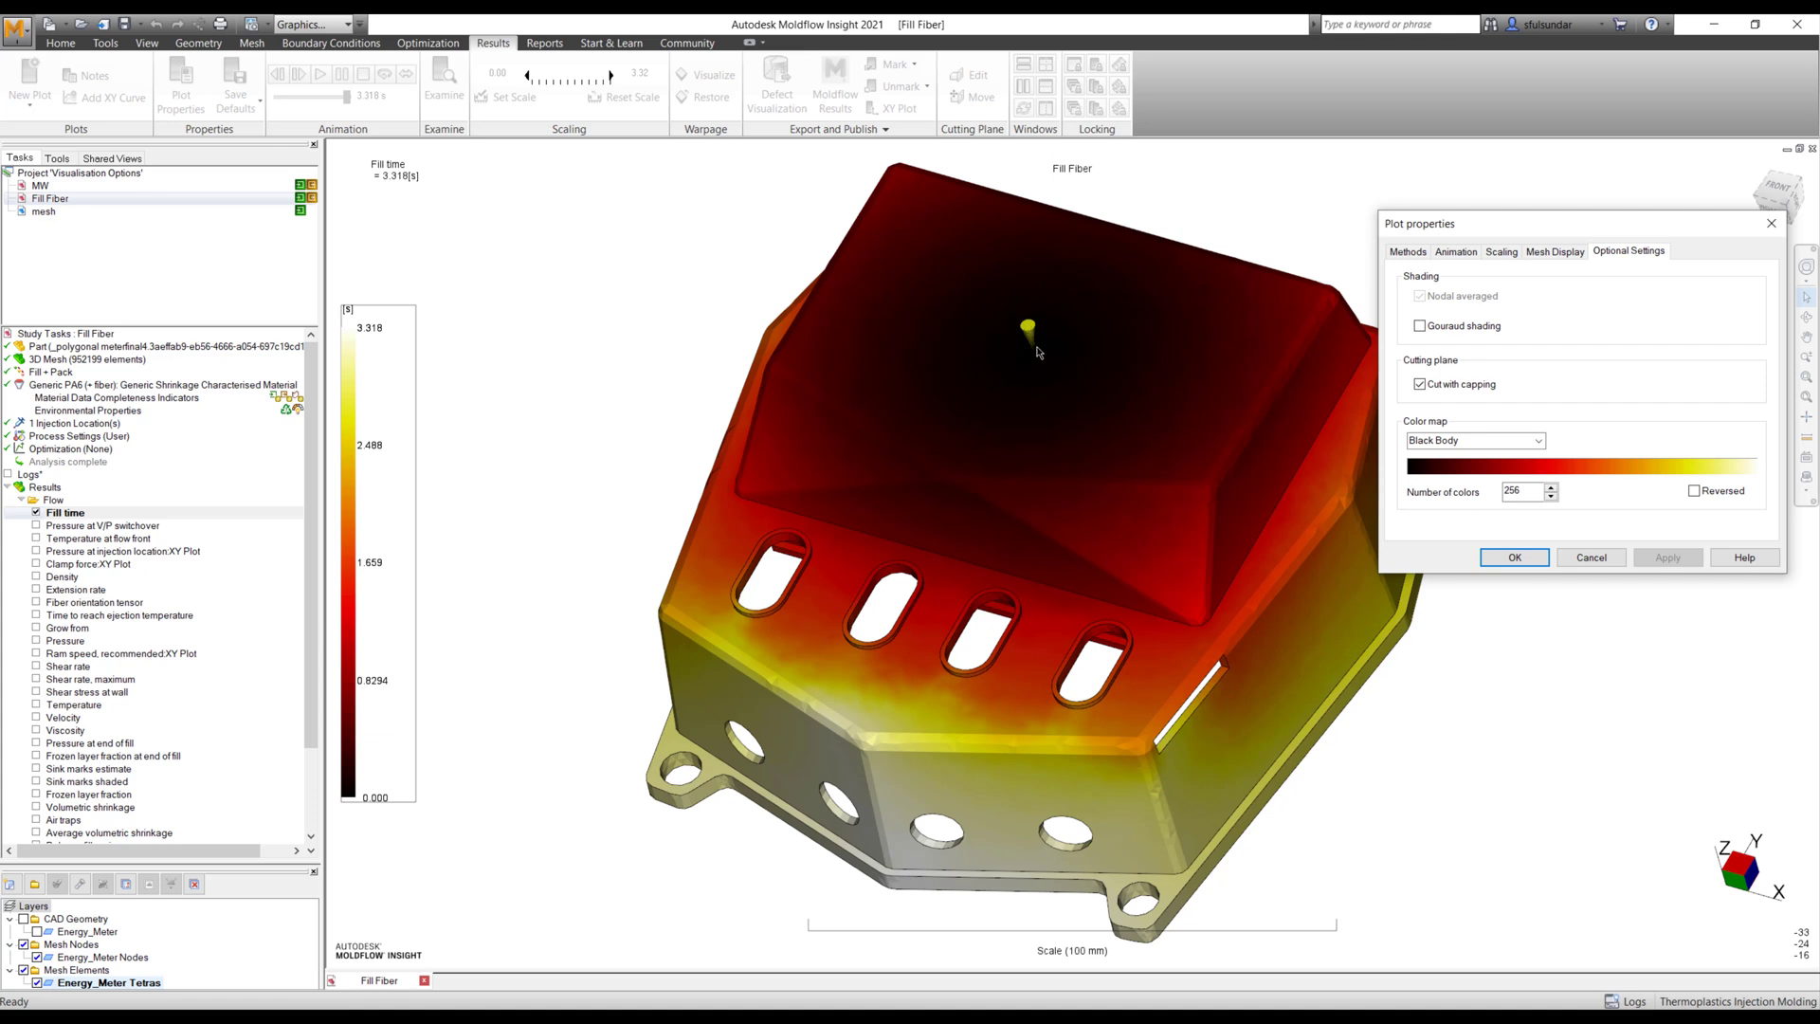
mouse_move(1102, 368)
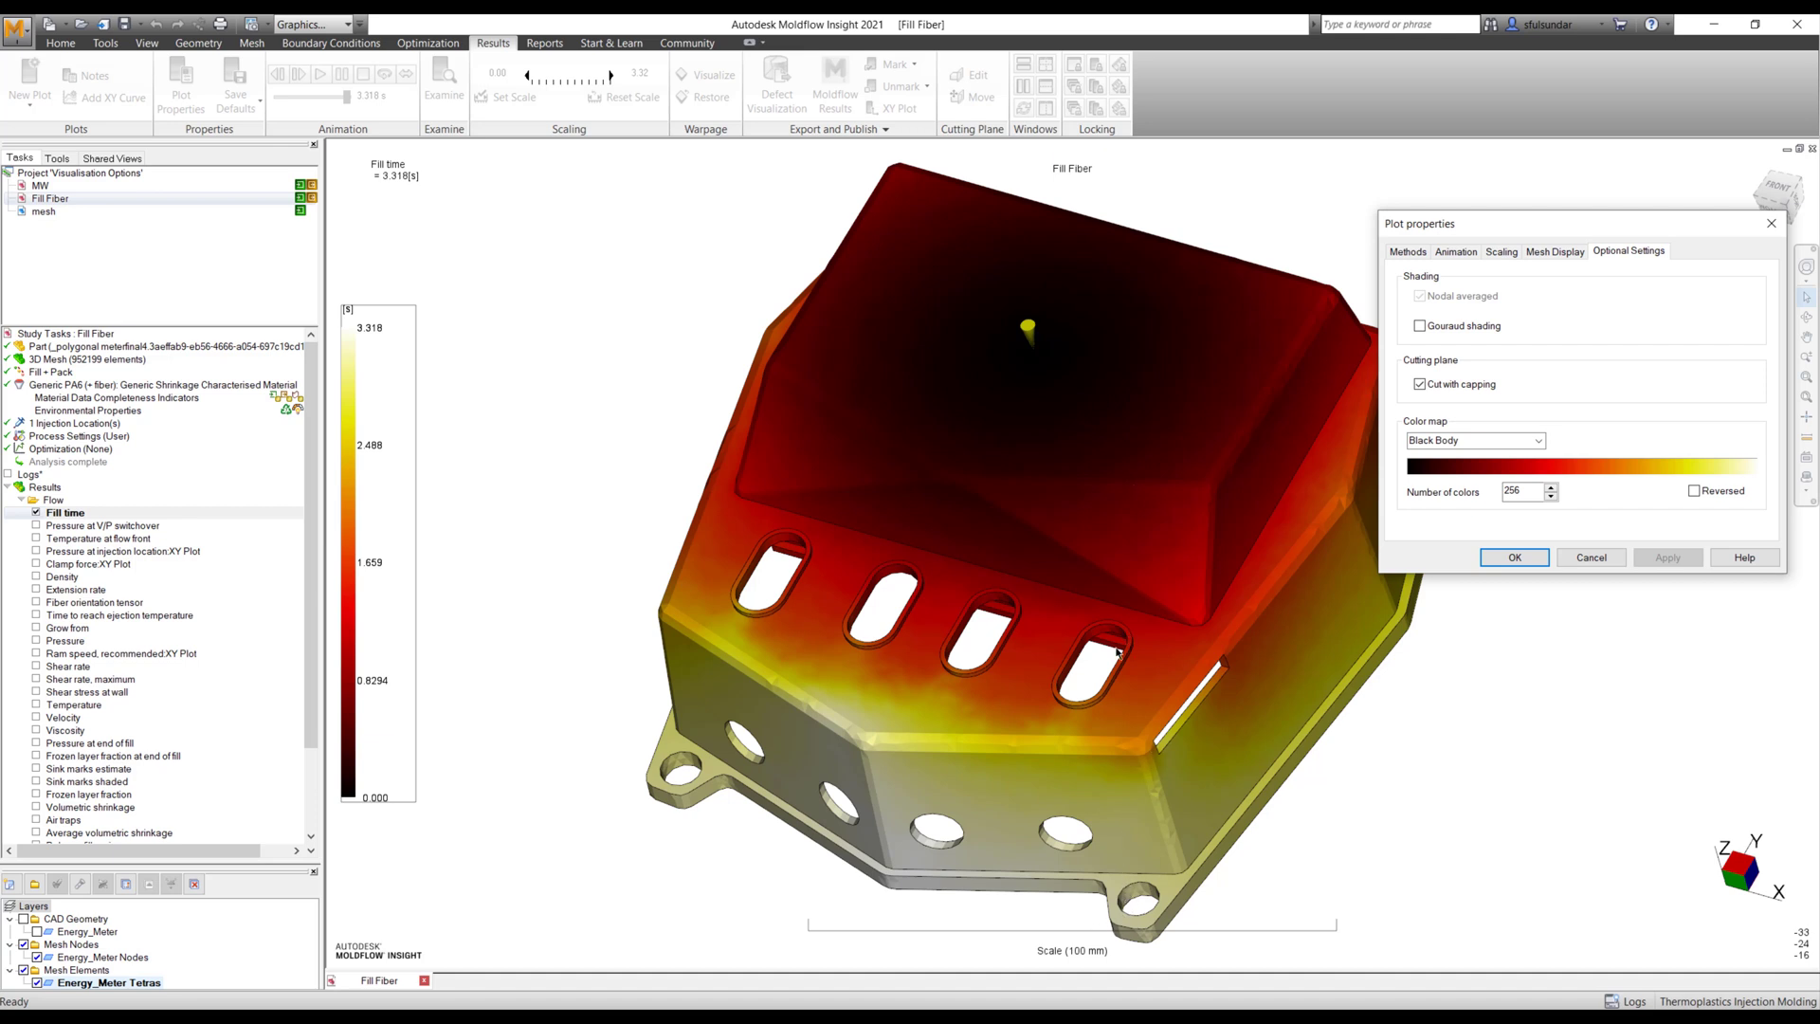
- Switch the Fill time plot to the Cool To Warm colour map and reverse it
click(1539, 439)
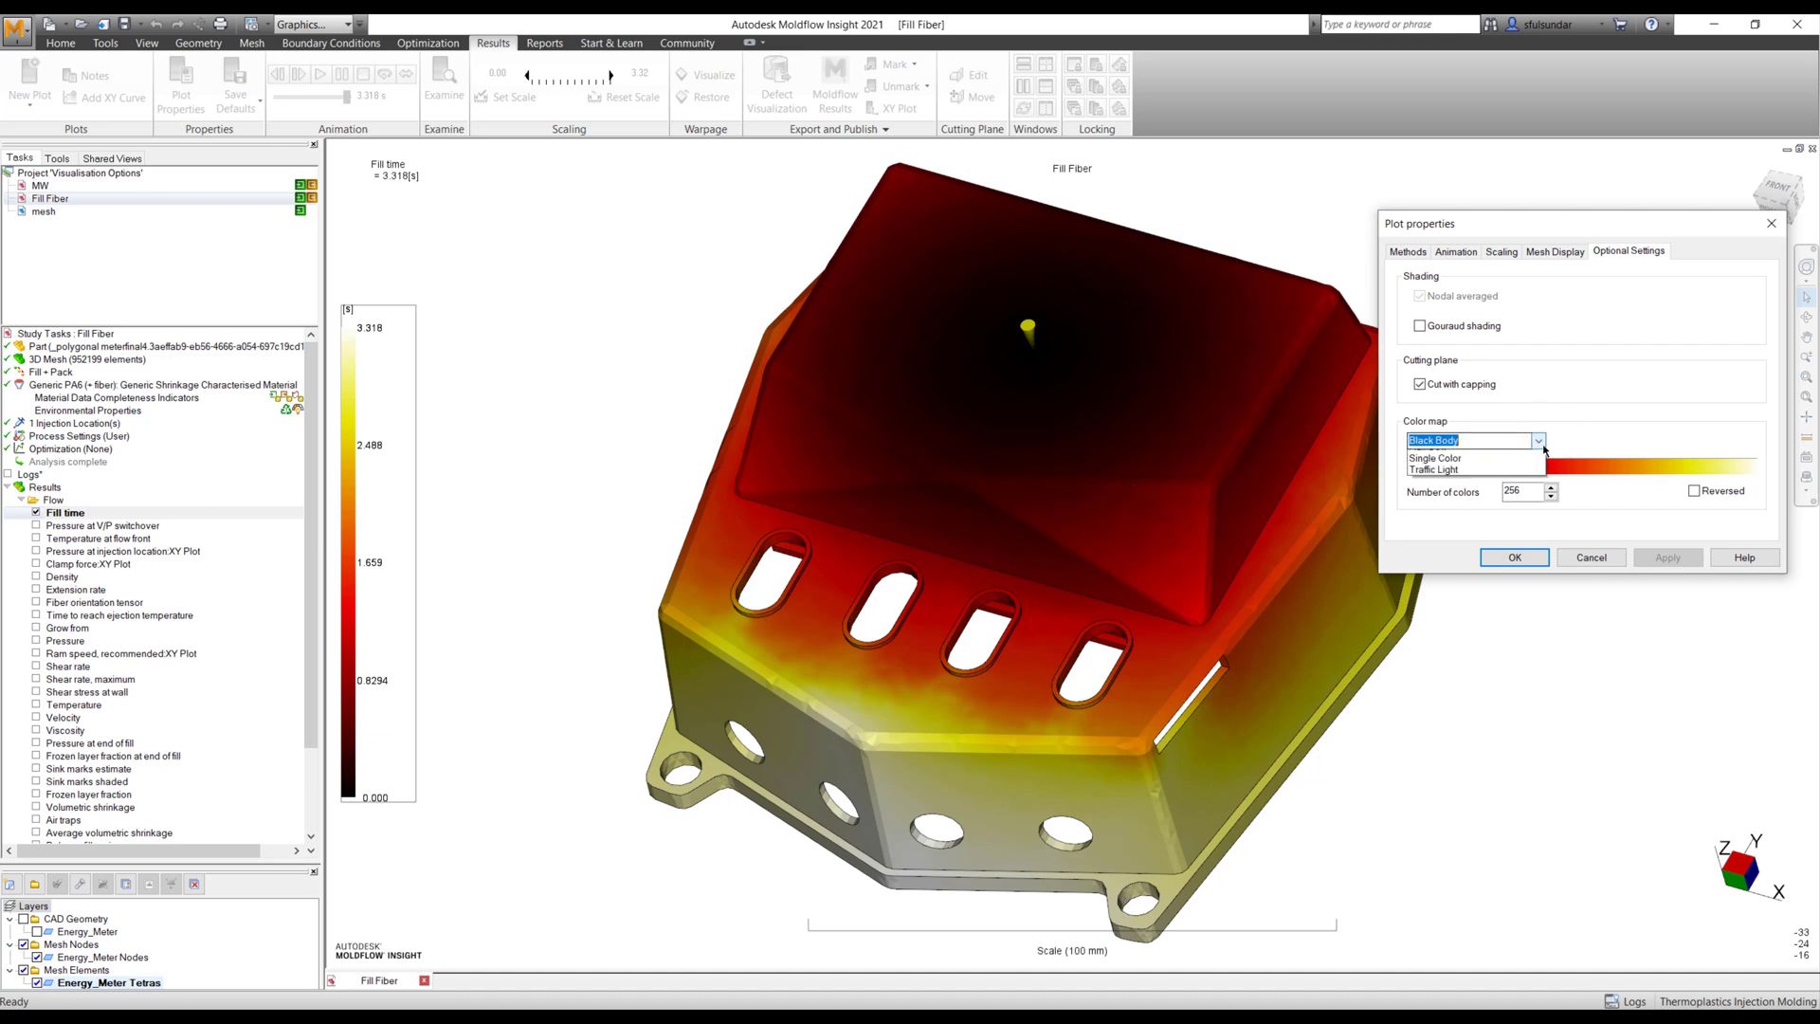
click(1474, 475)
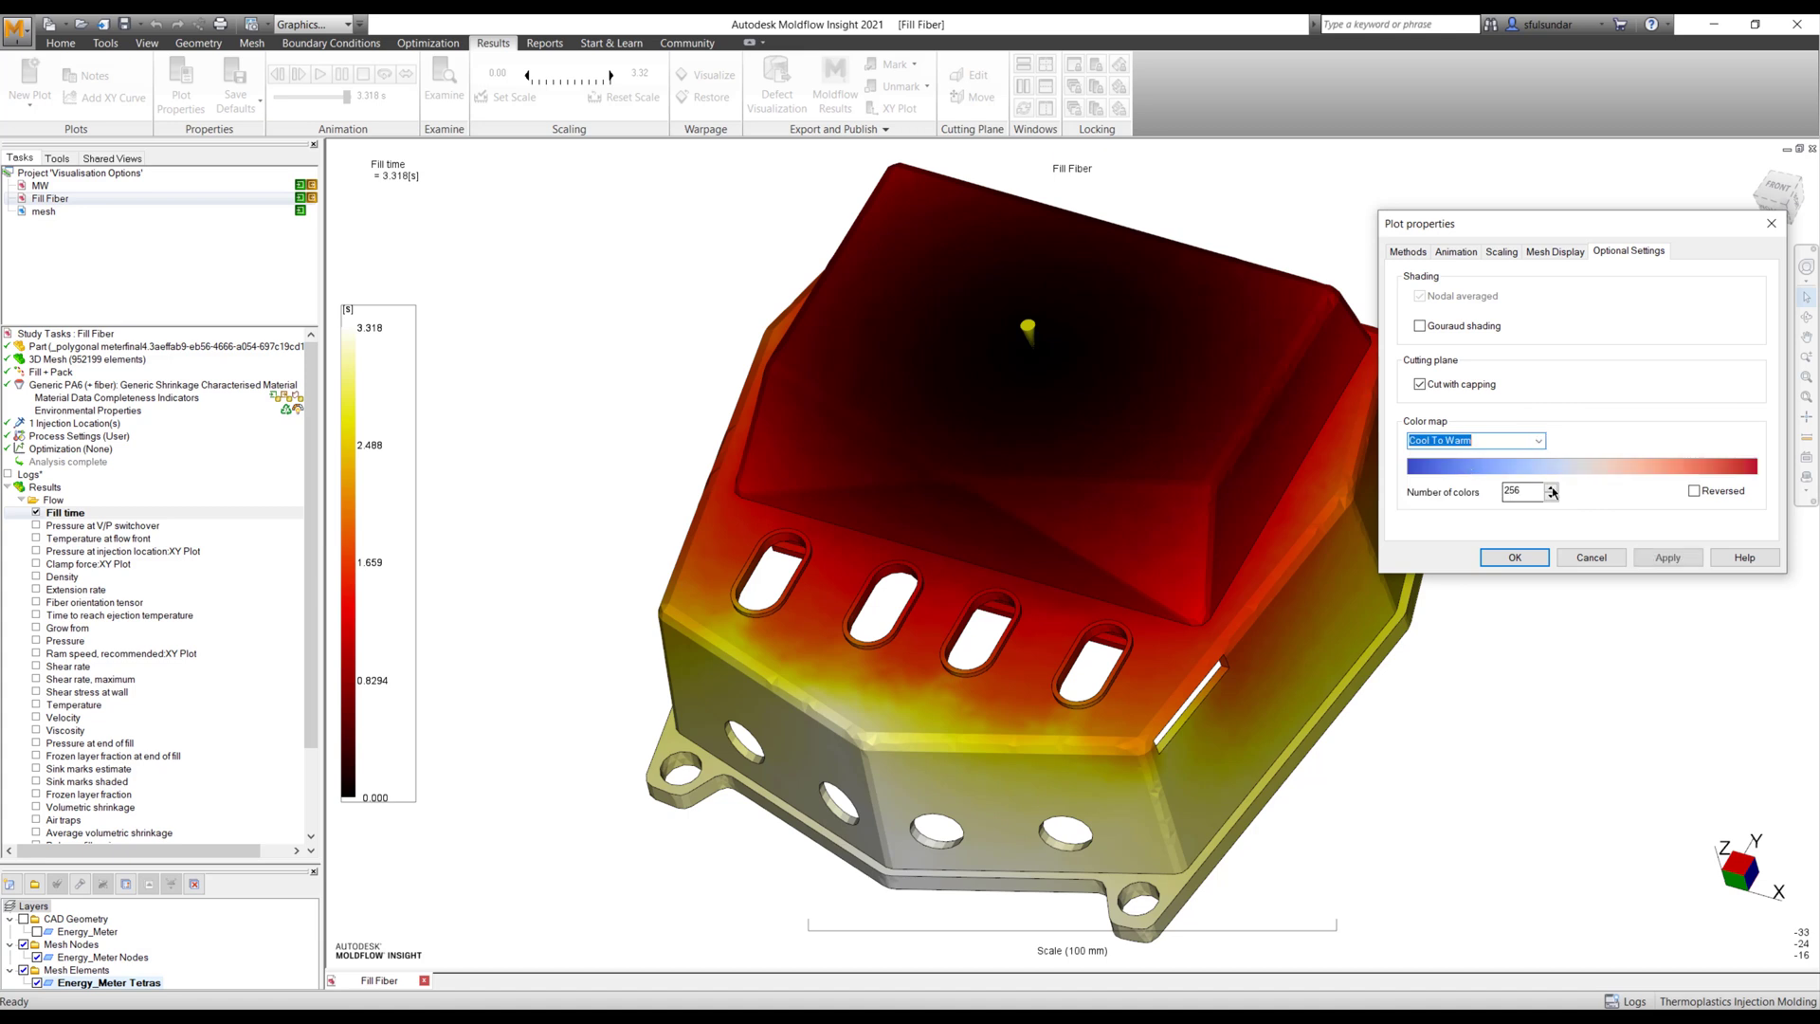
click(1668, 557)
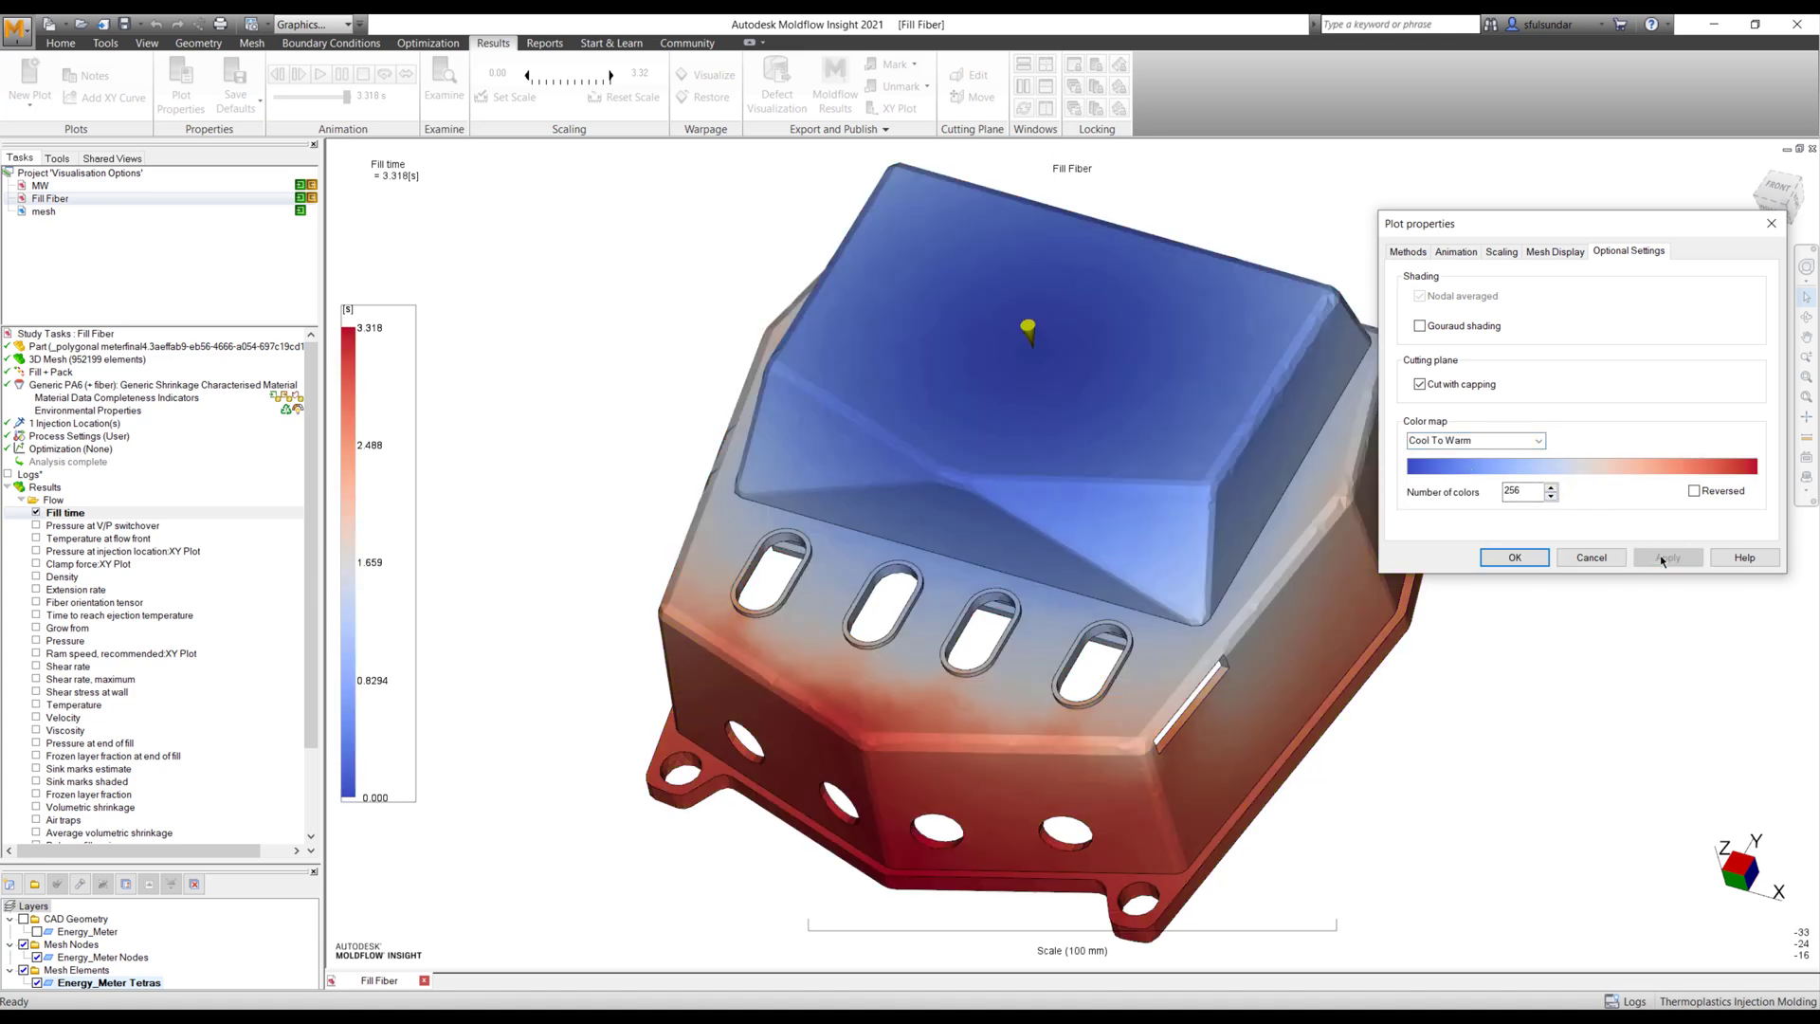
click(1666, 557)
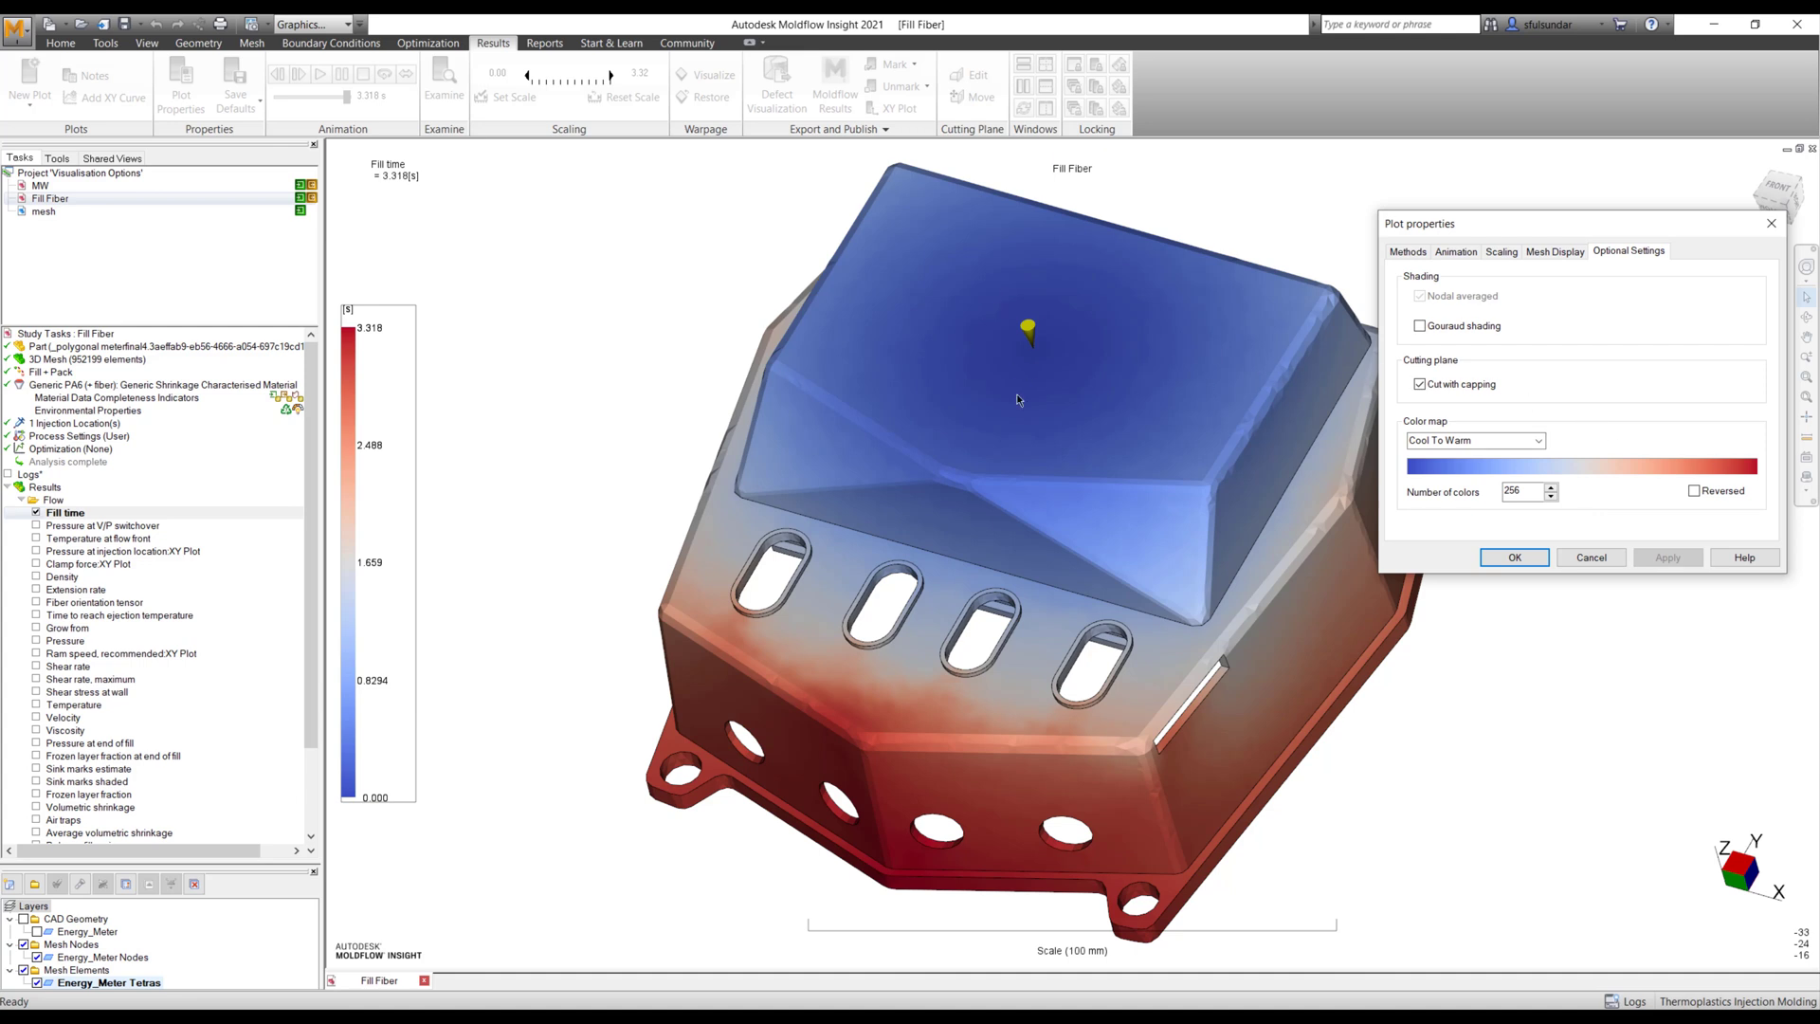
click(1694, 490)
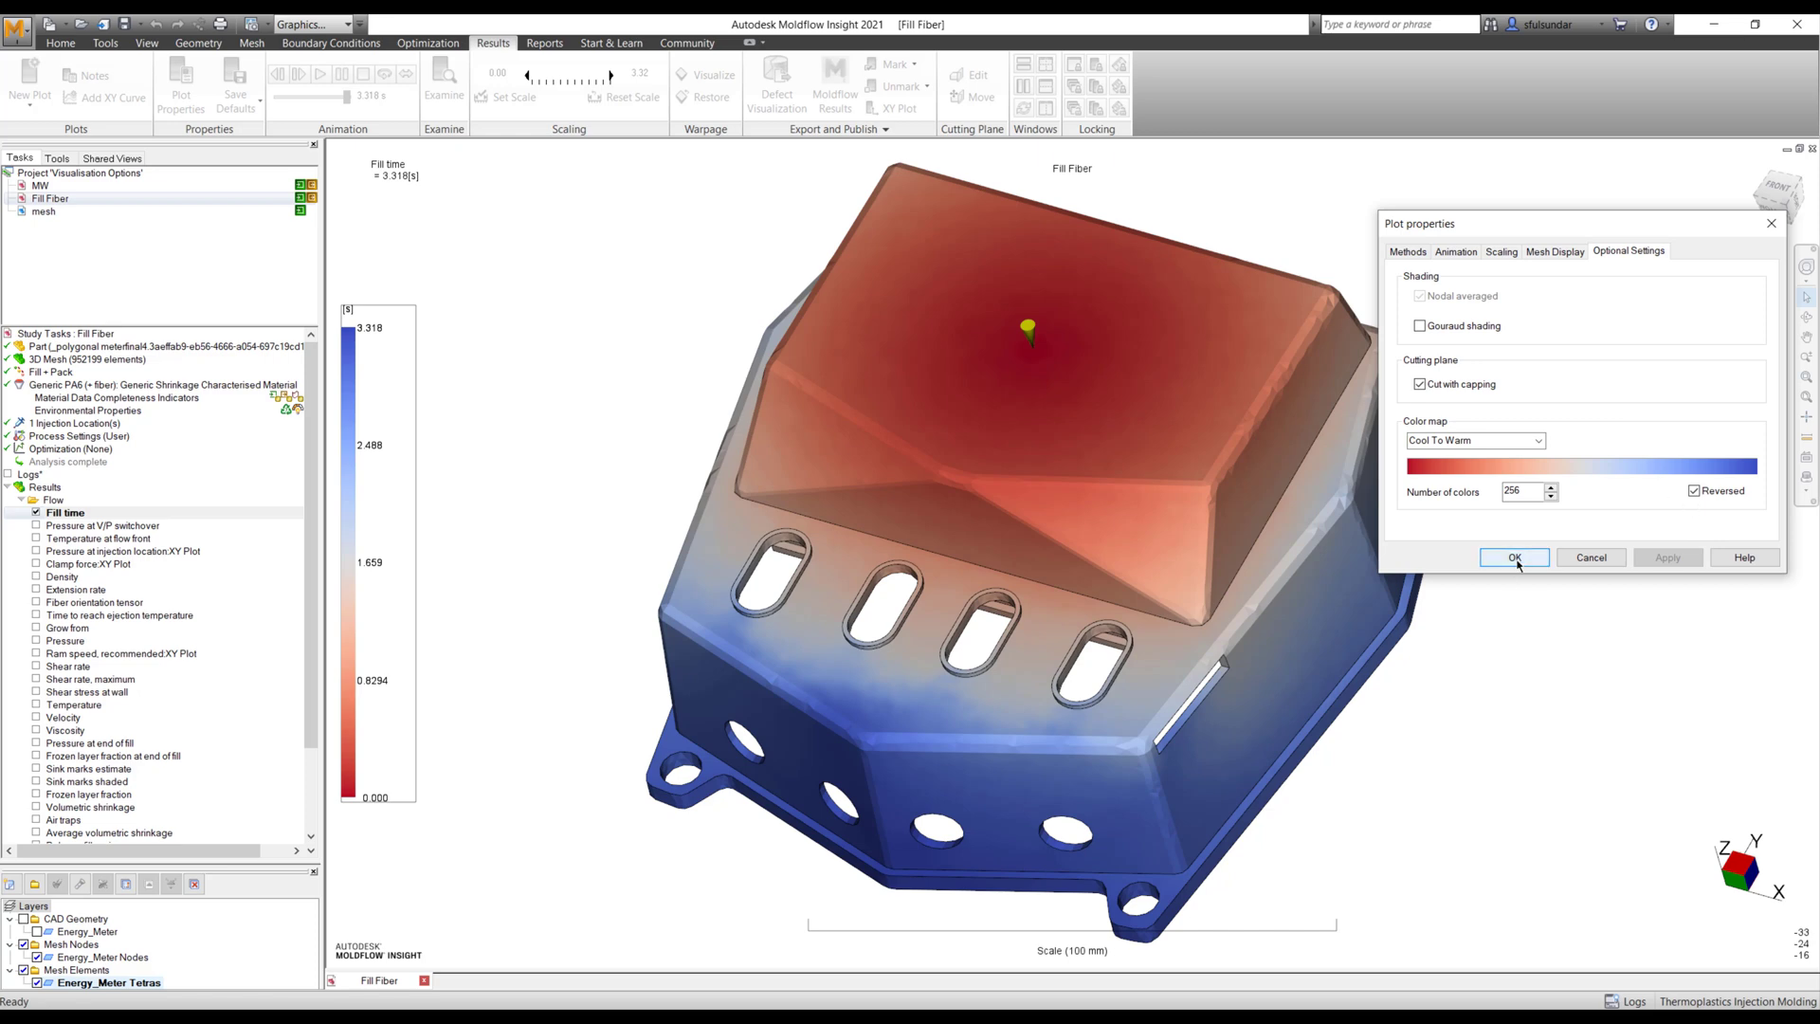
- Confirm the reversed Cool To Warm settings with OK, closing Plot properties
click(1513, 557)
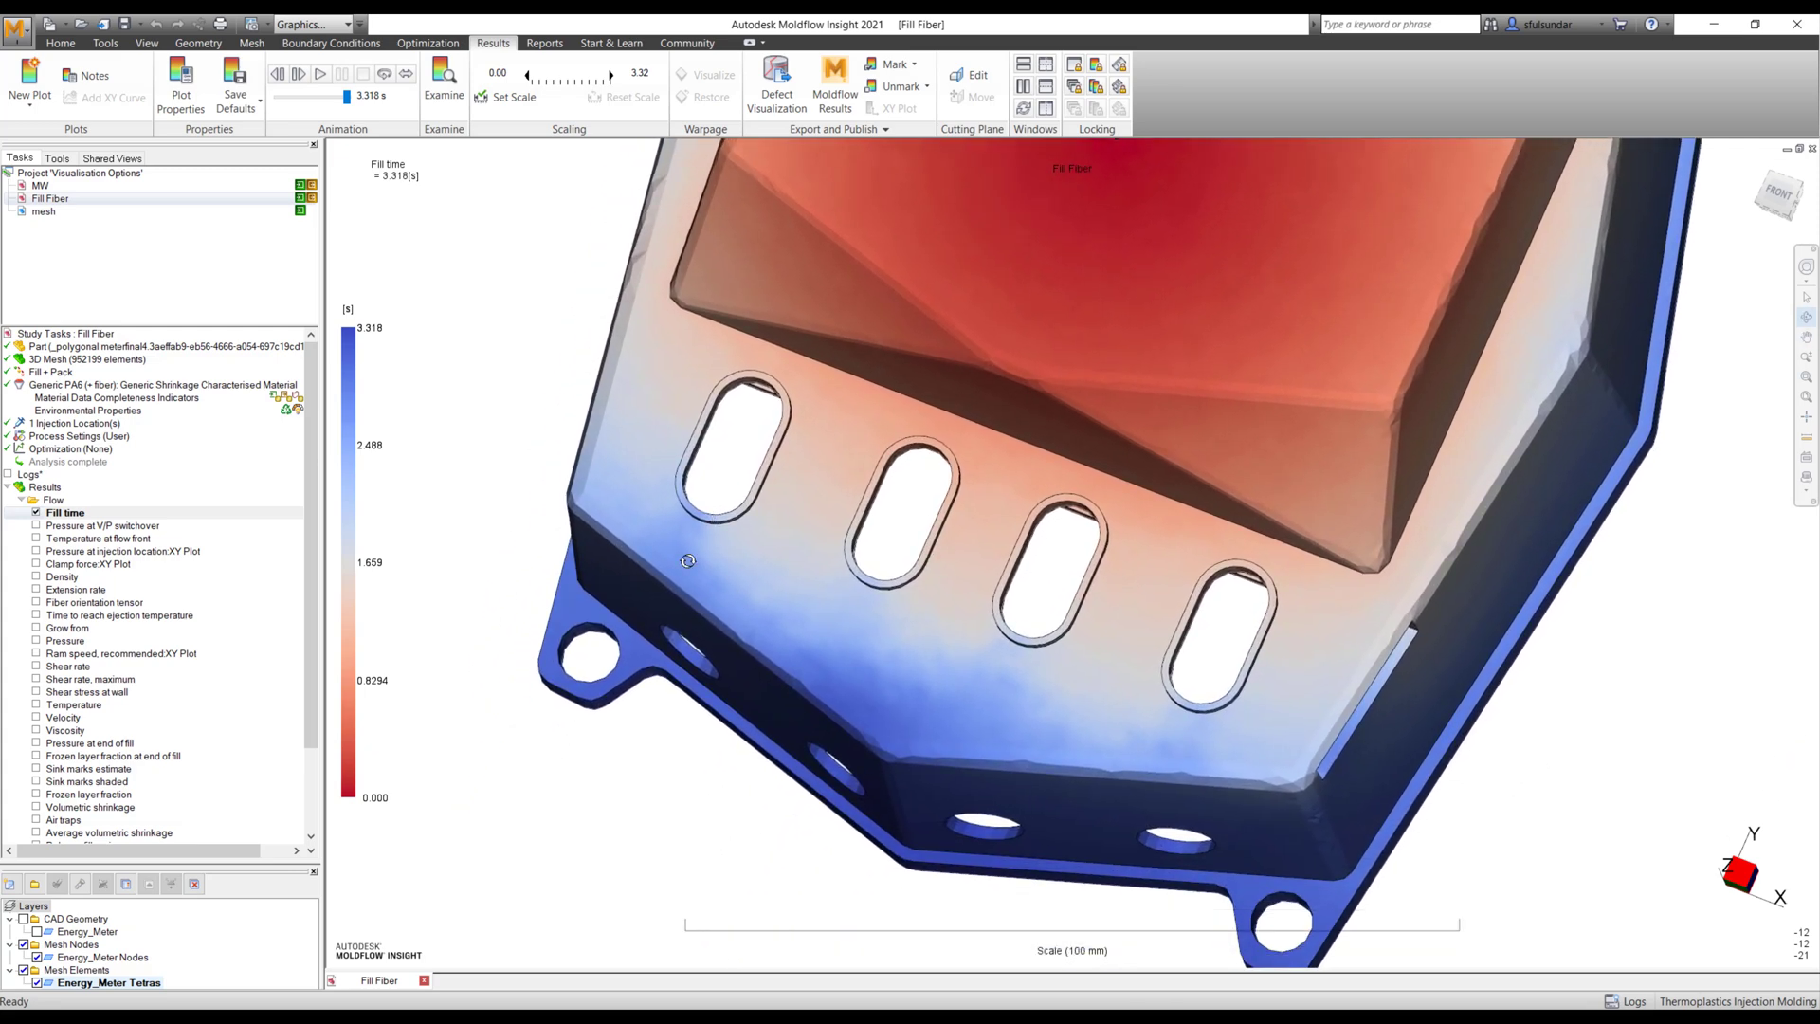
mouse_move(906, 563)
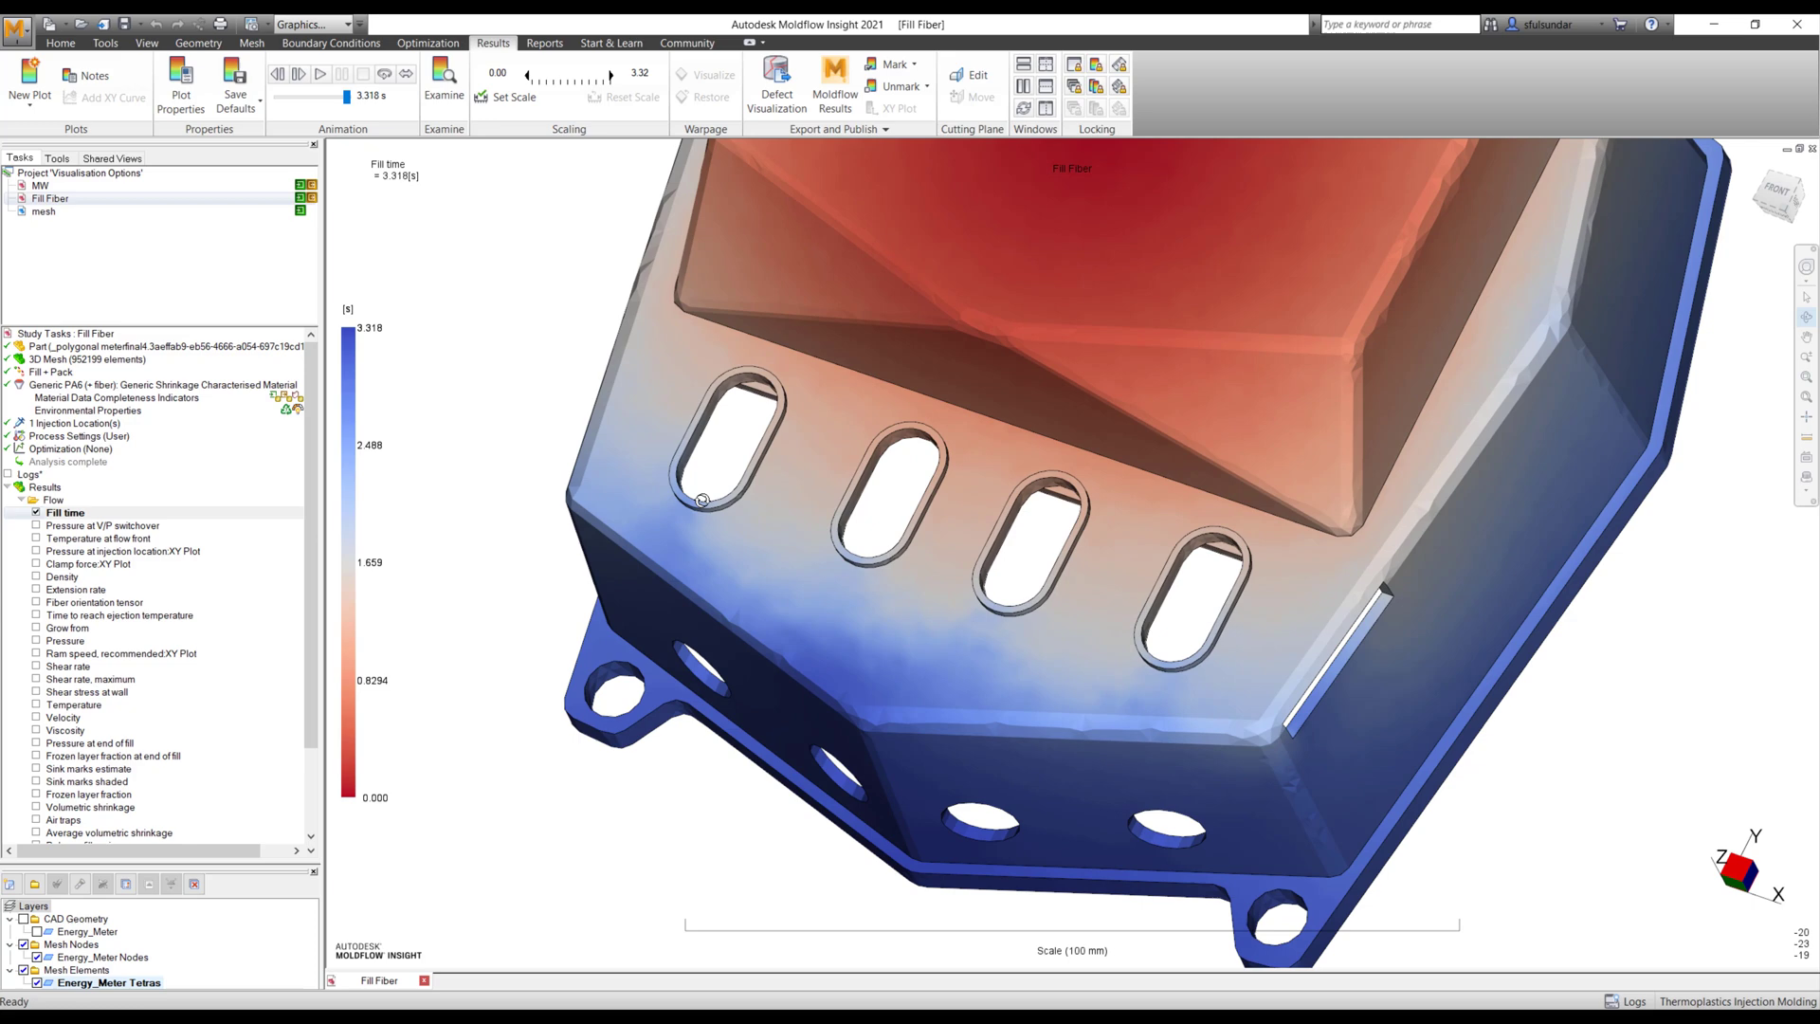
mouse_move(1150, 729)
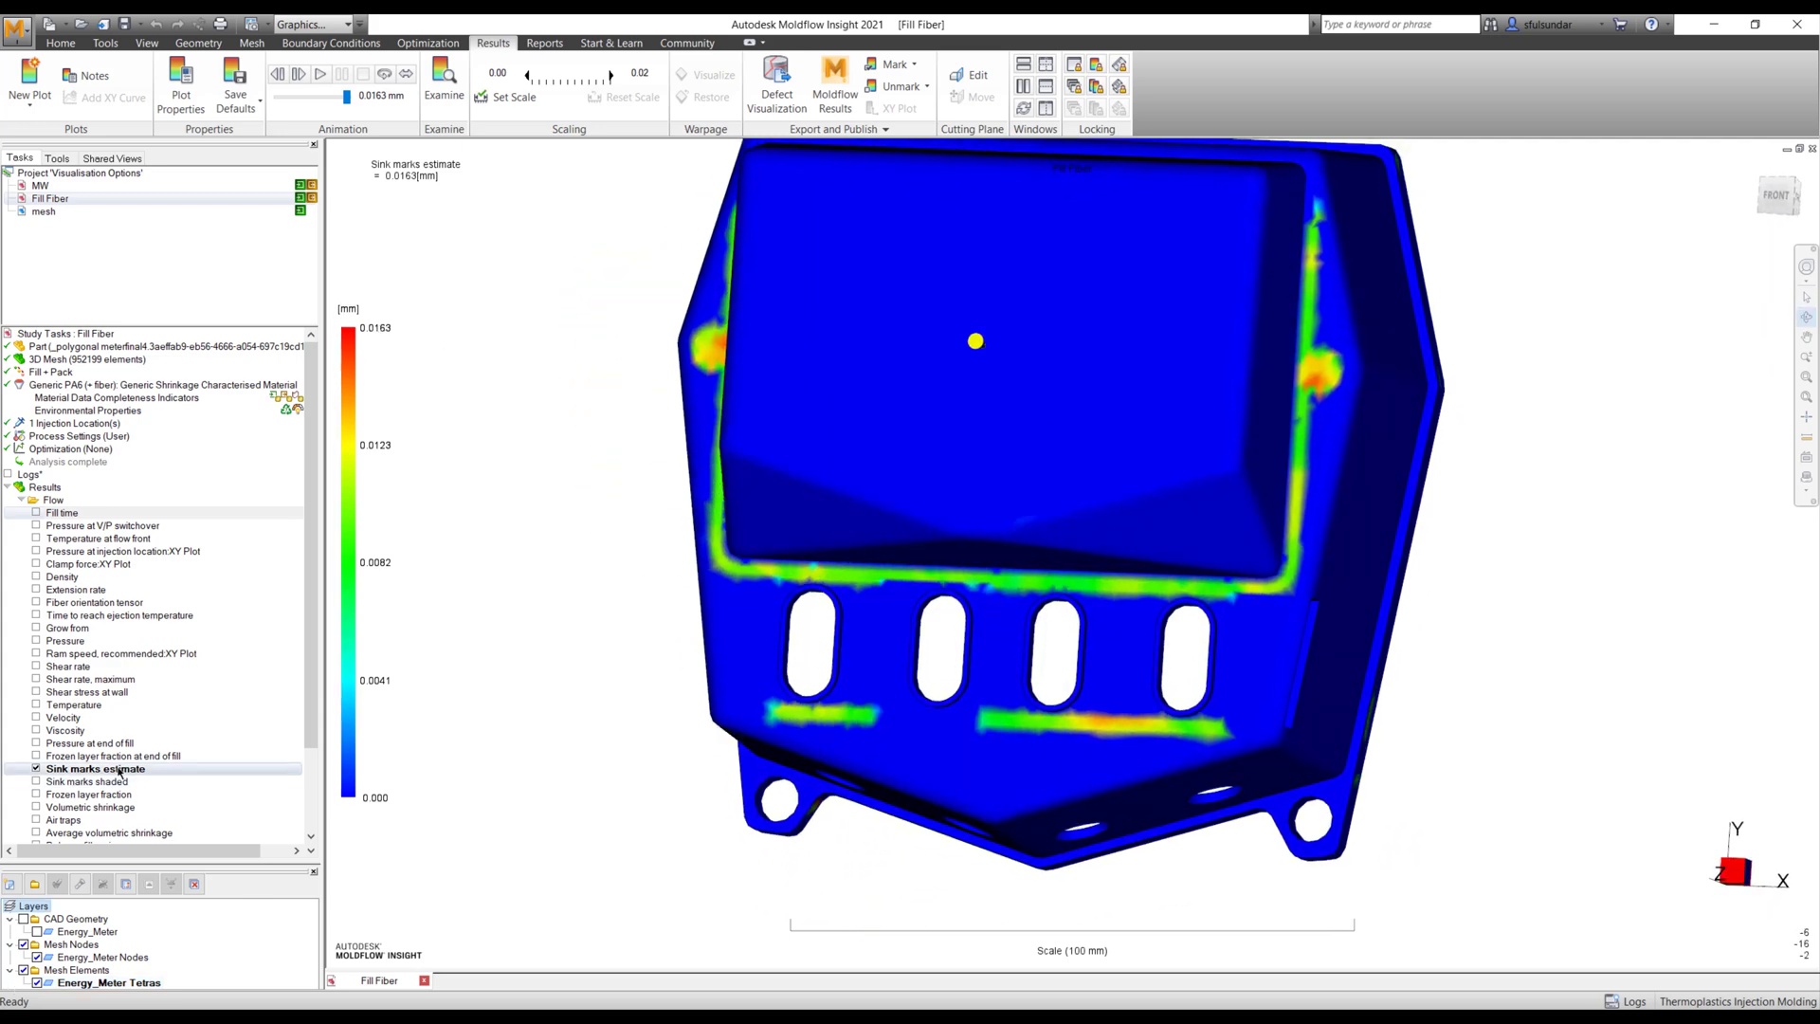
- Give the Sink marks estimate plot the Traffic Light colour map
click(180, 84)
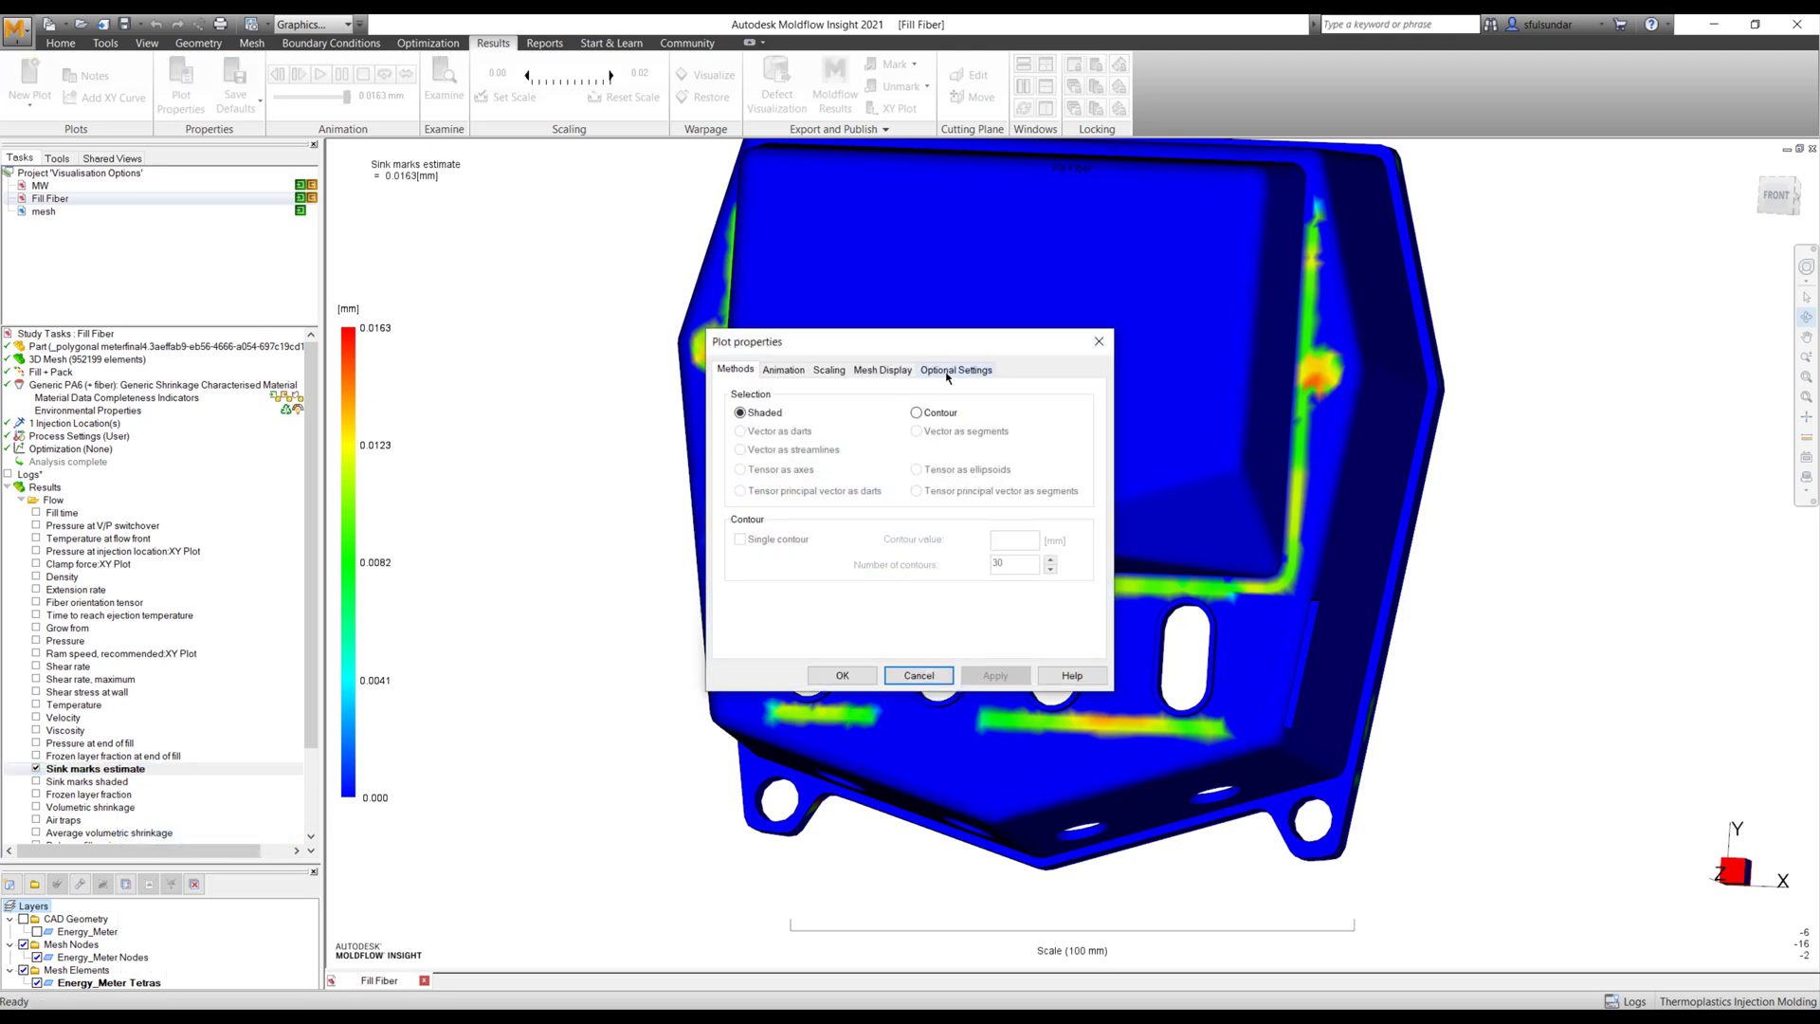
click(955, 369)
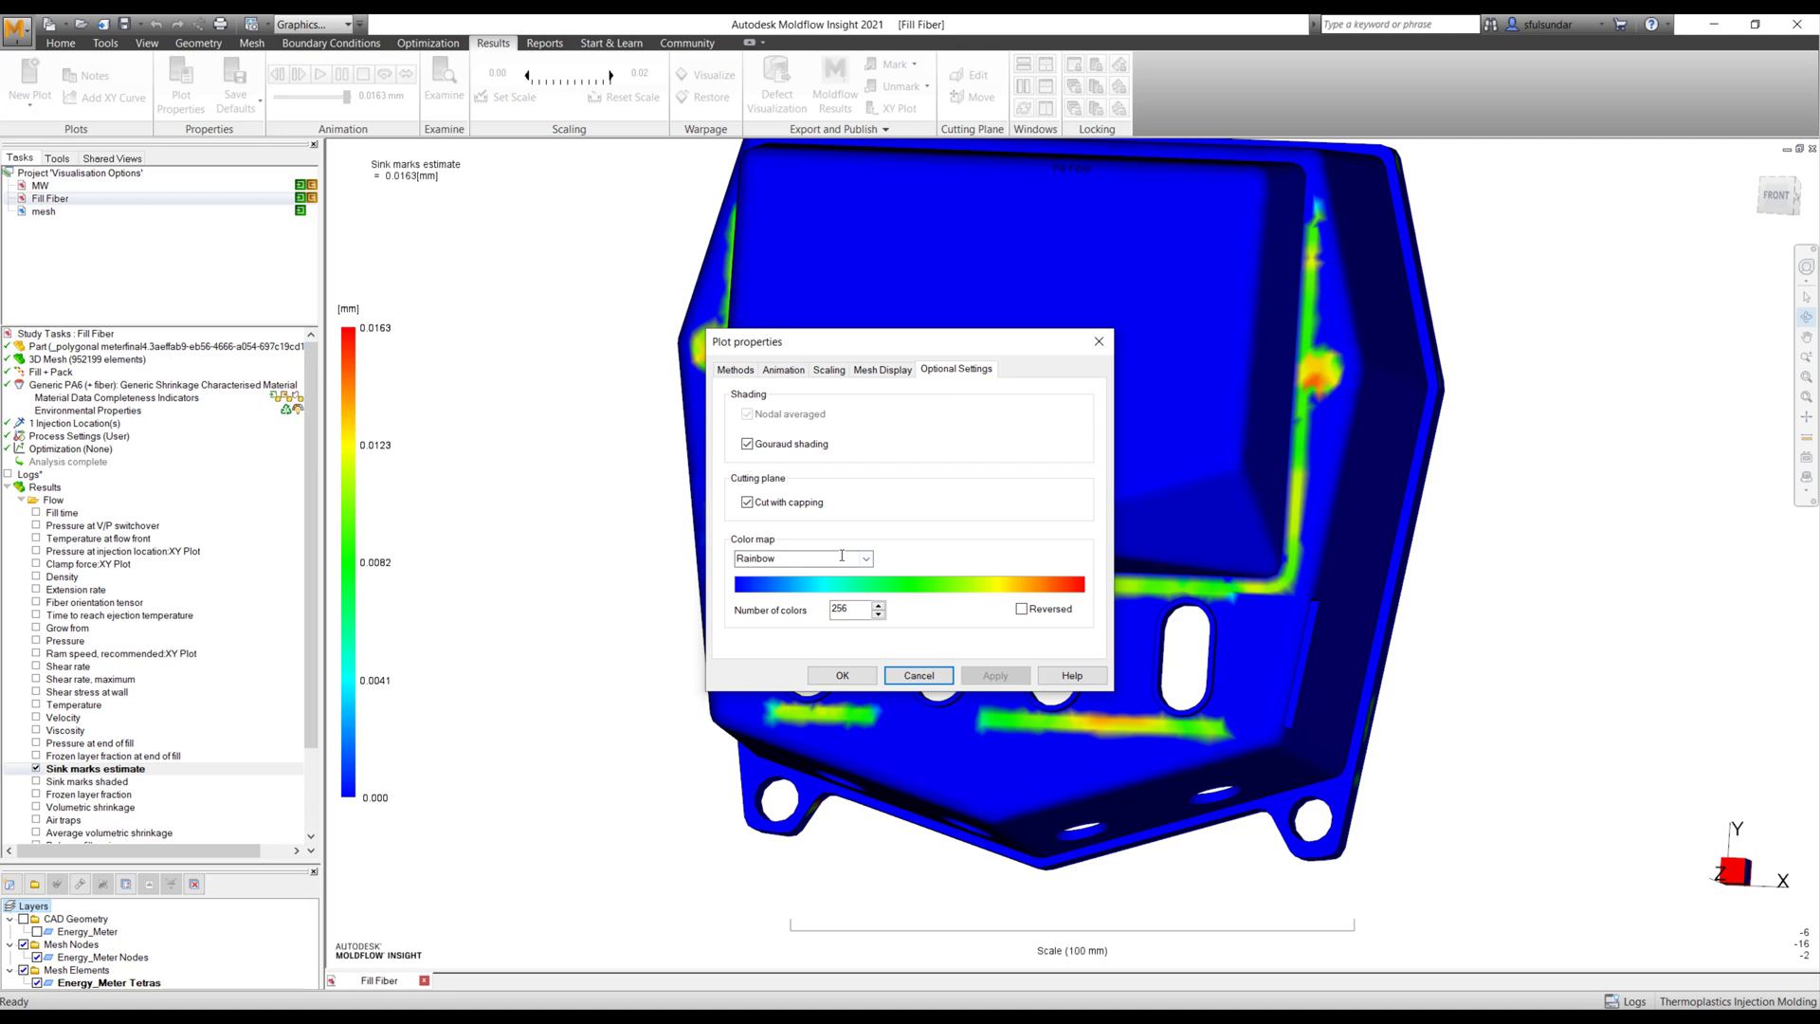
click(865, 558)
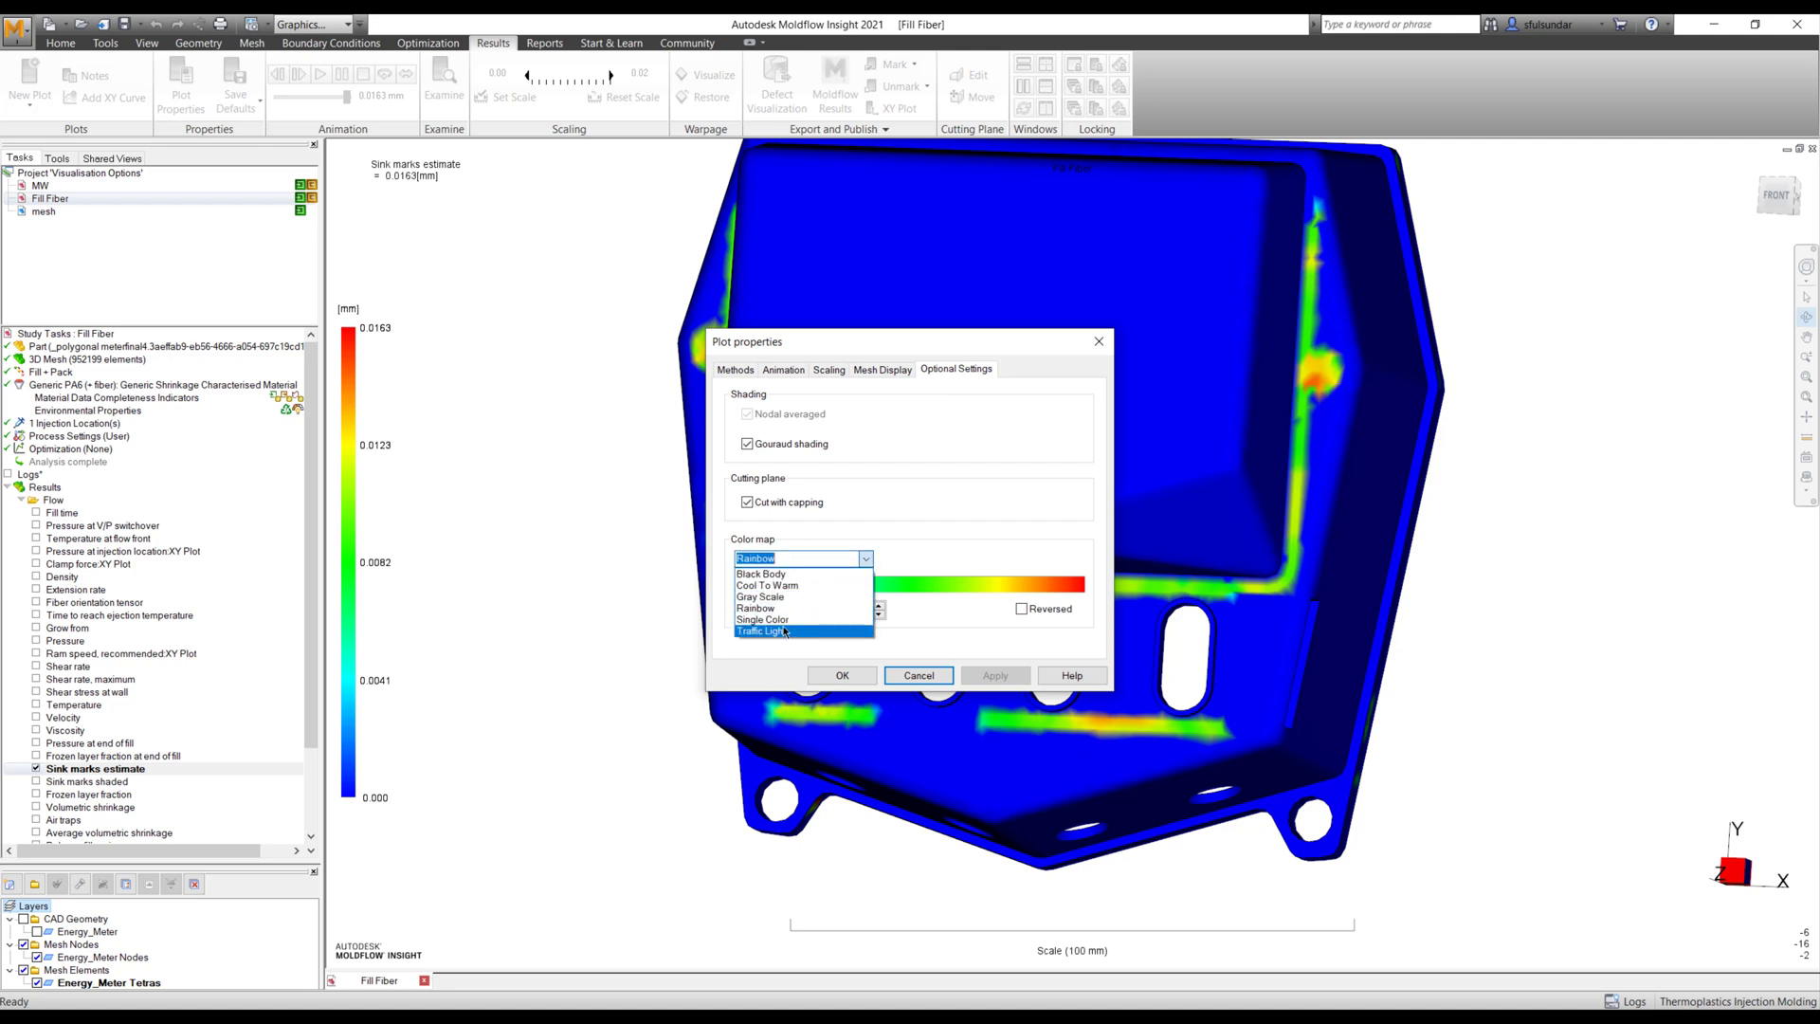
click(761, 630)
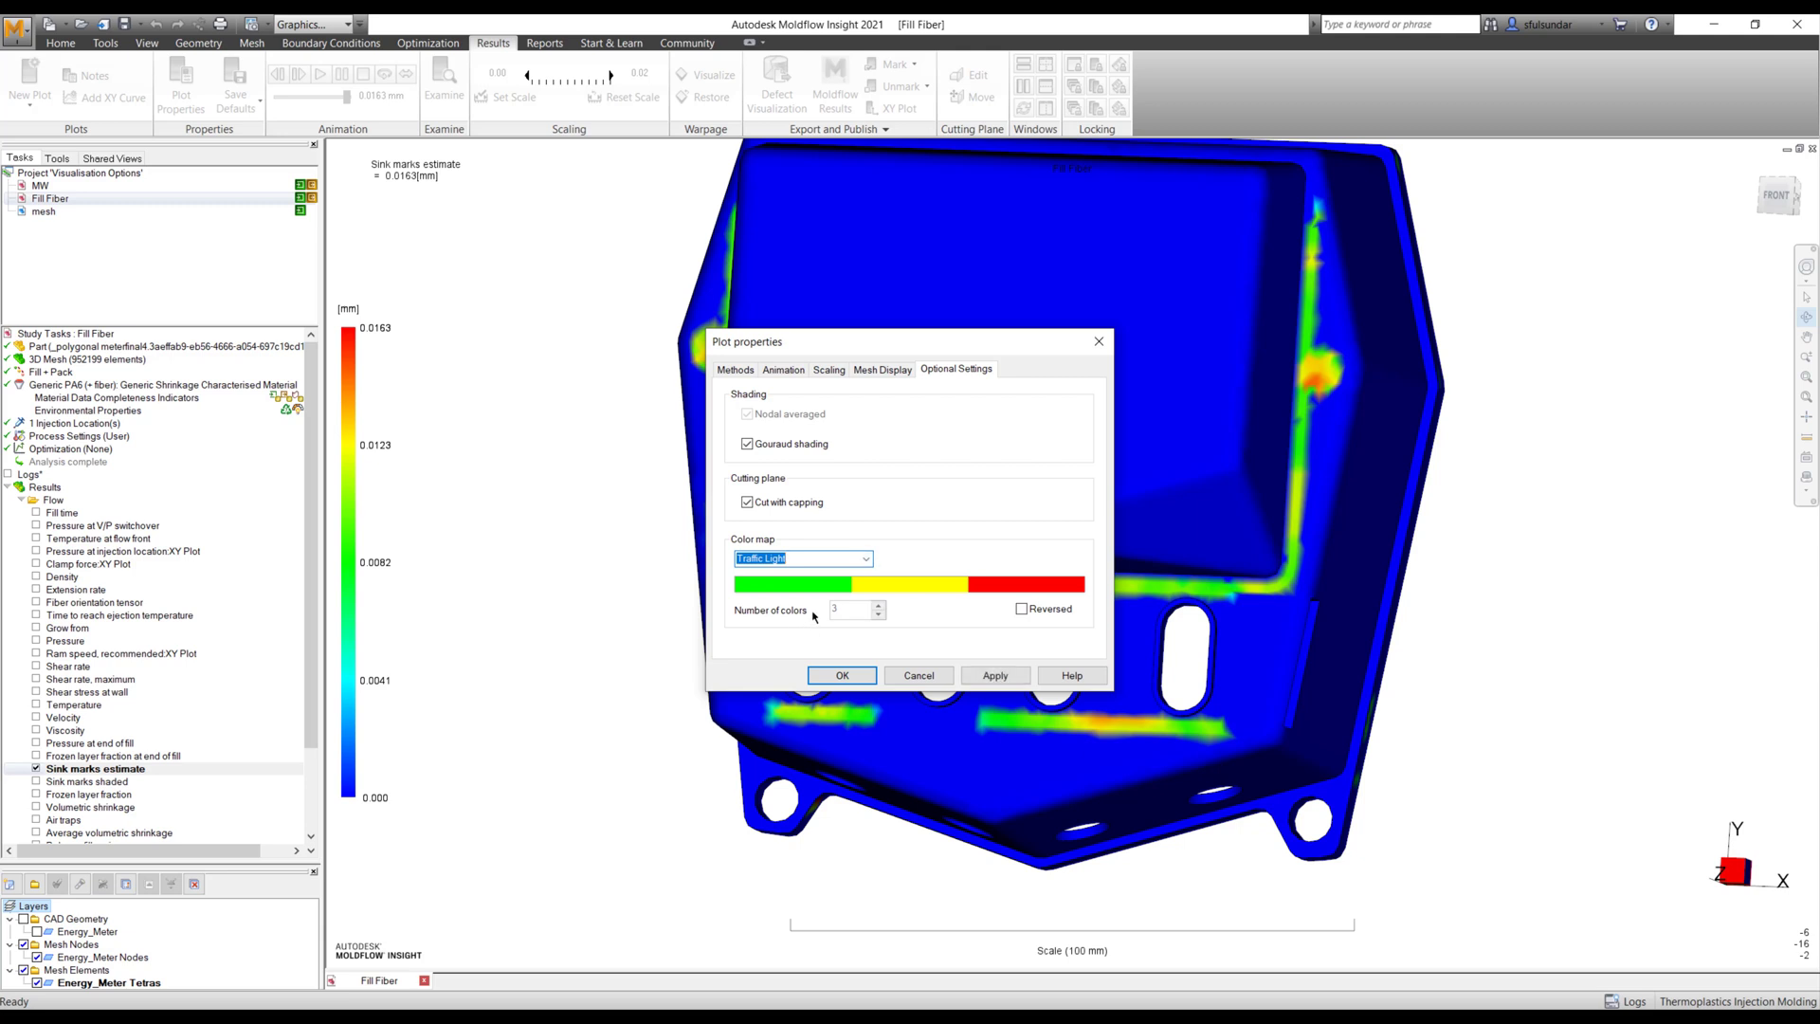
mouse_move(981, 657)
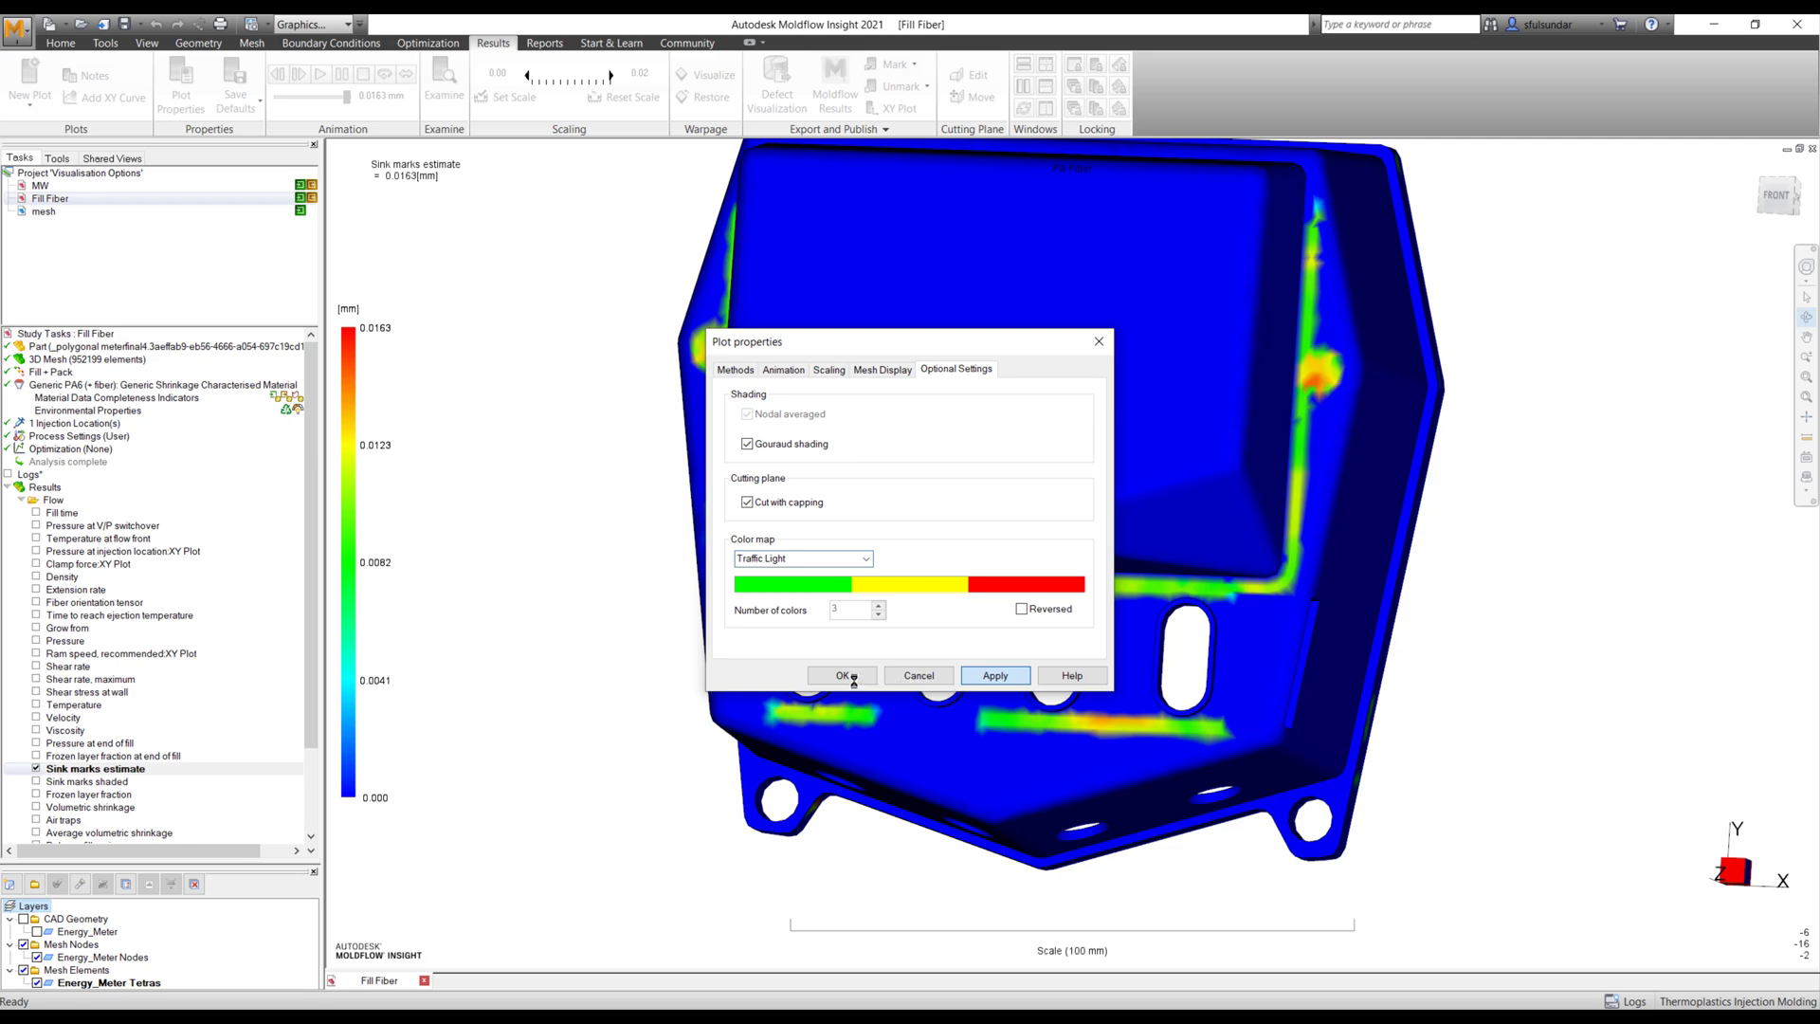
click(843, 676)
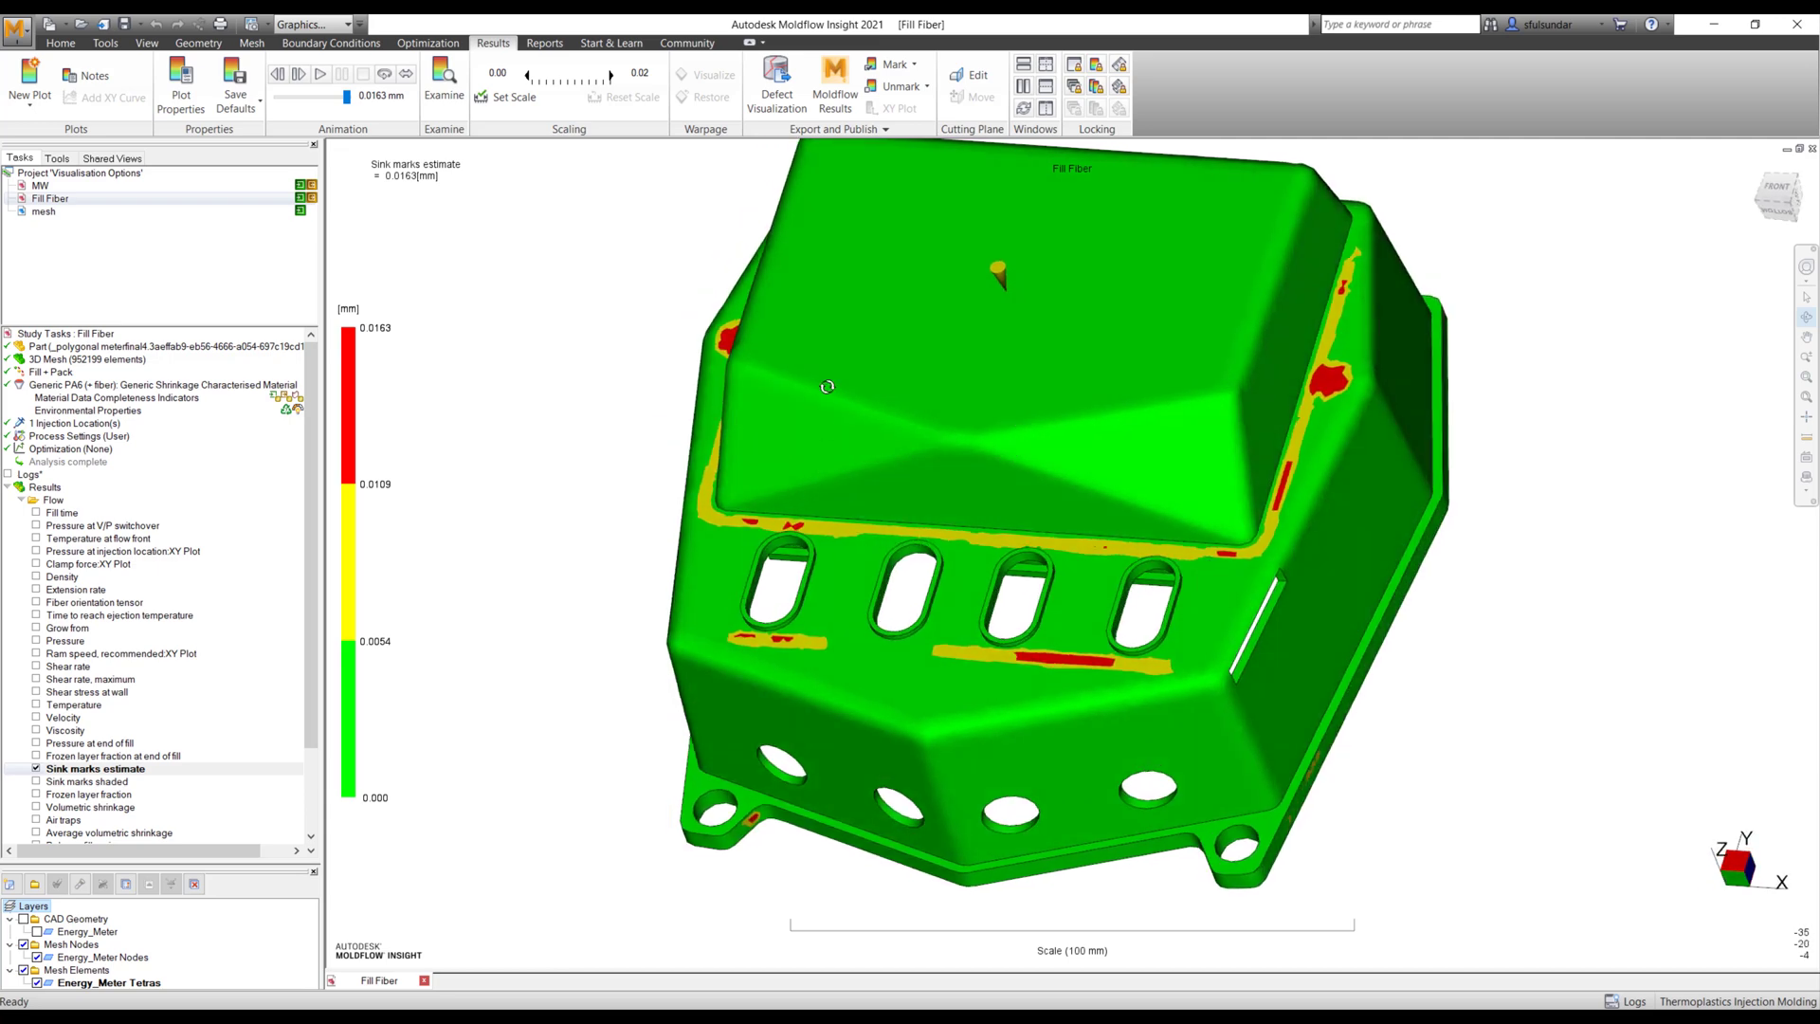
mouse_move(1295, 712)
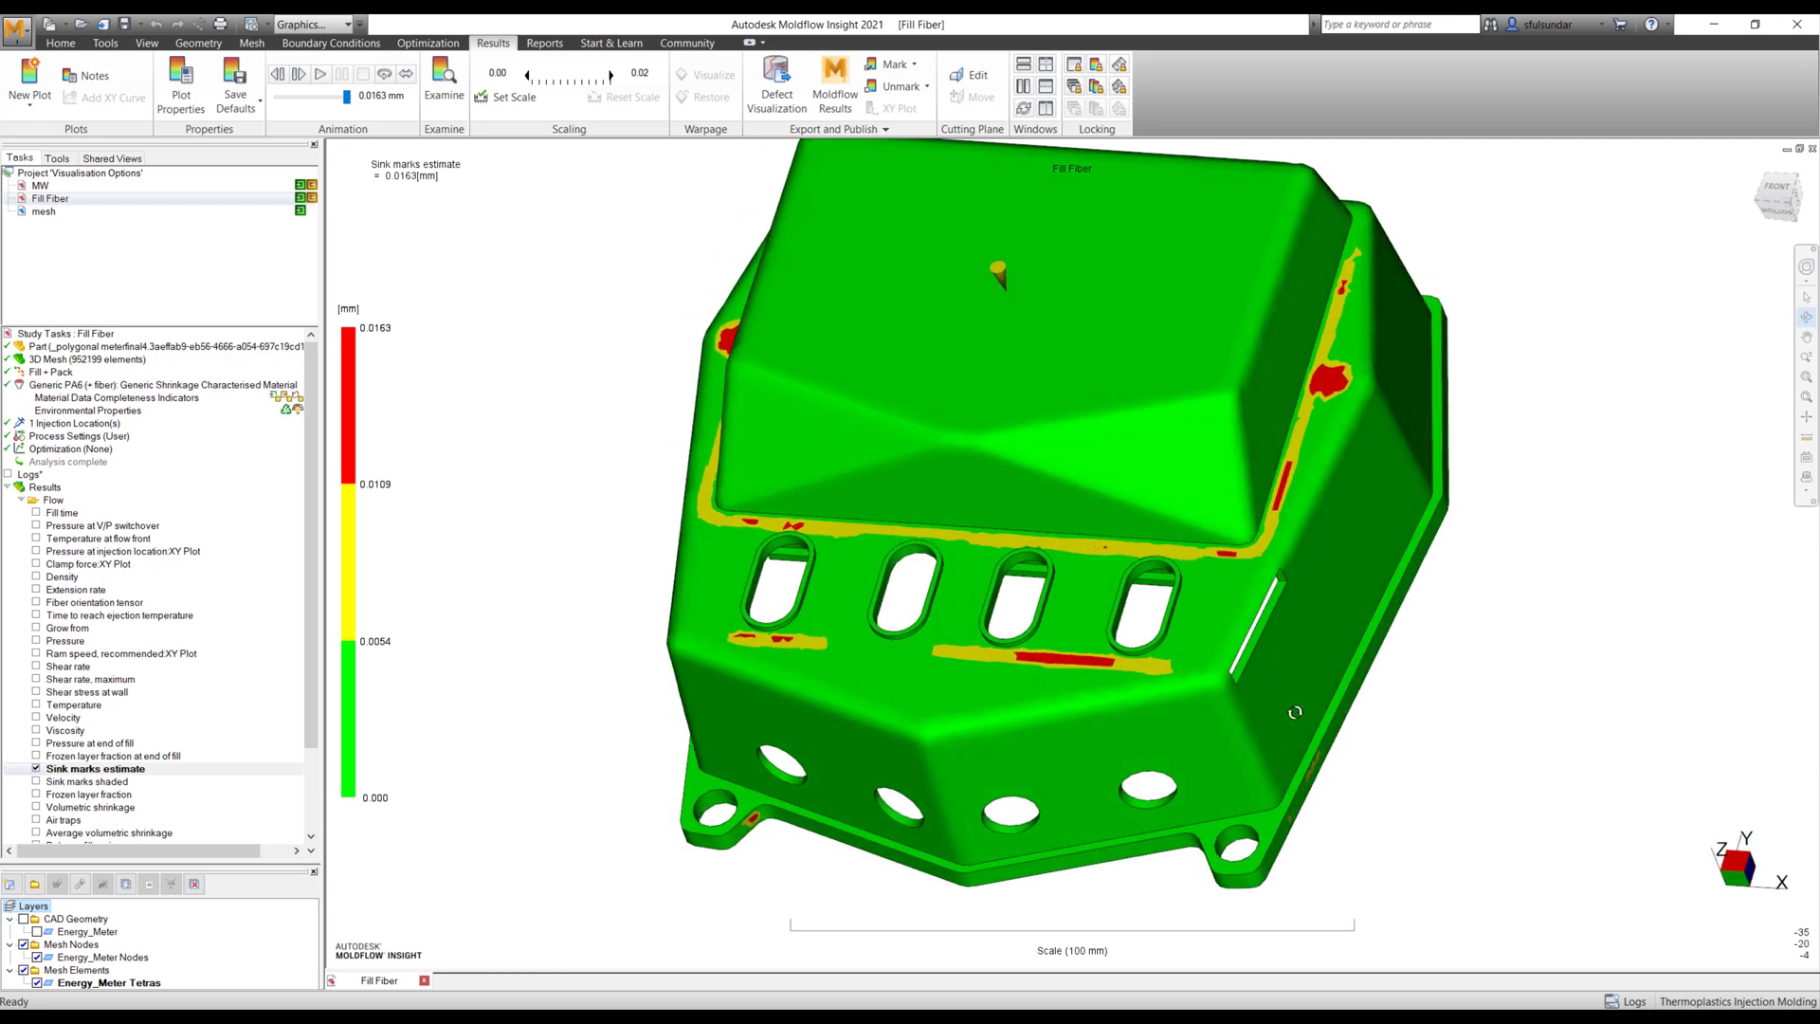
- Change the Sink marks estimate colour map from Traffic Light to Gray Scale
right_click(94, 767)
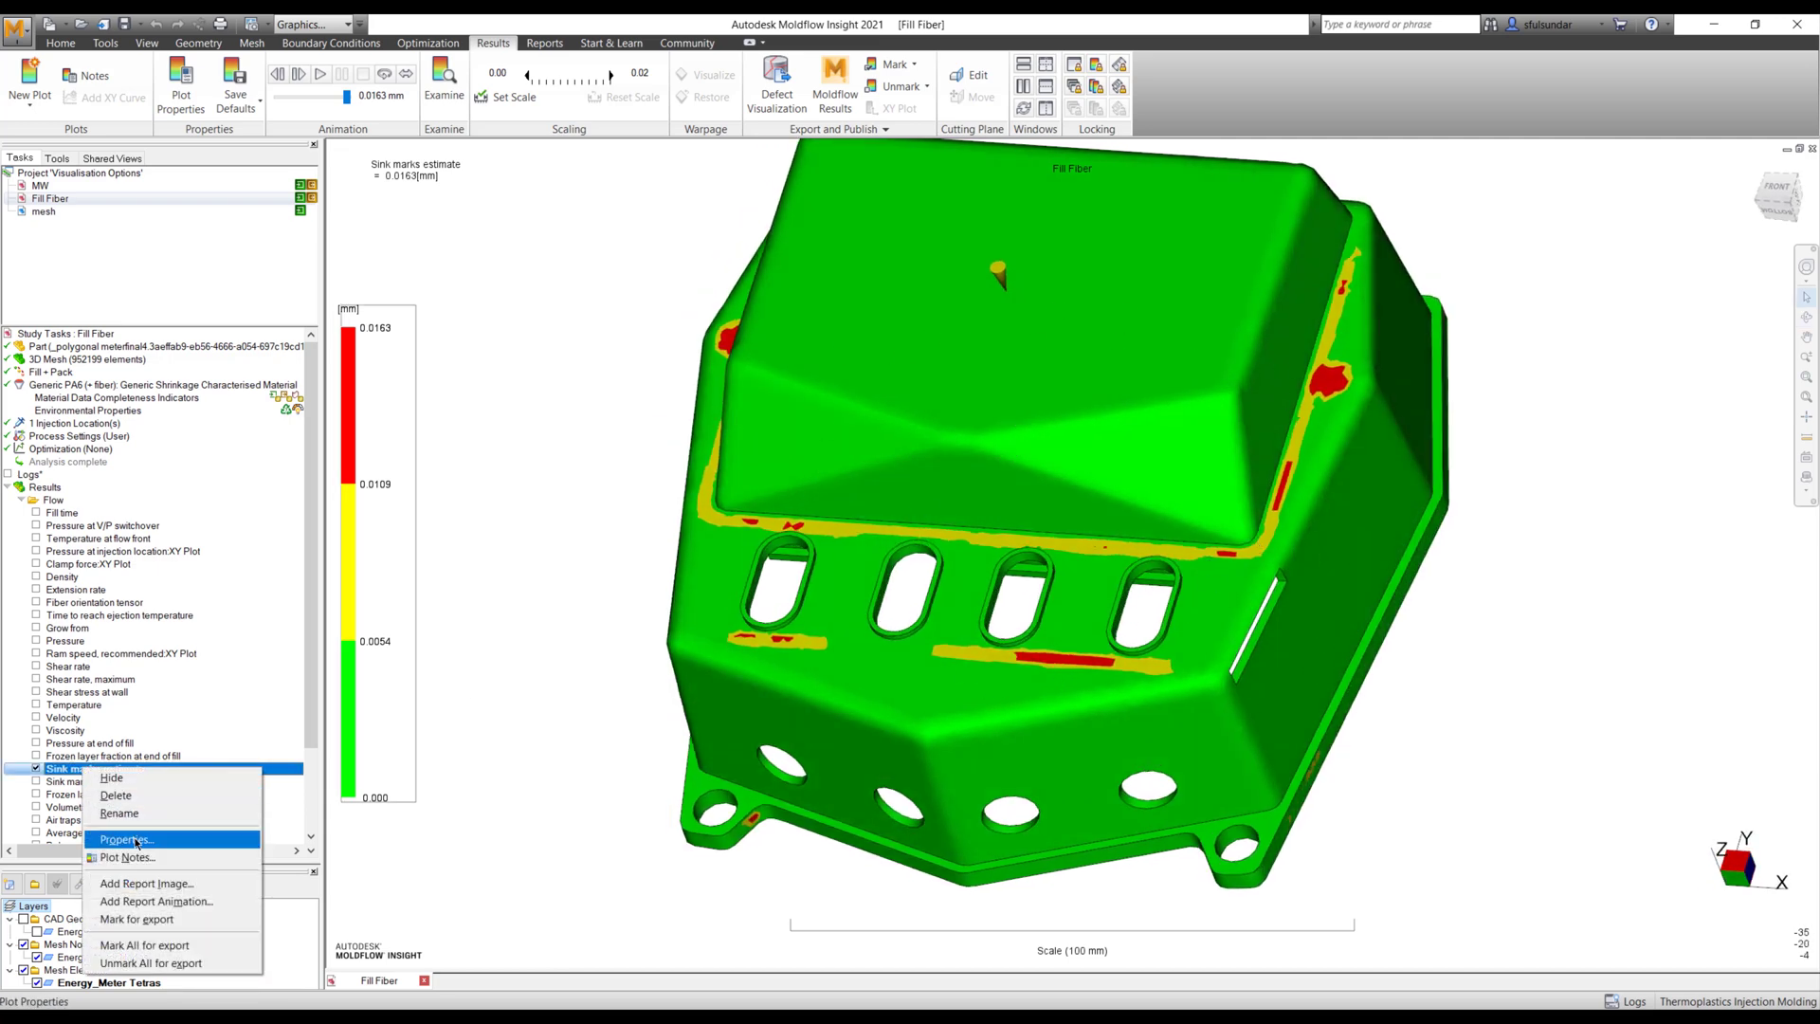
click(125, 839)
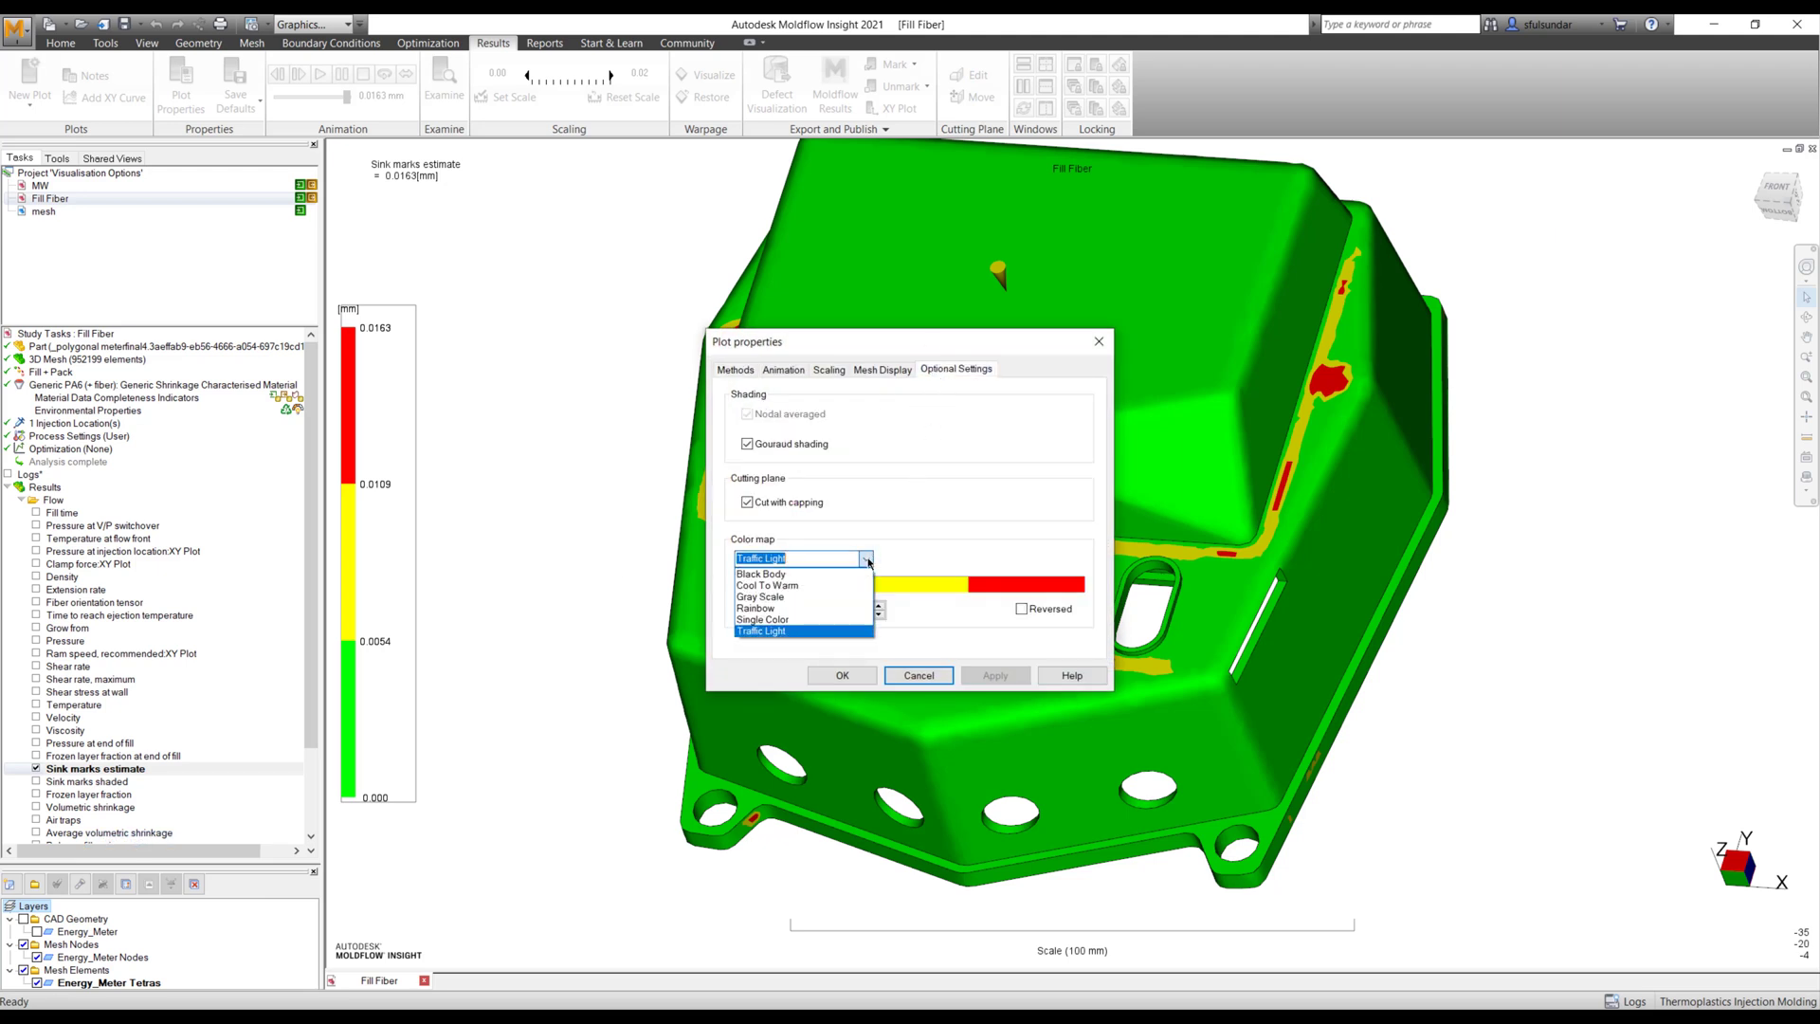
click(759, 598)
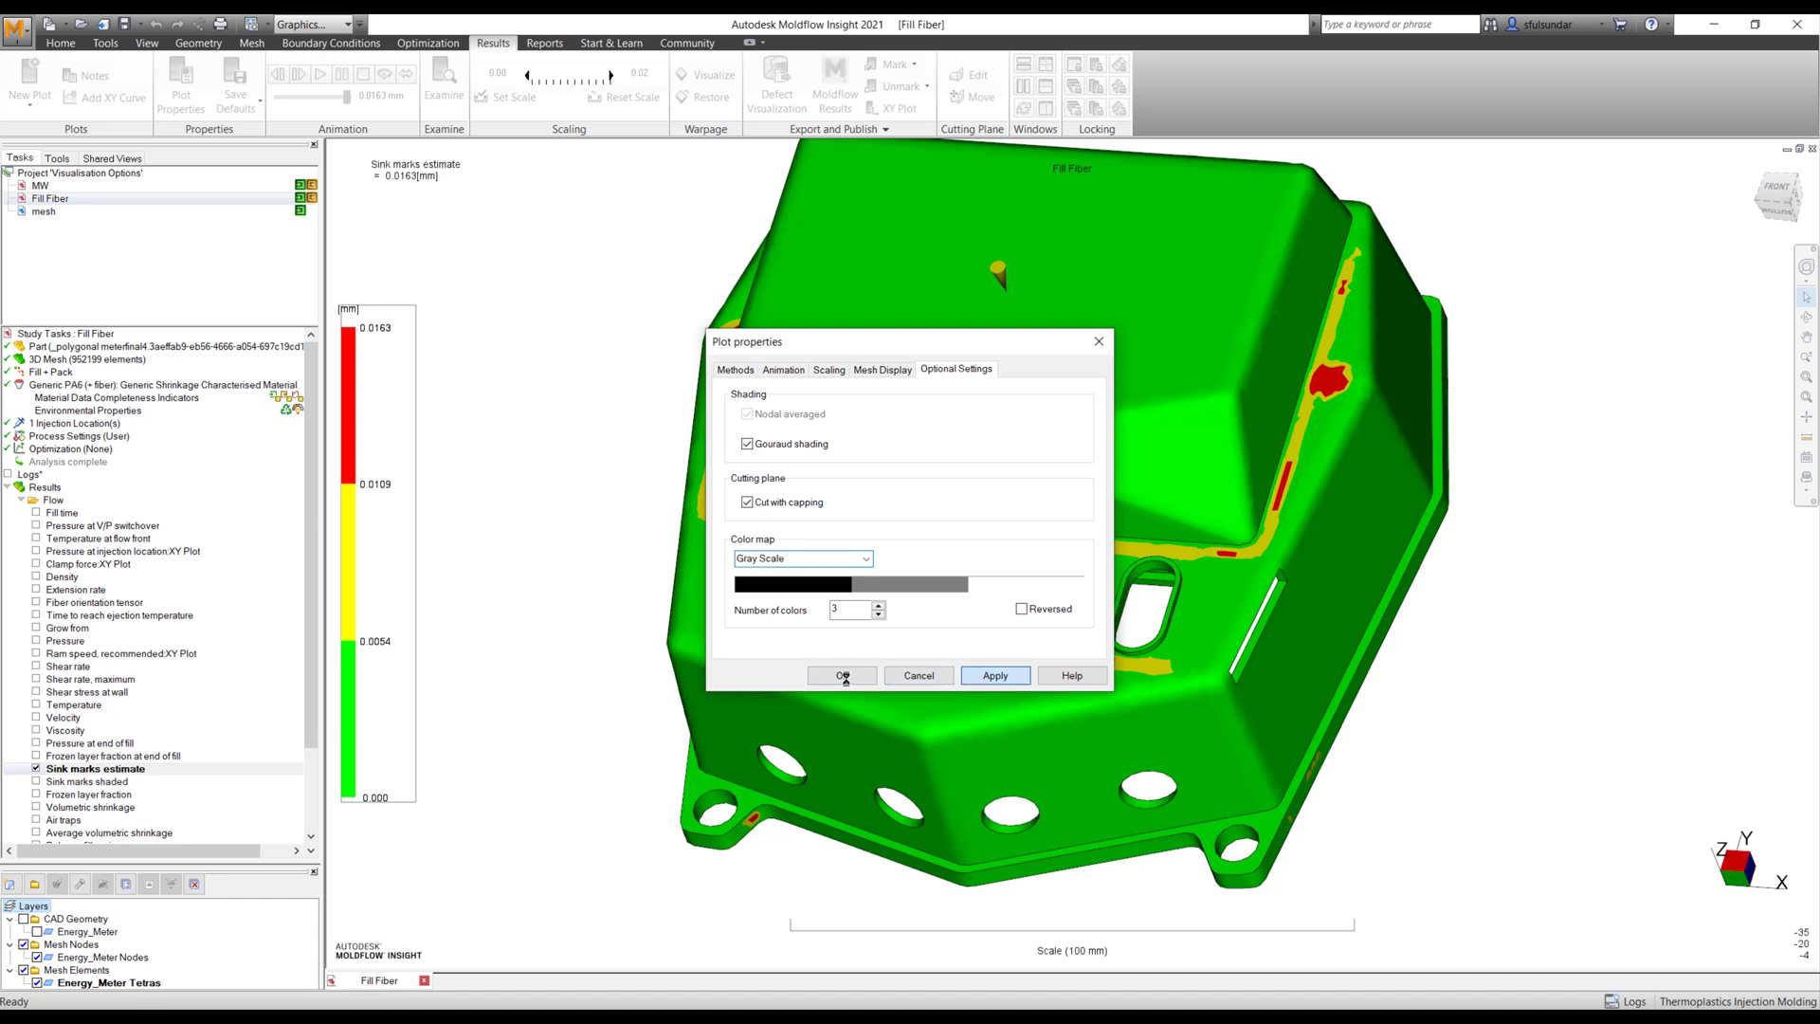
click(841, 676)
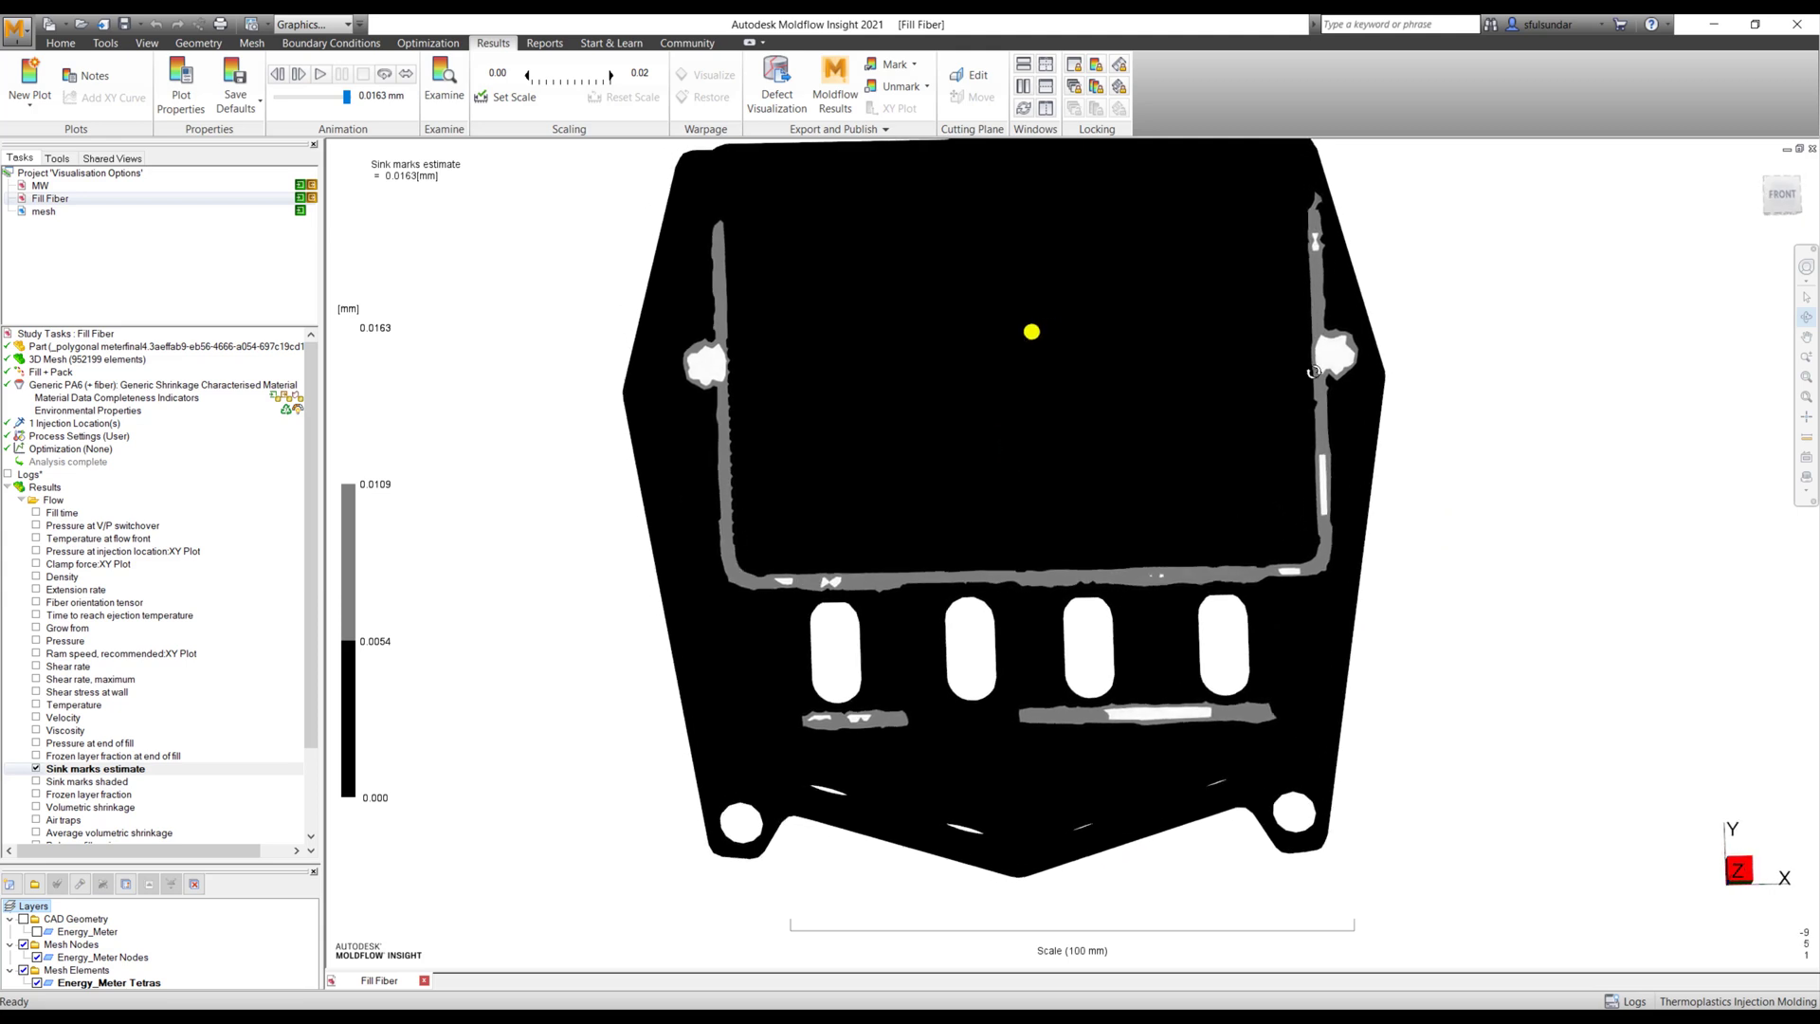
mouse_move(789, 325)
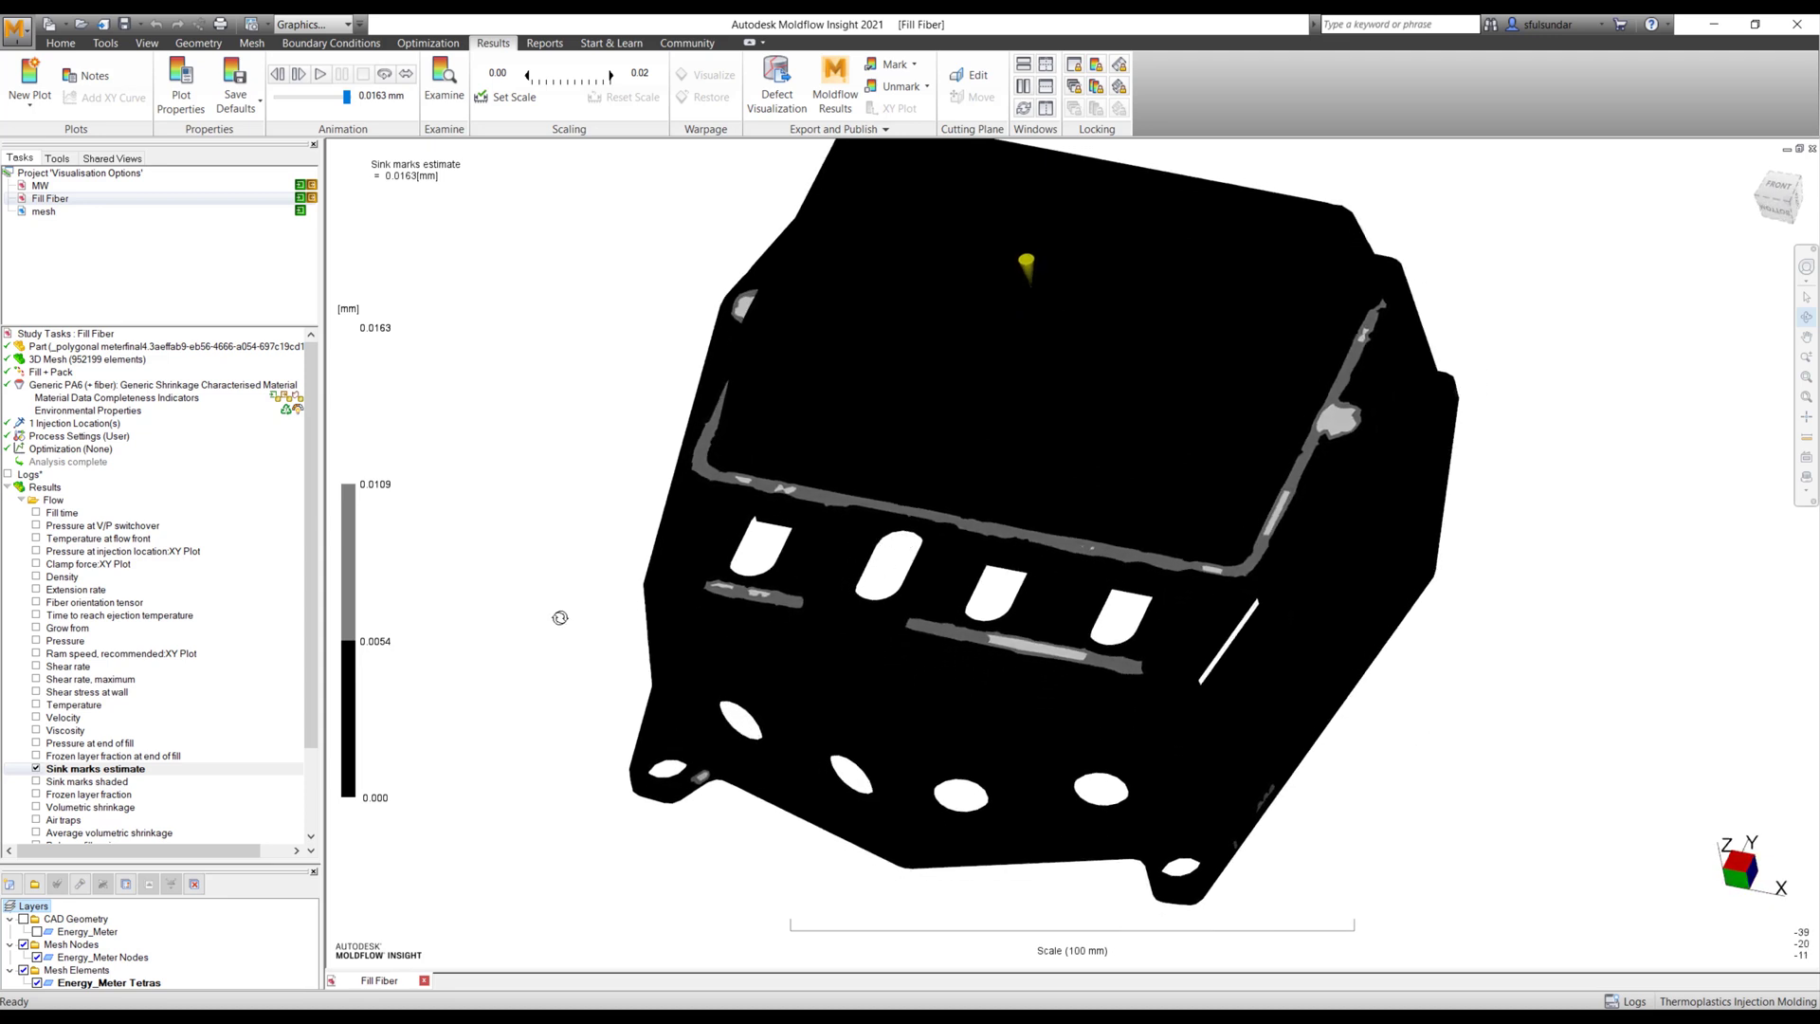
- Scroll down the results list and tick Average volumetric shrinkage
scroll(down, 3)
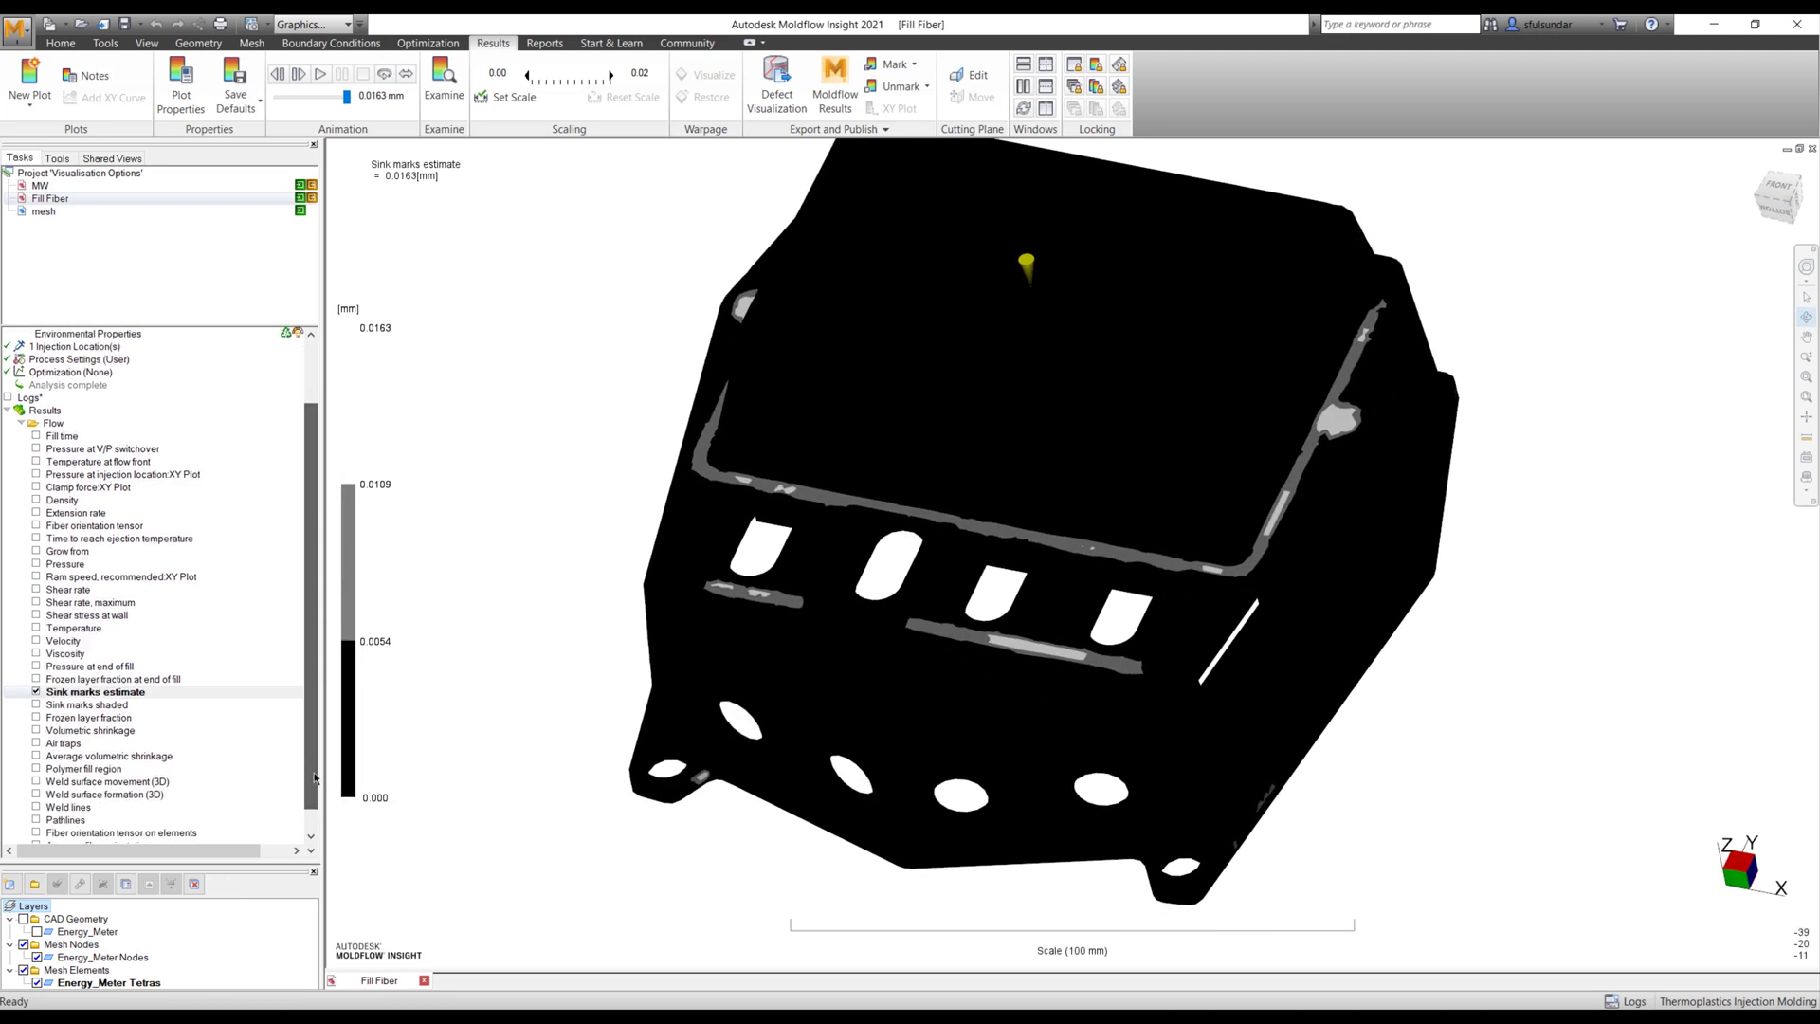
click(109, 755)
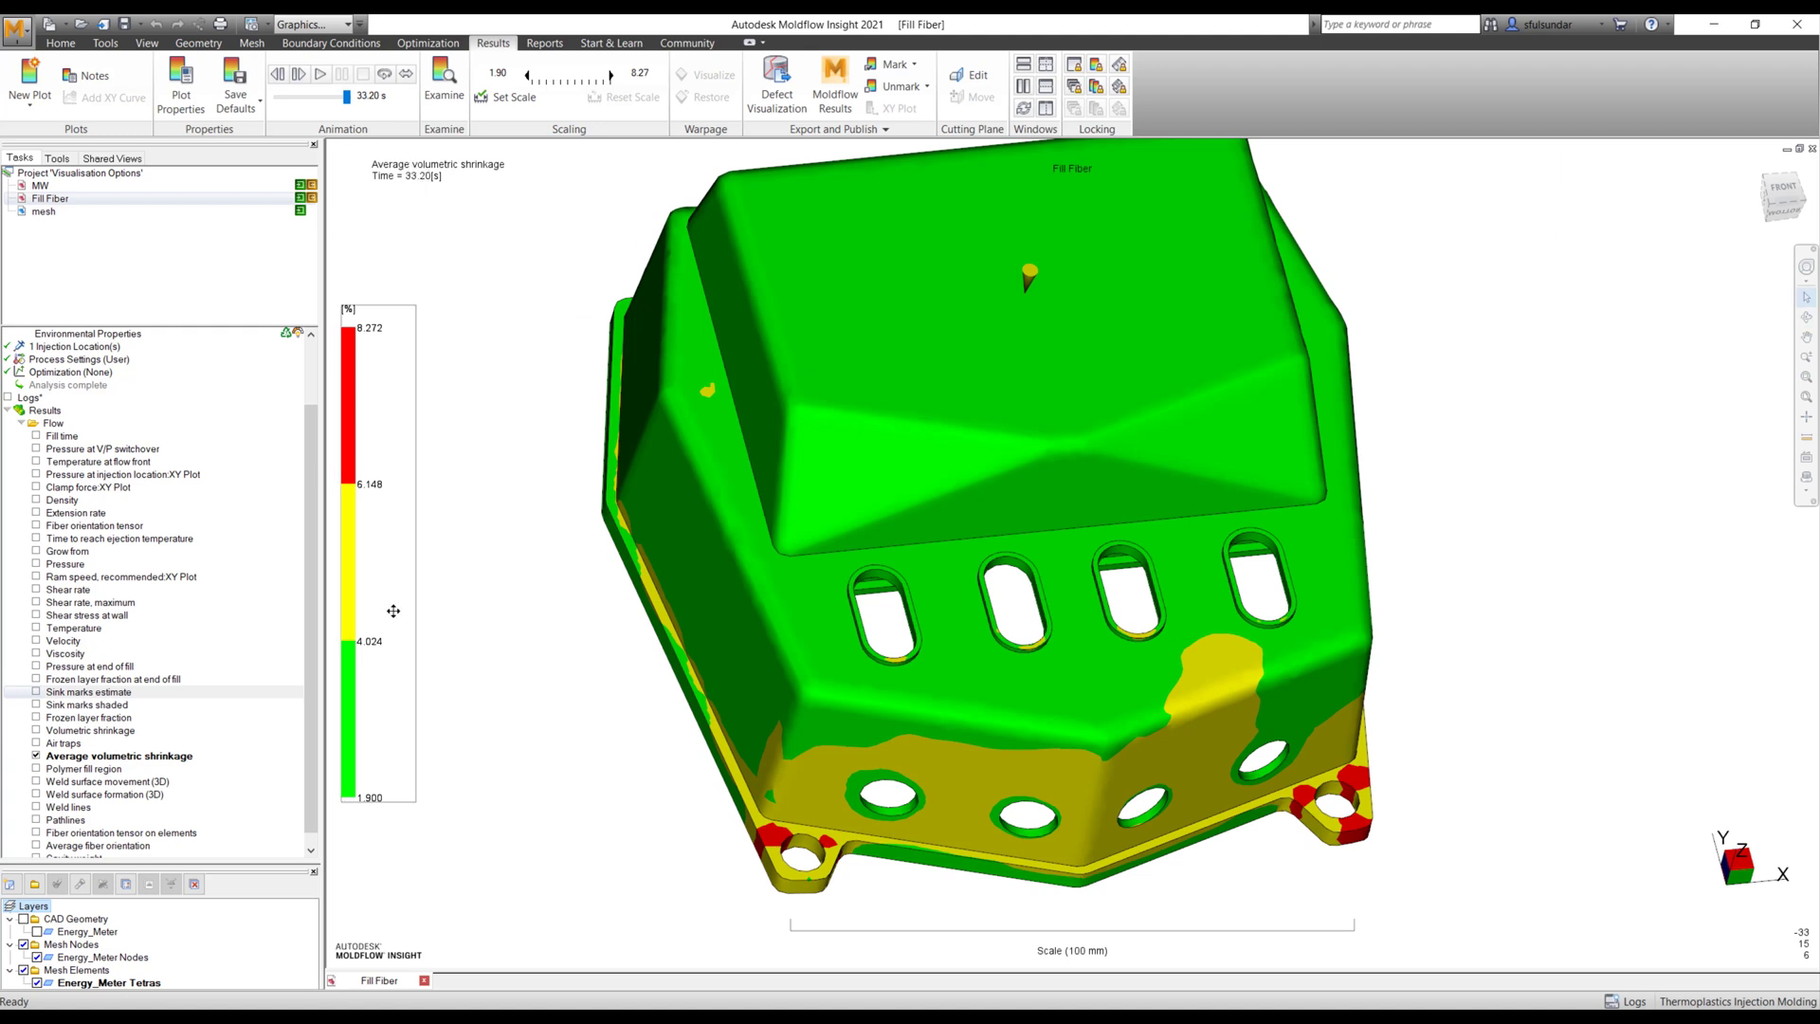
mouse_move(304, 768)
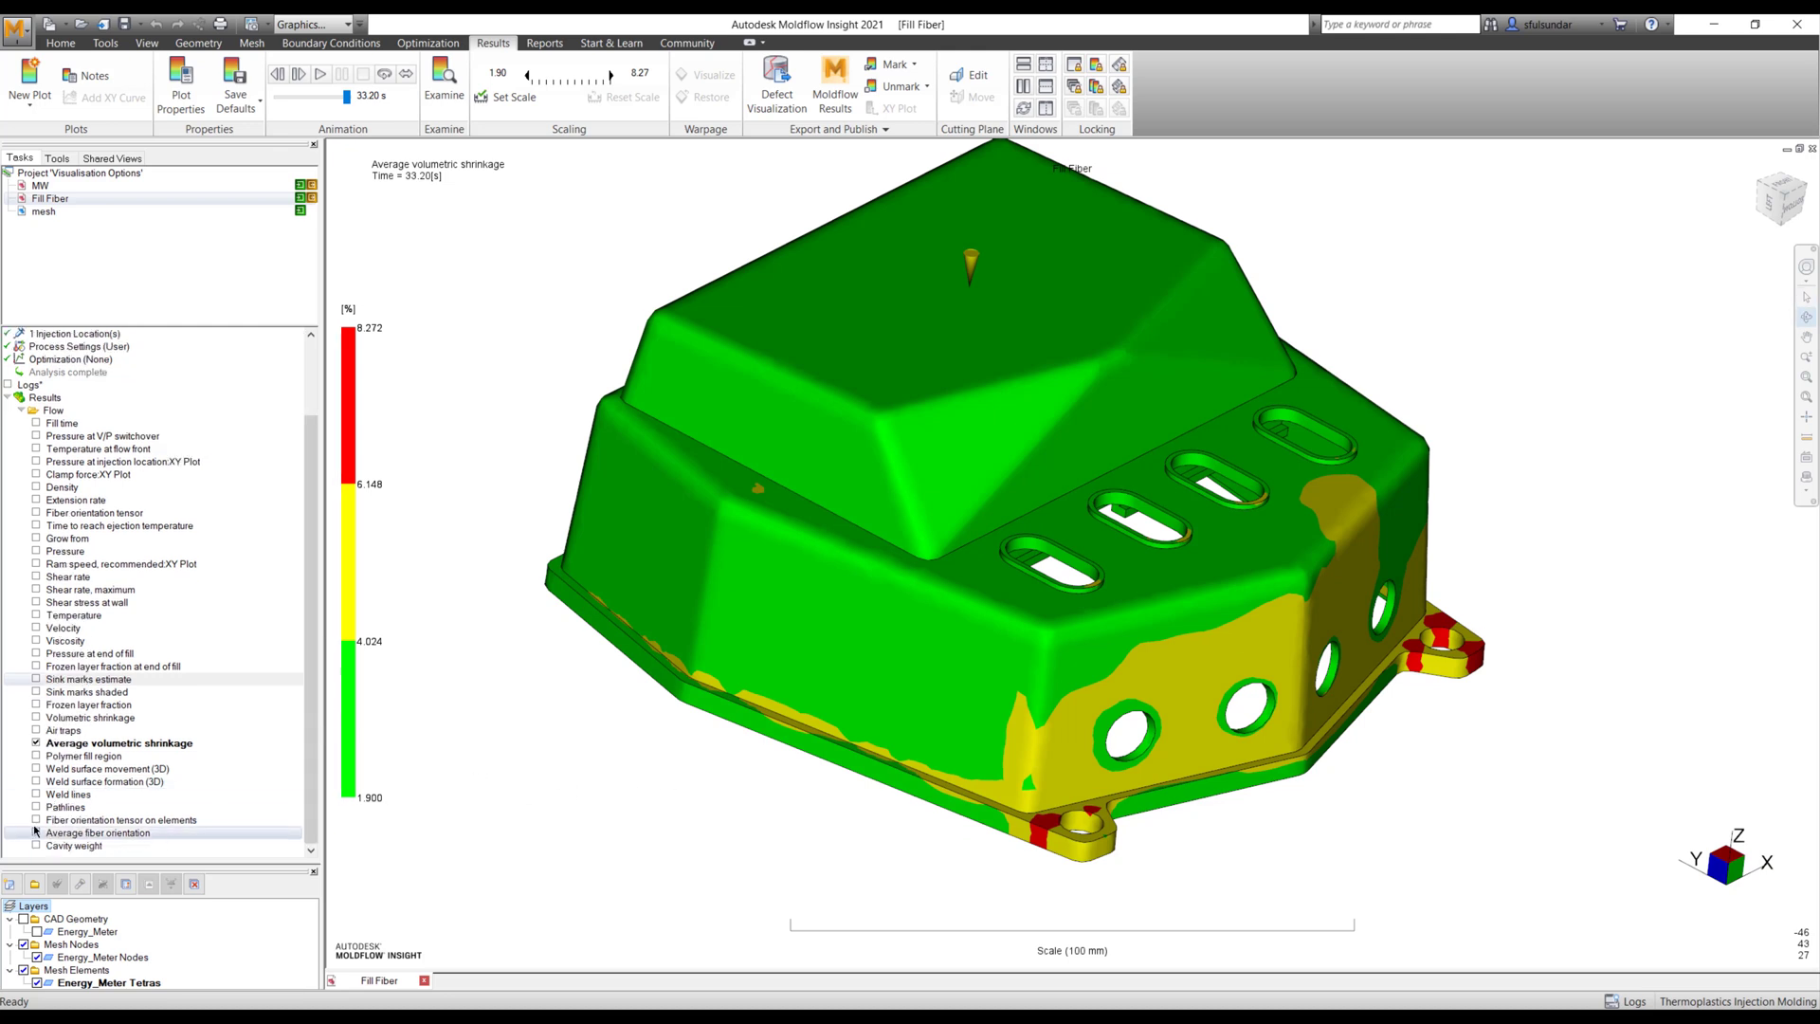
- Show Fiber orientation tensor on elements and set its colour map to Gray Scale
click(91, 679)
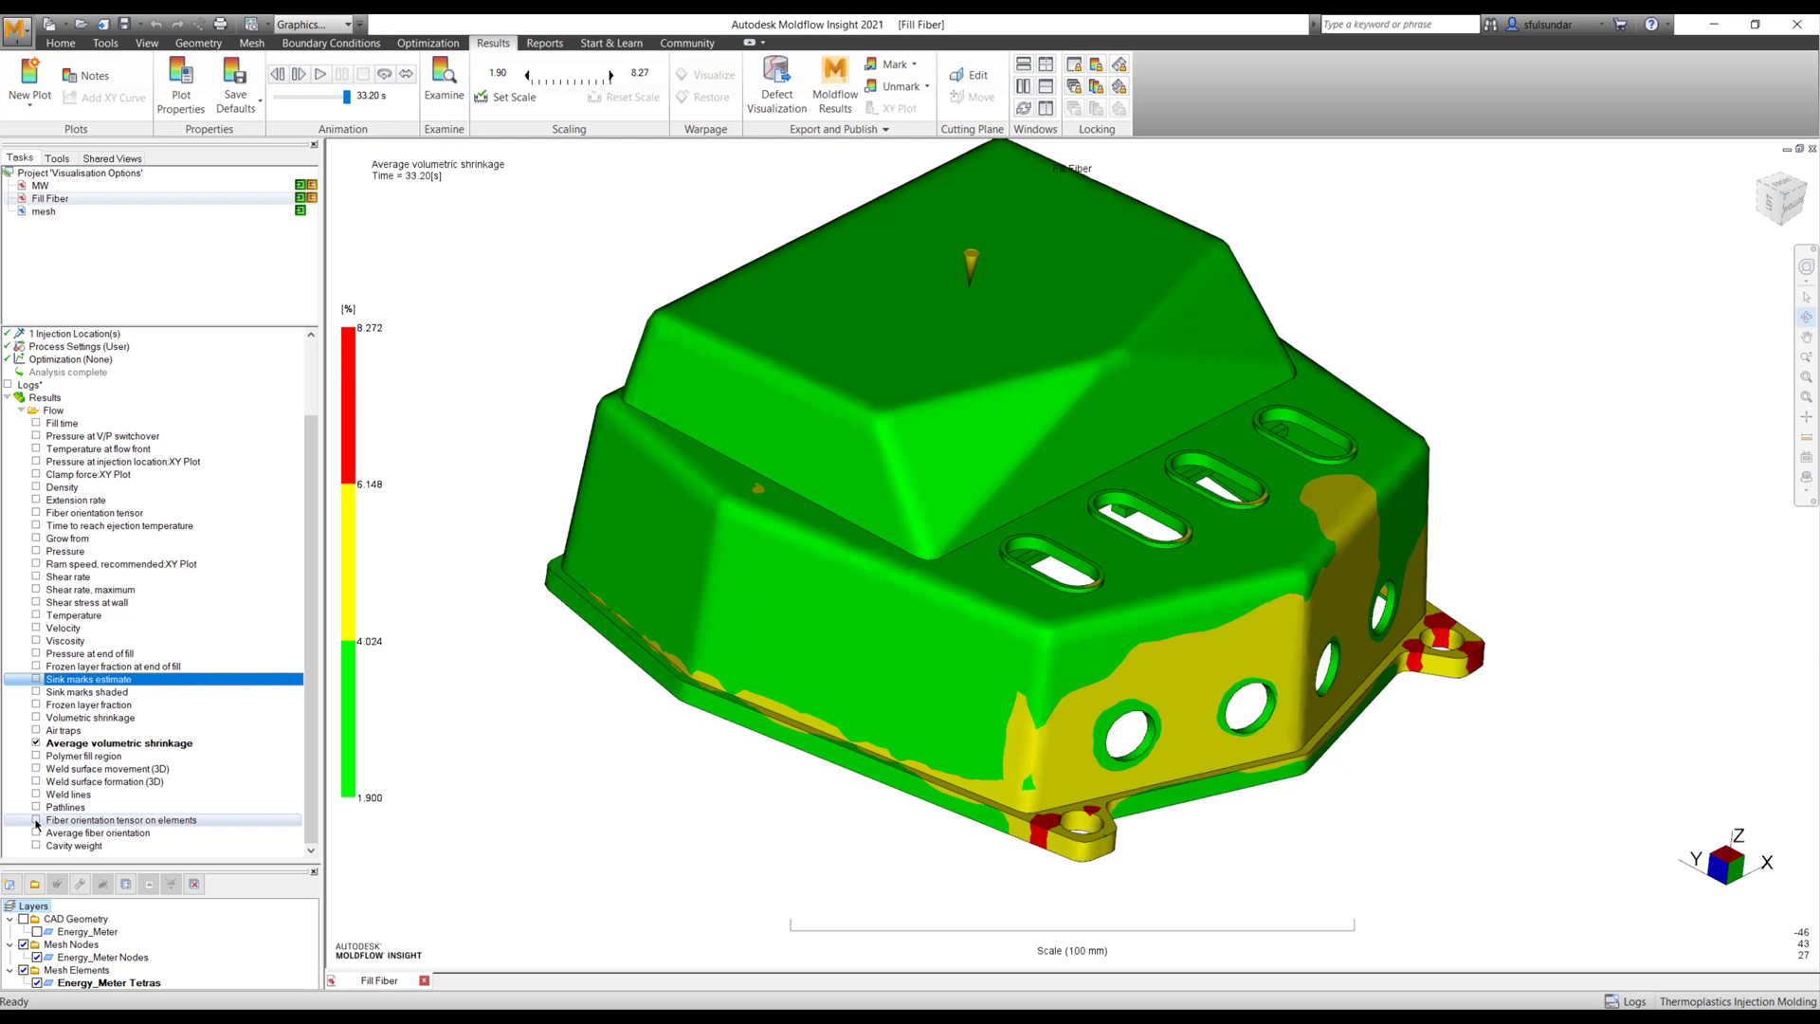
click(36, 819)
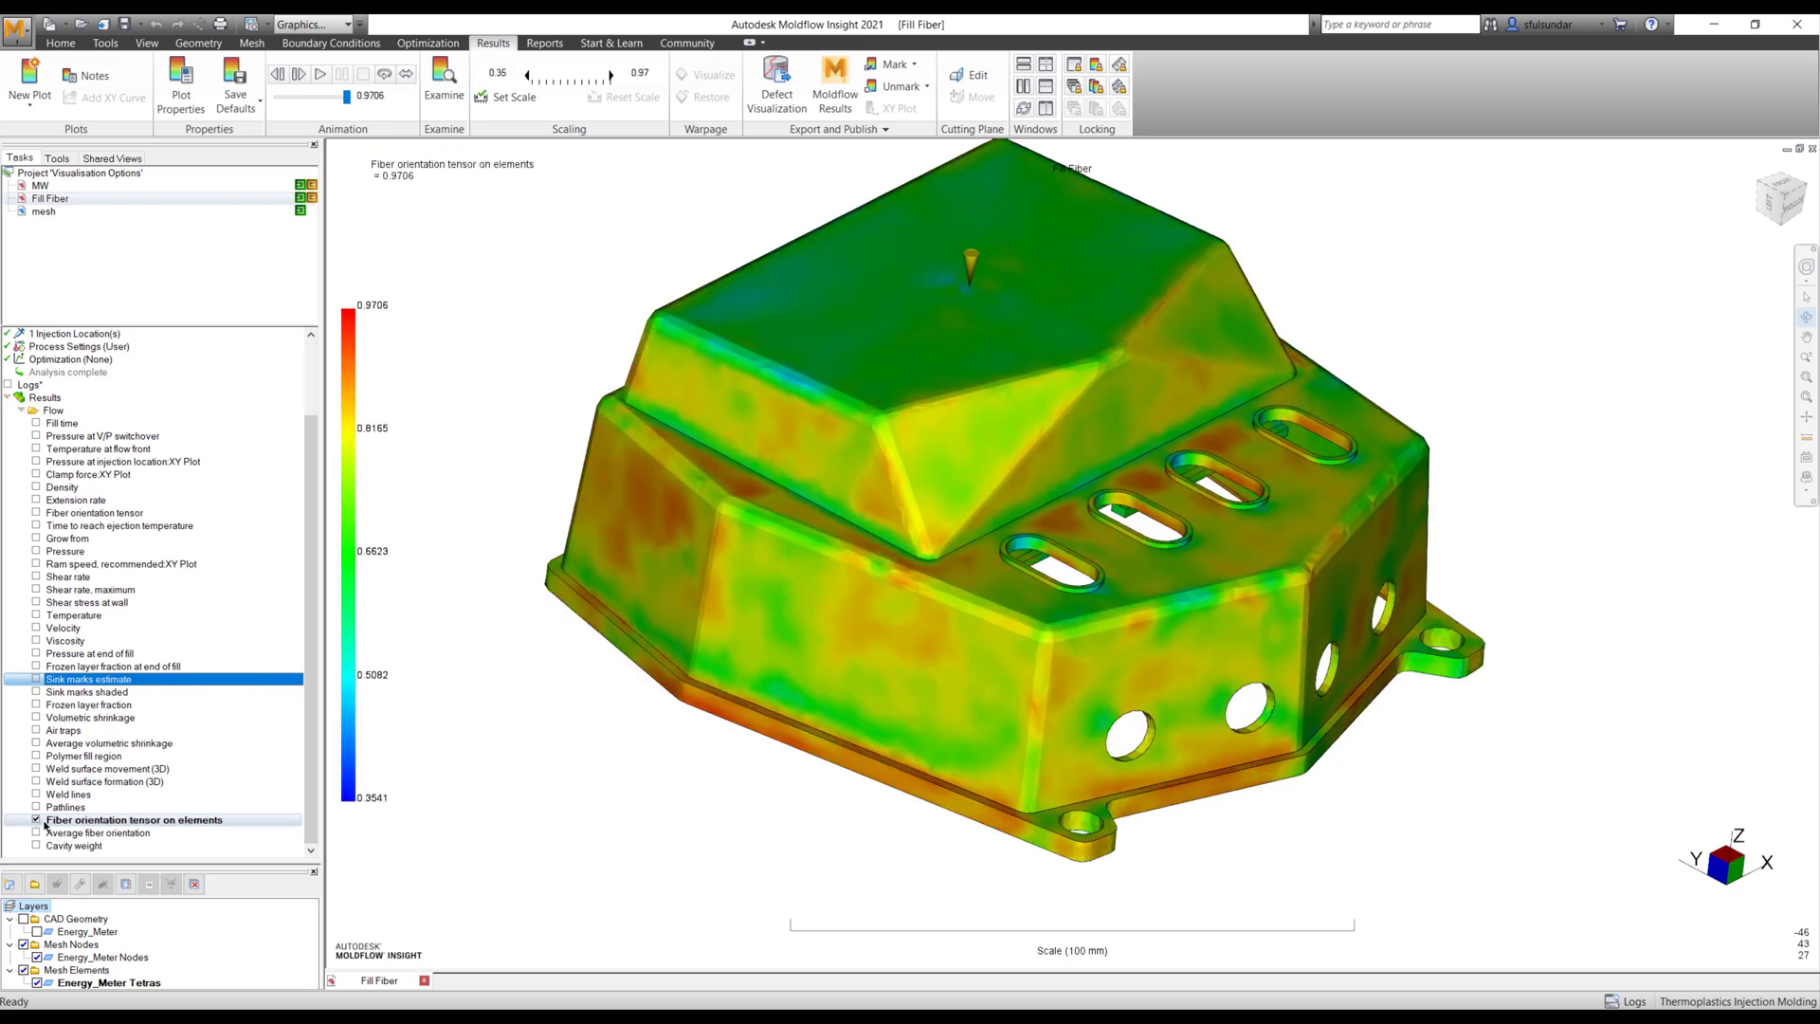
right_click(134, 819)
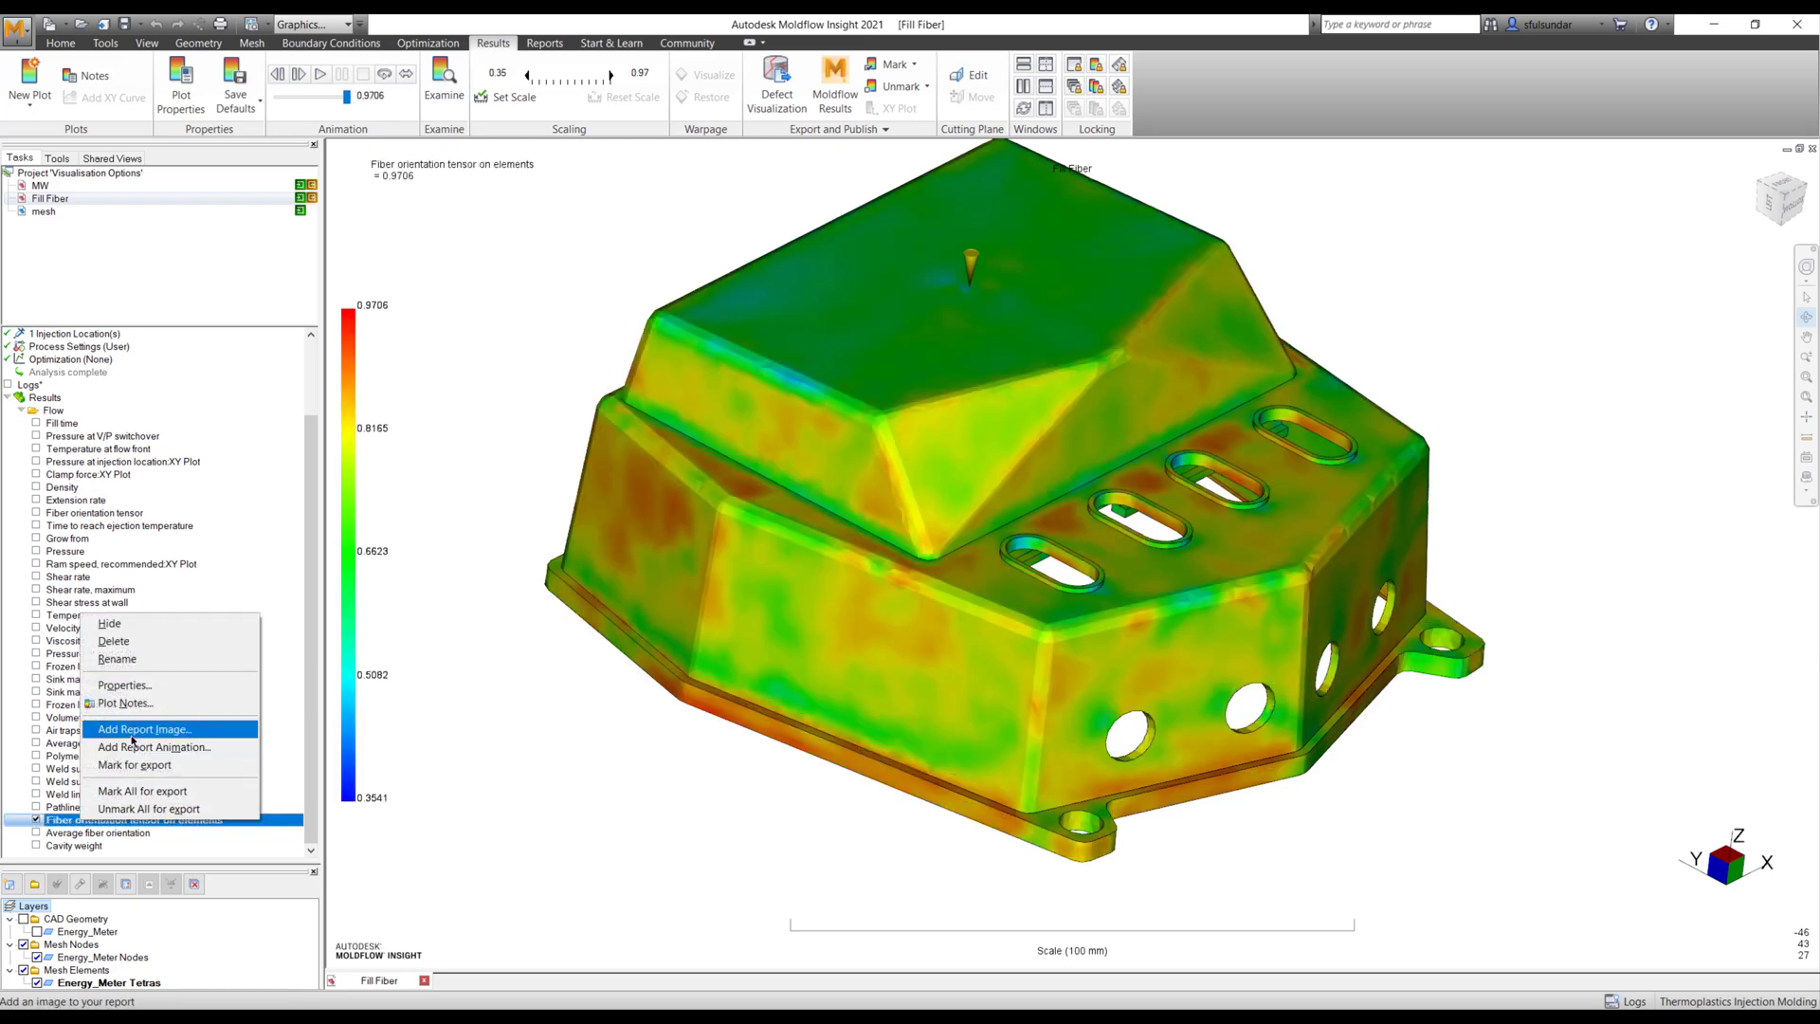
click(123, 684)
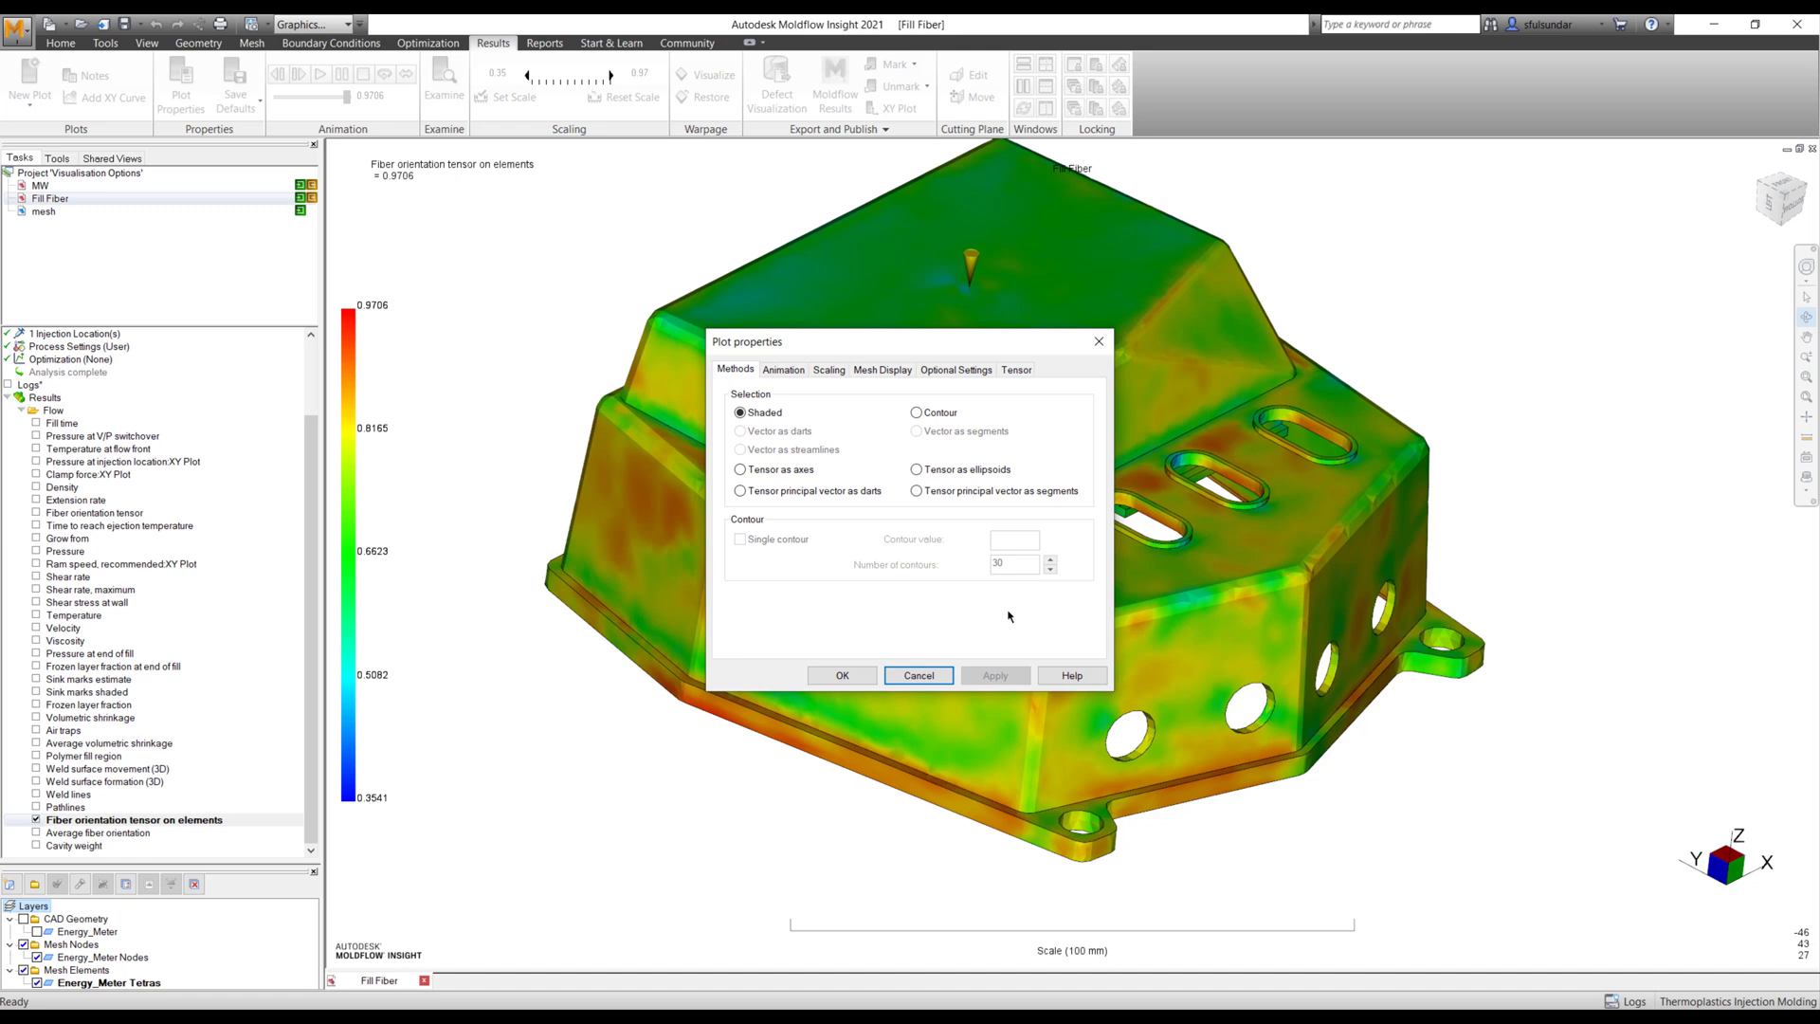
click(956, 369)
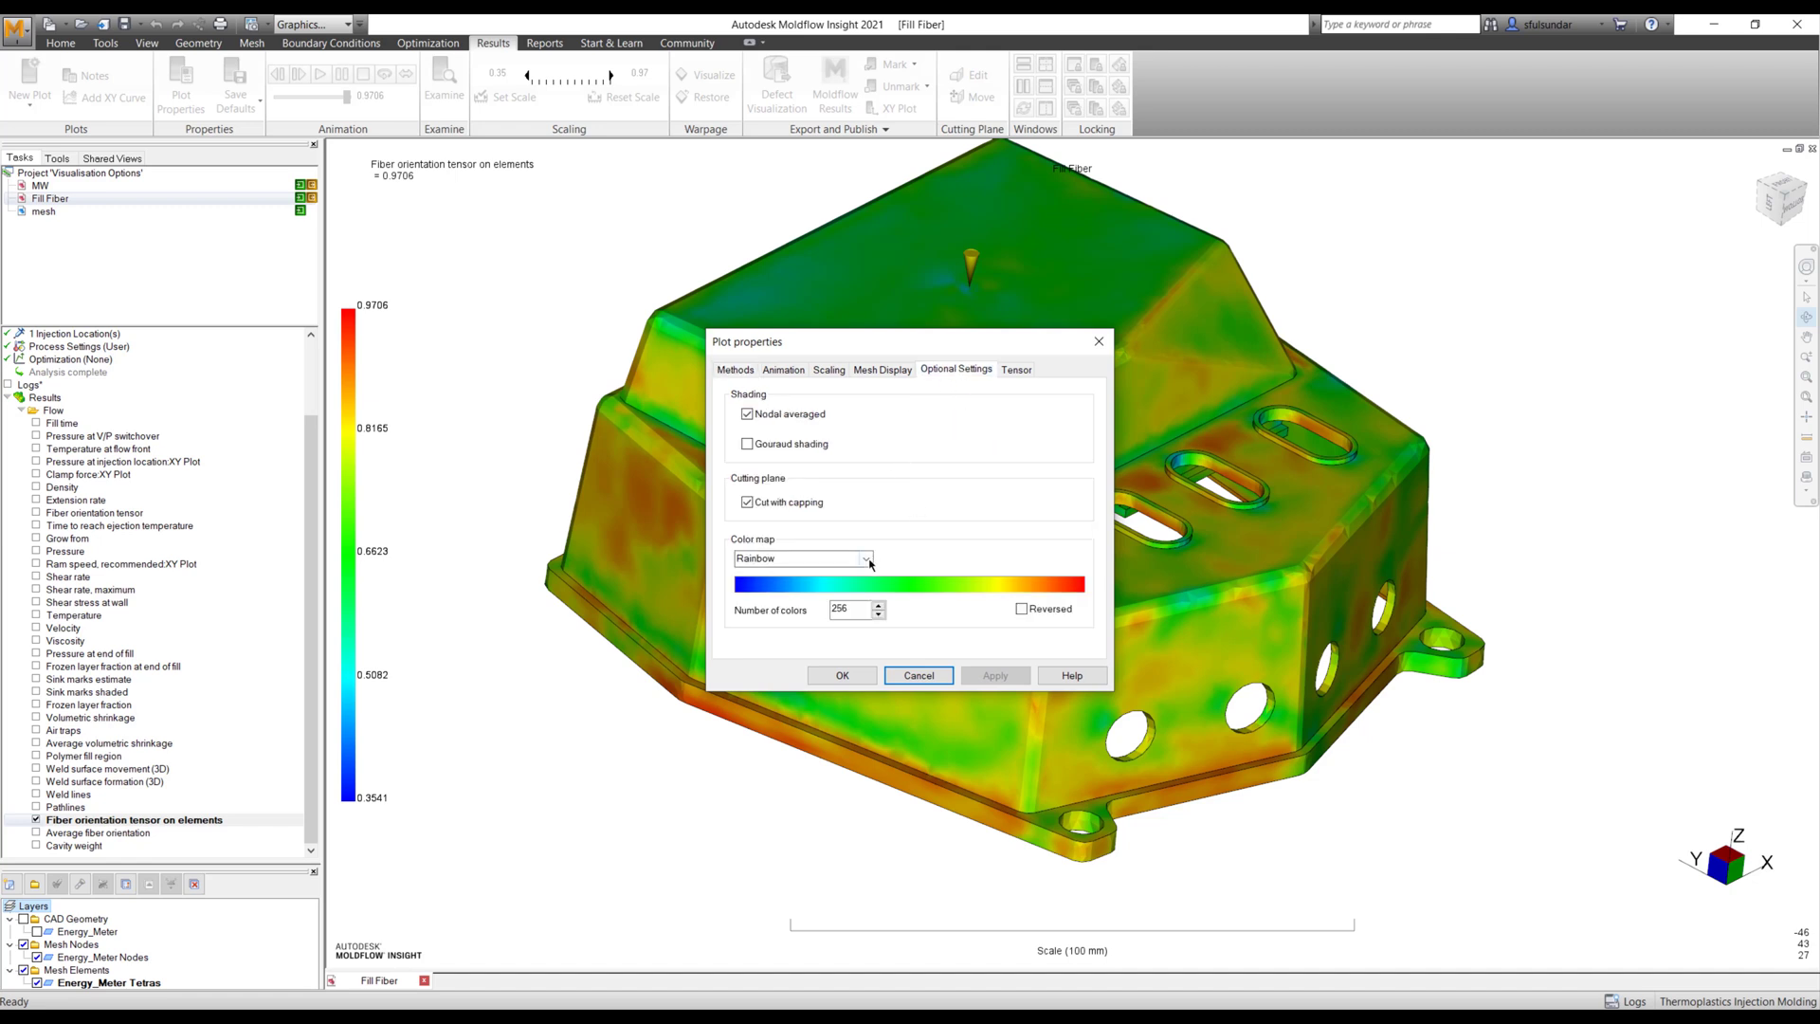
click(865, 558)
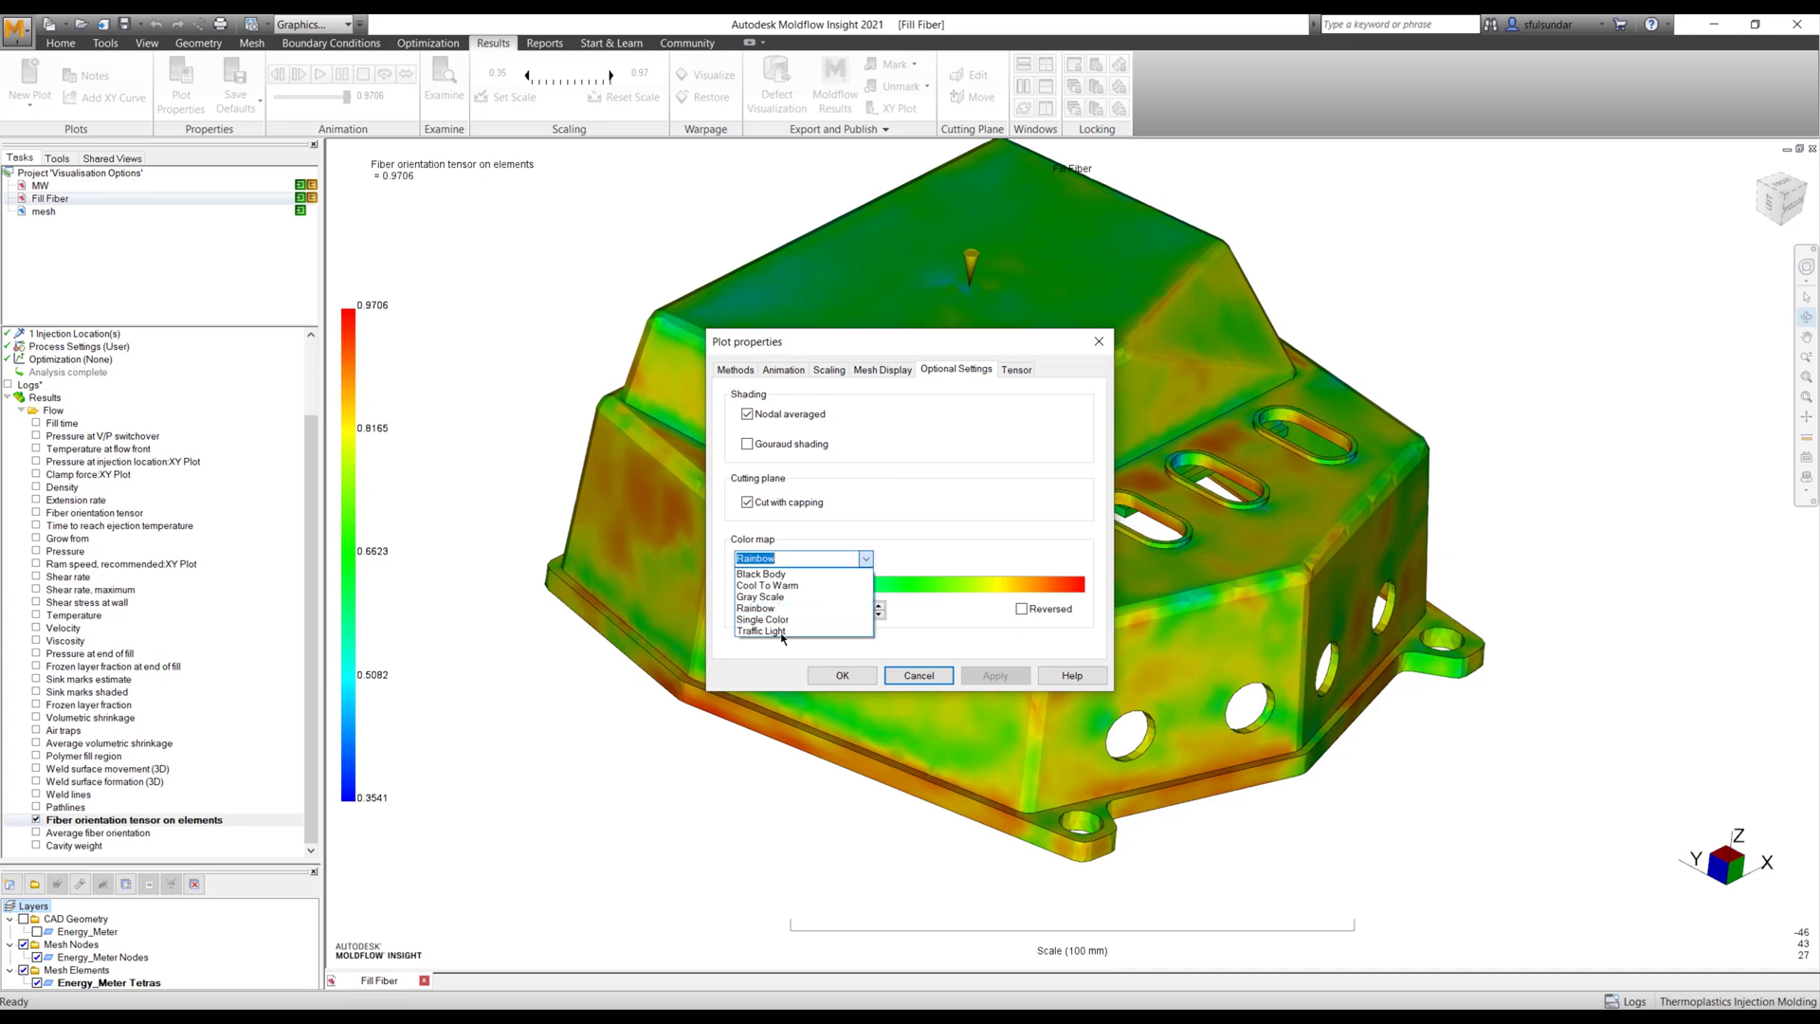
click(759, 596)
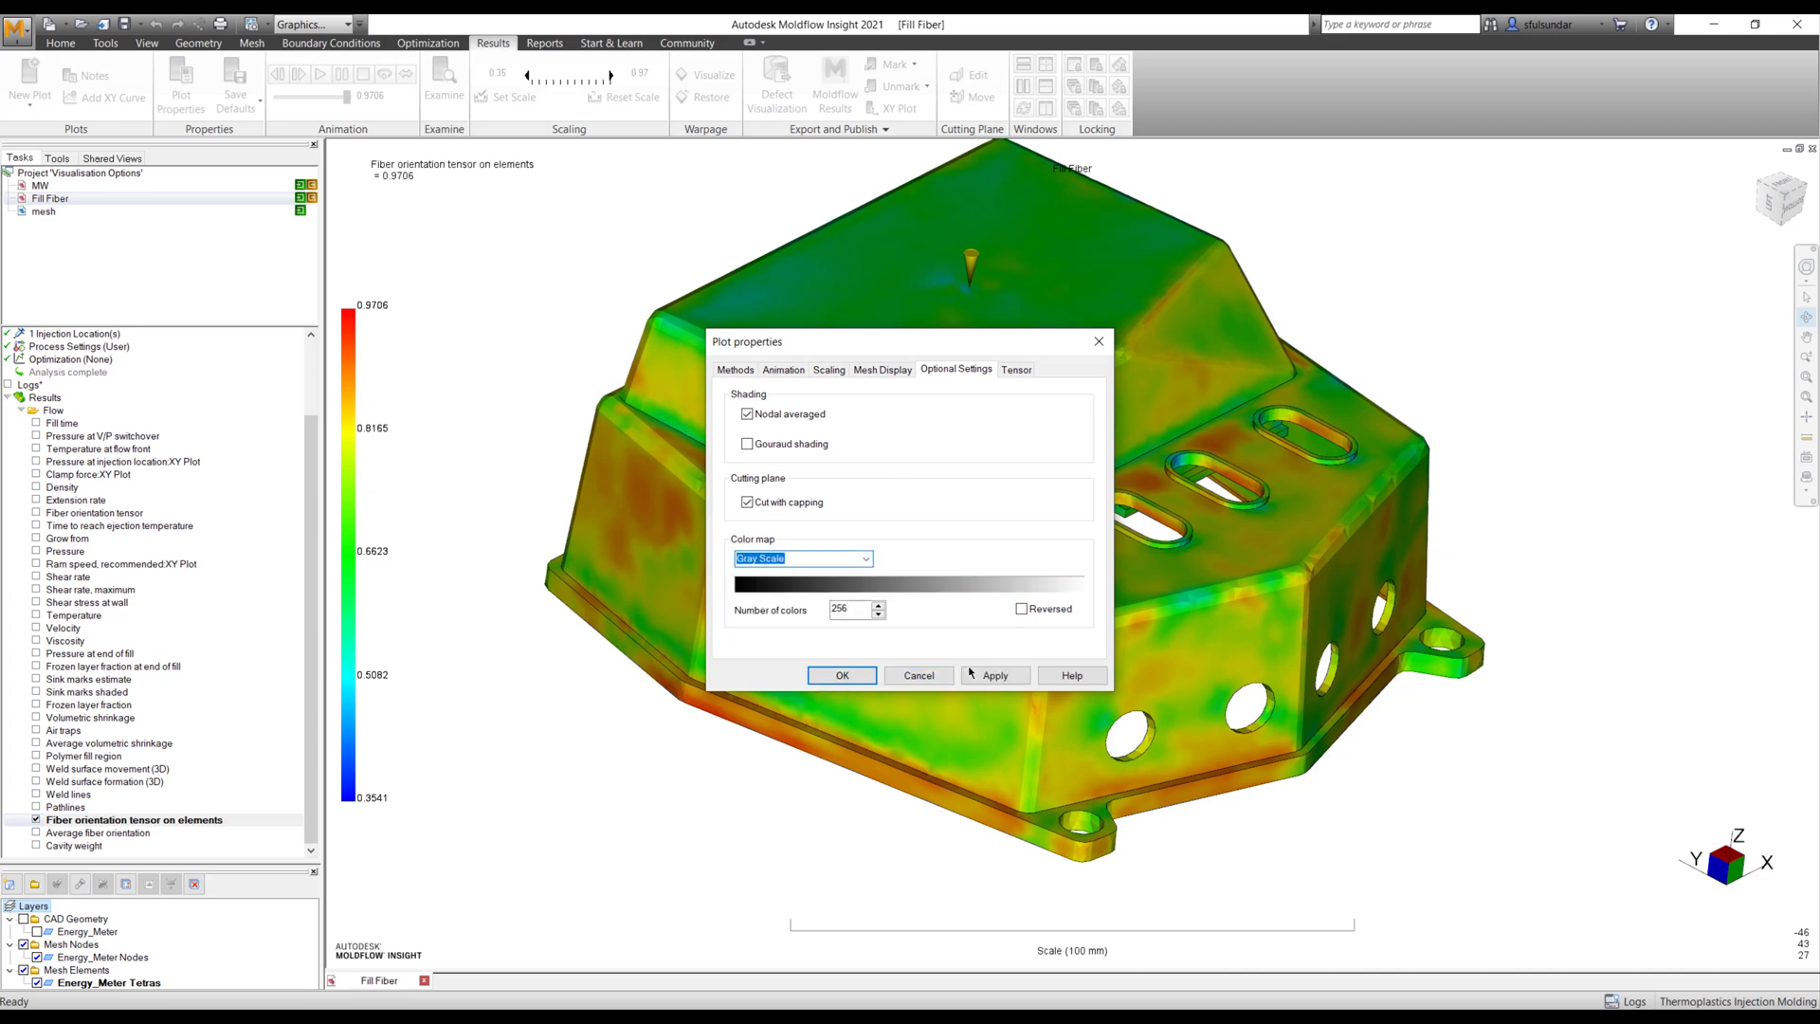
click(993, 674)
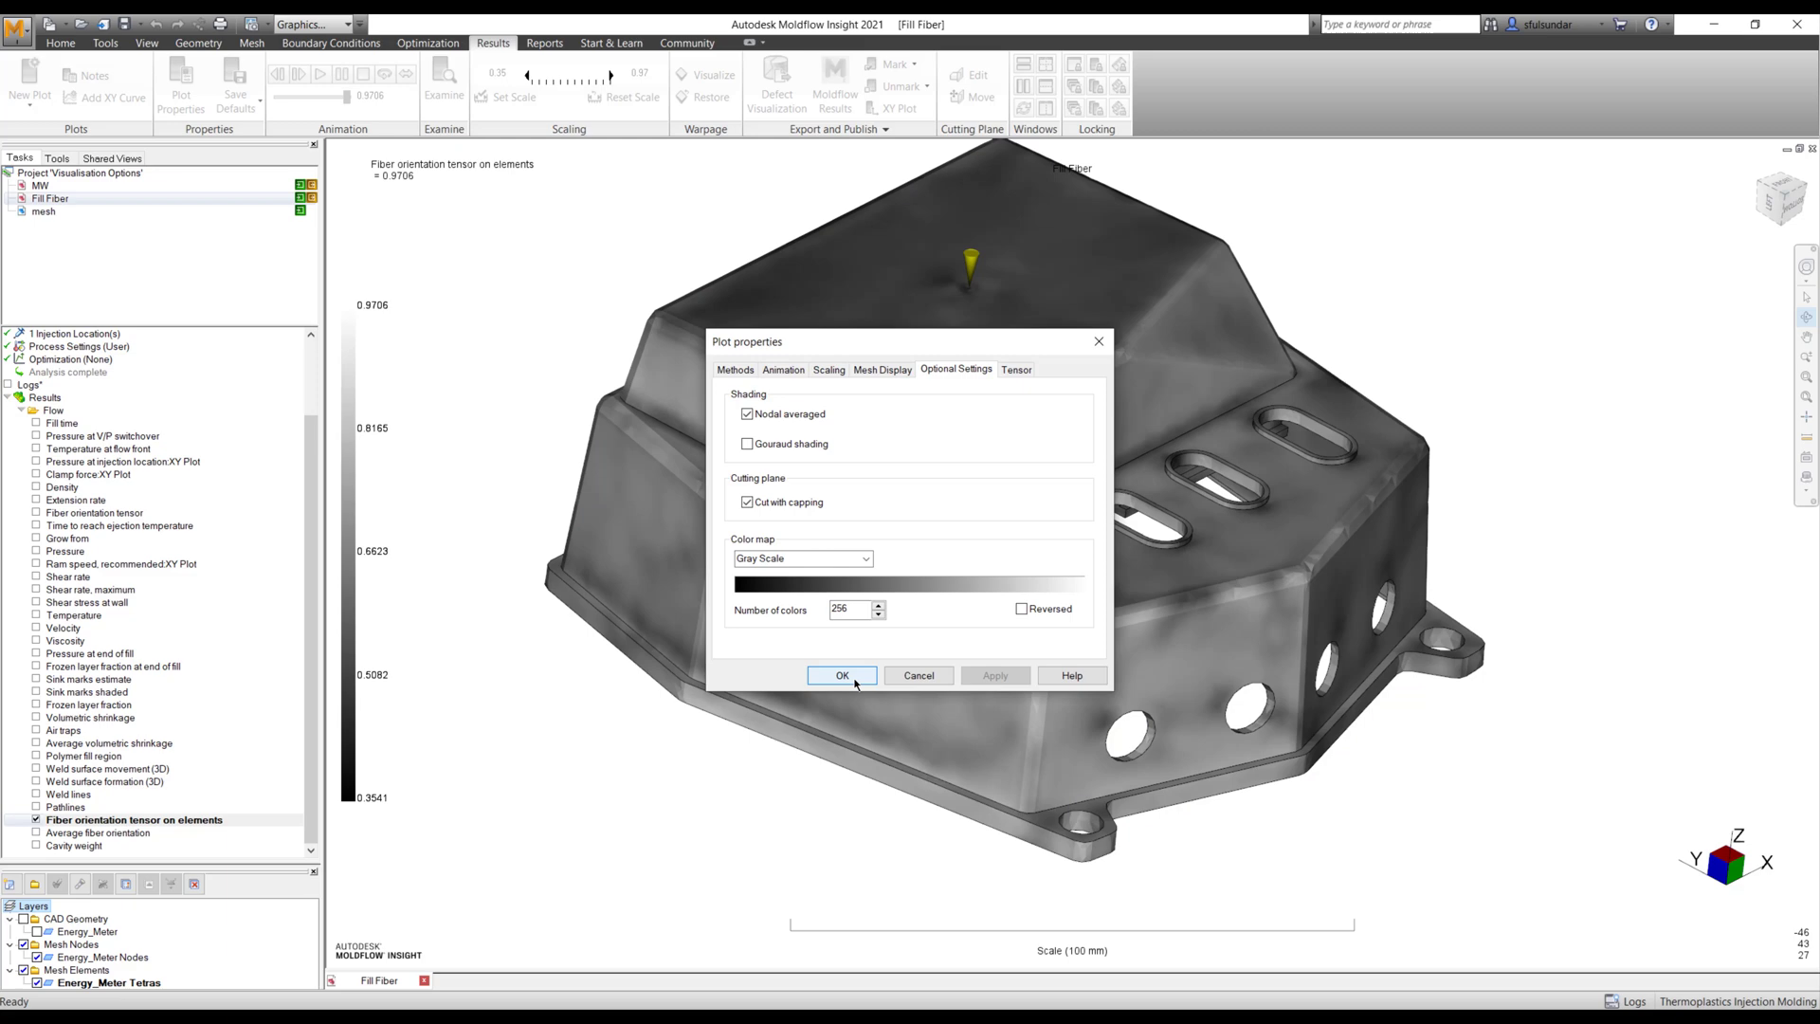
click(841, 676)
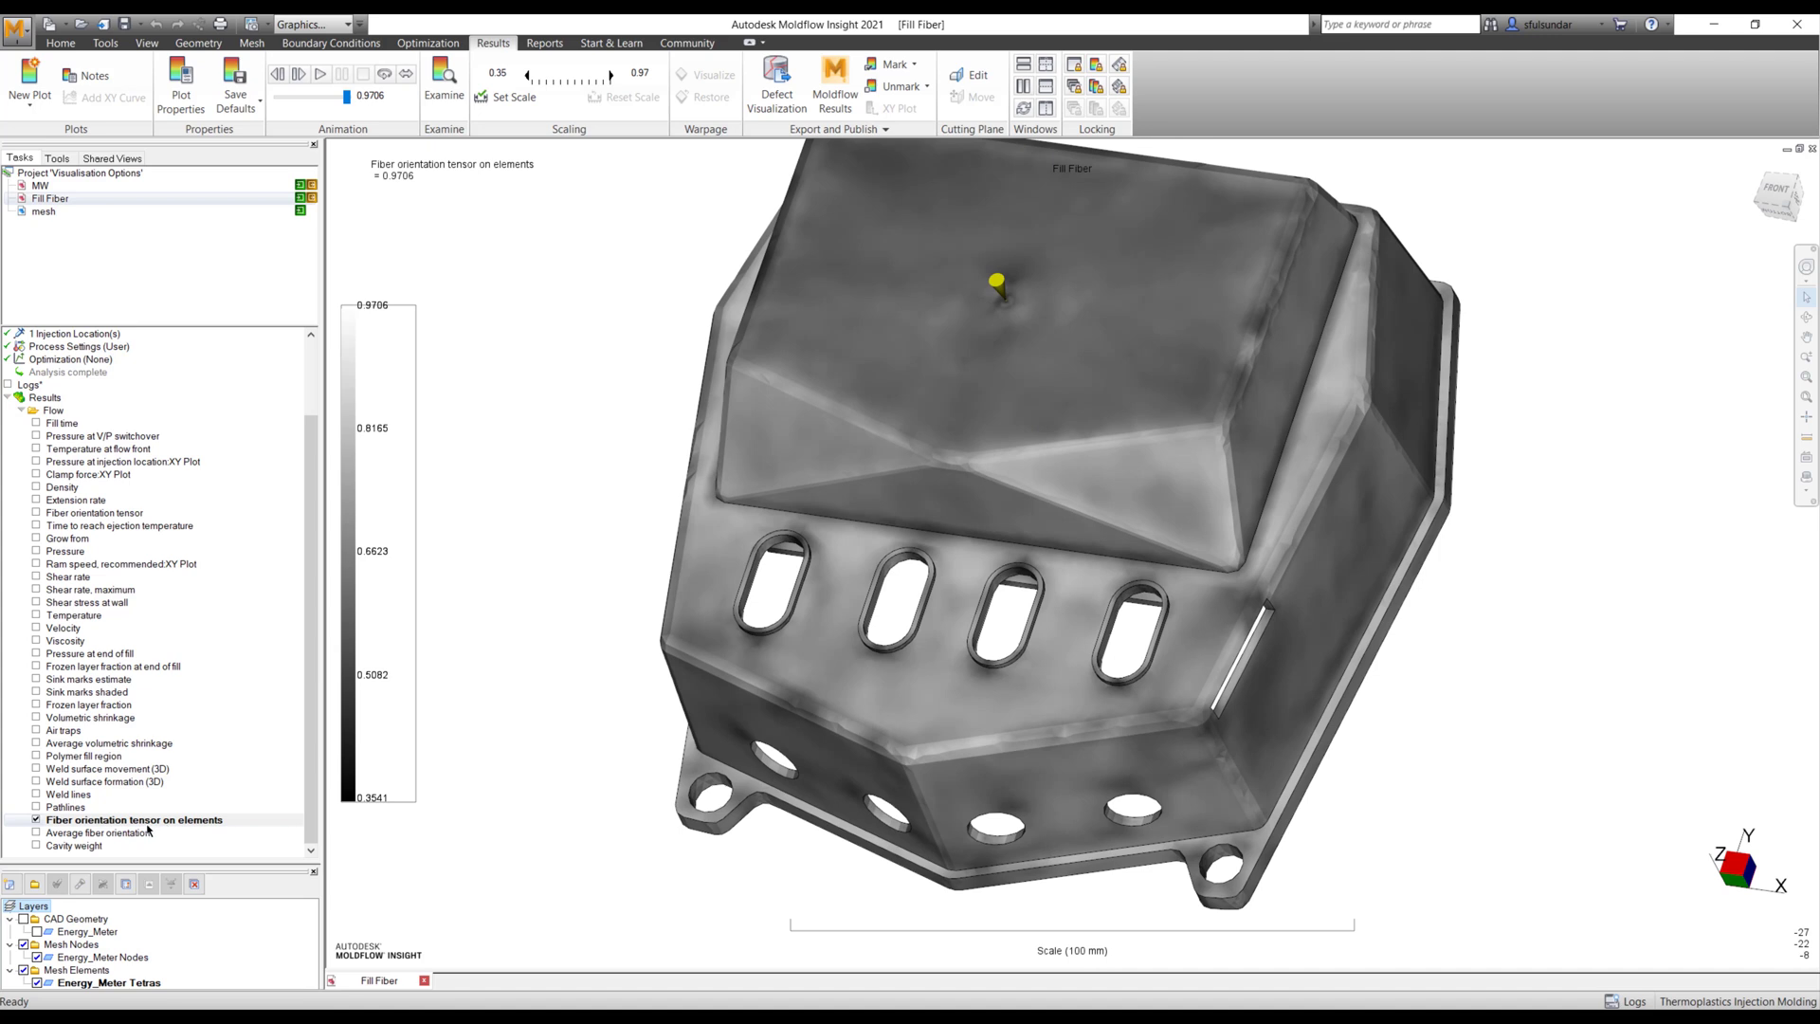
- Turn off Nodal averaged for the Fiber orientation tensor on elements plot
right_click(134, 819)
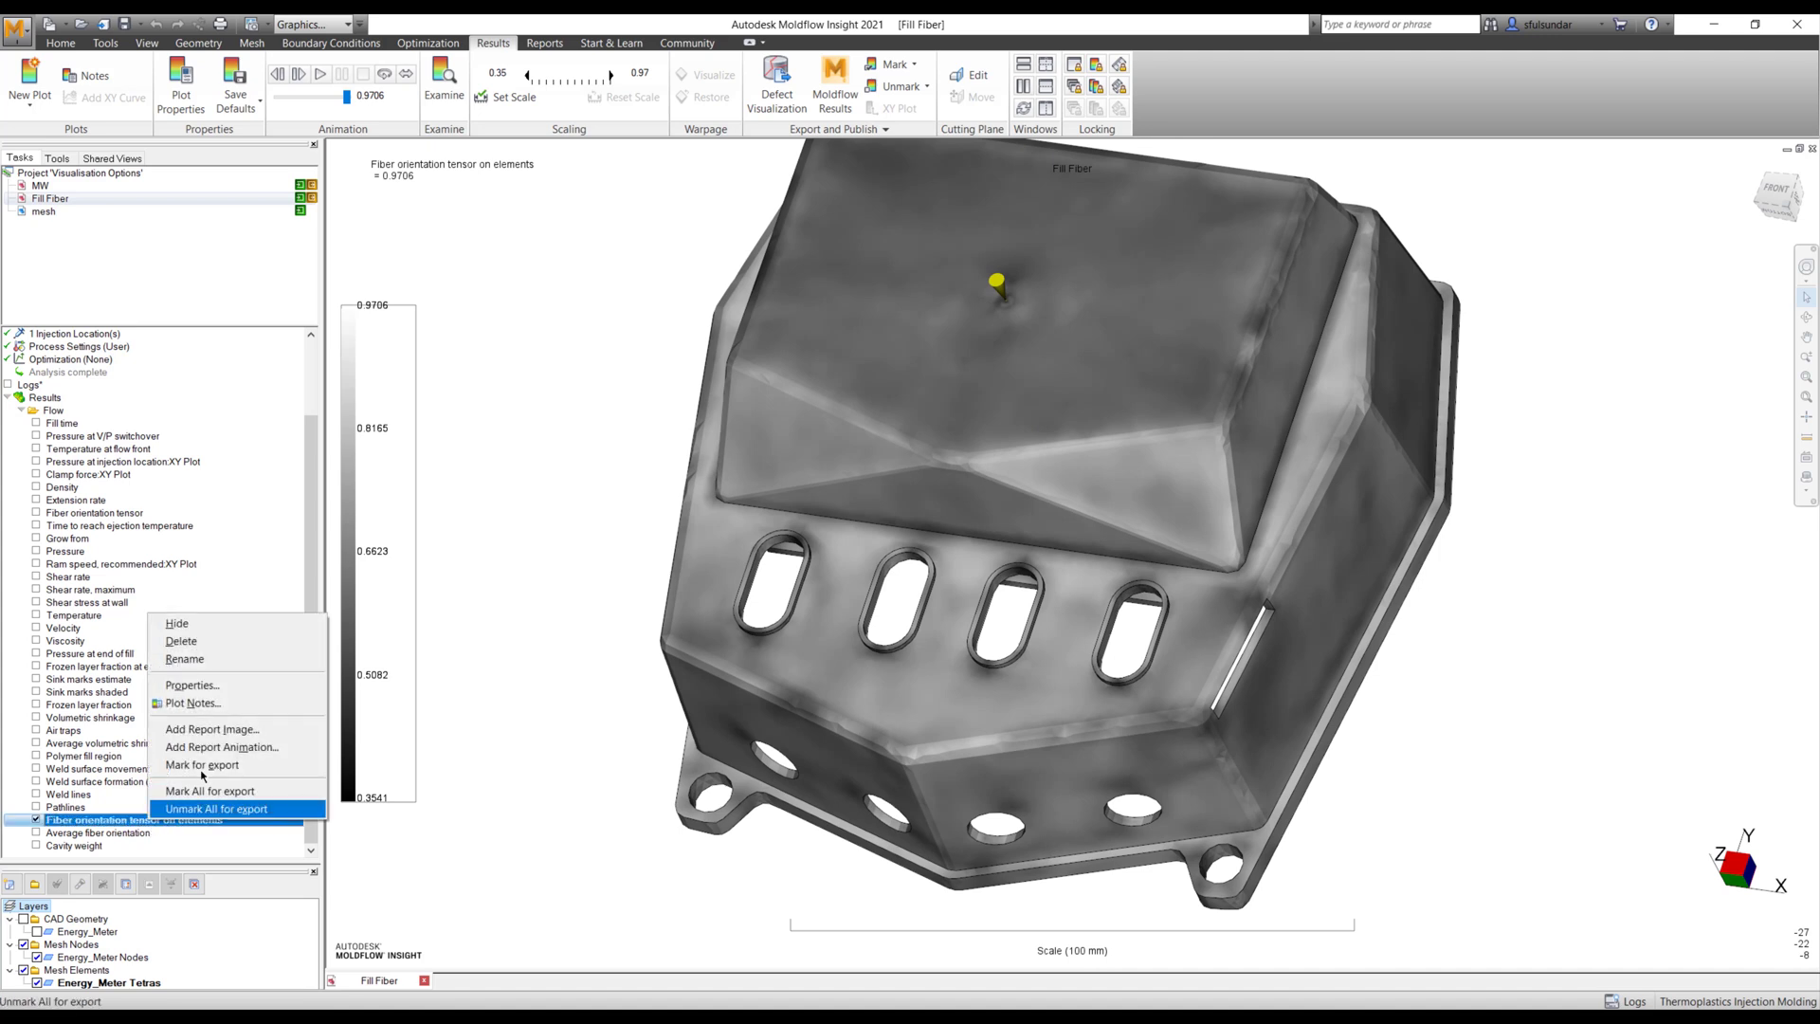
mouse_move(191, 684)
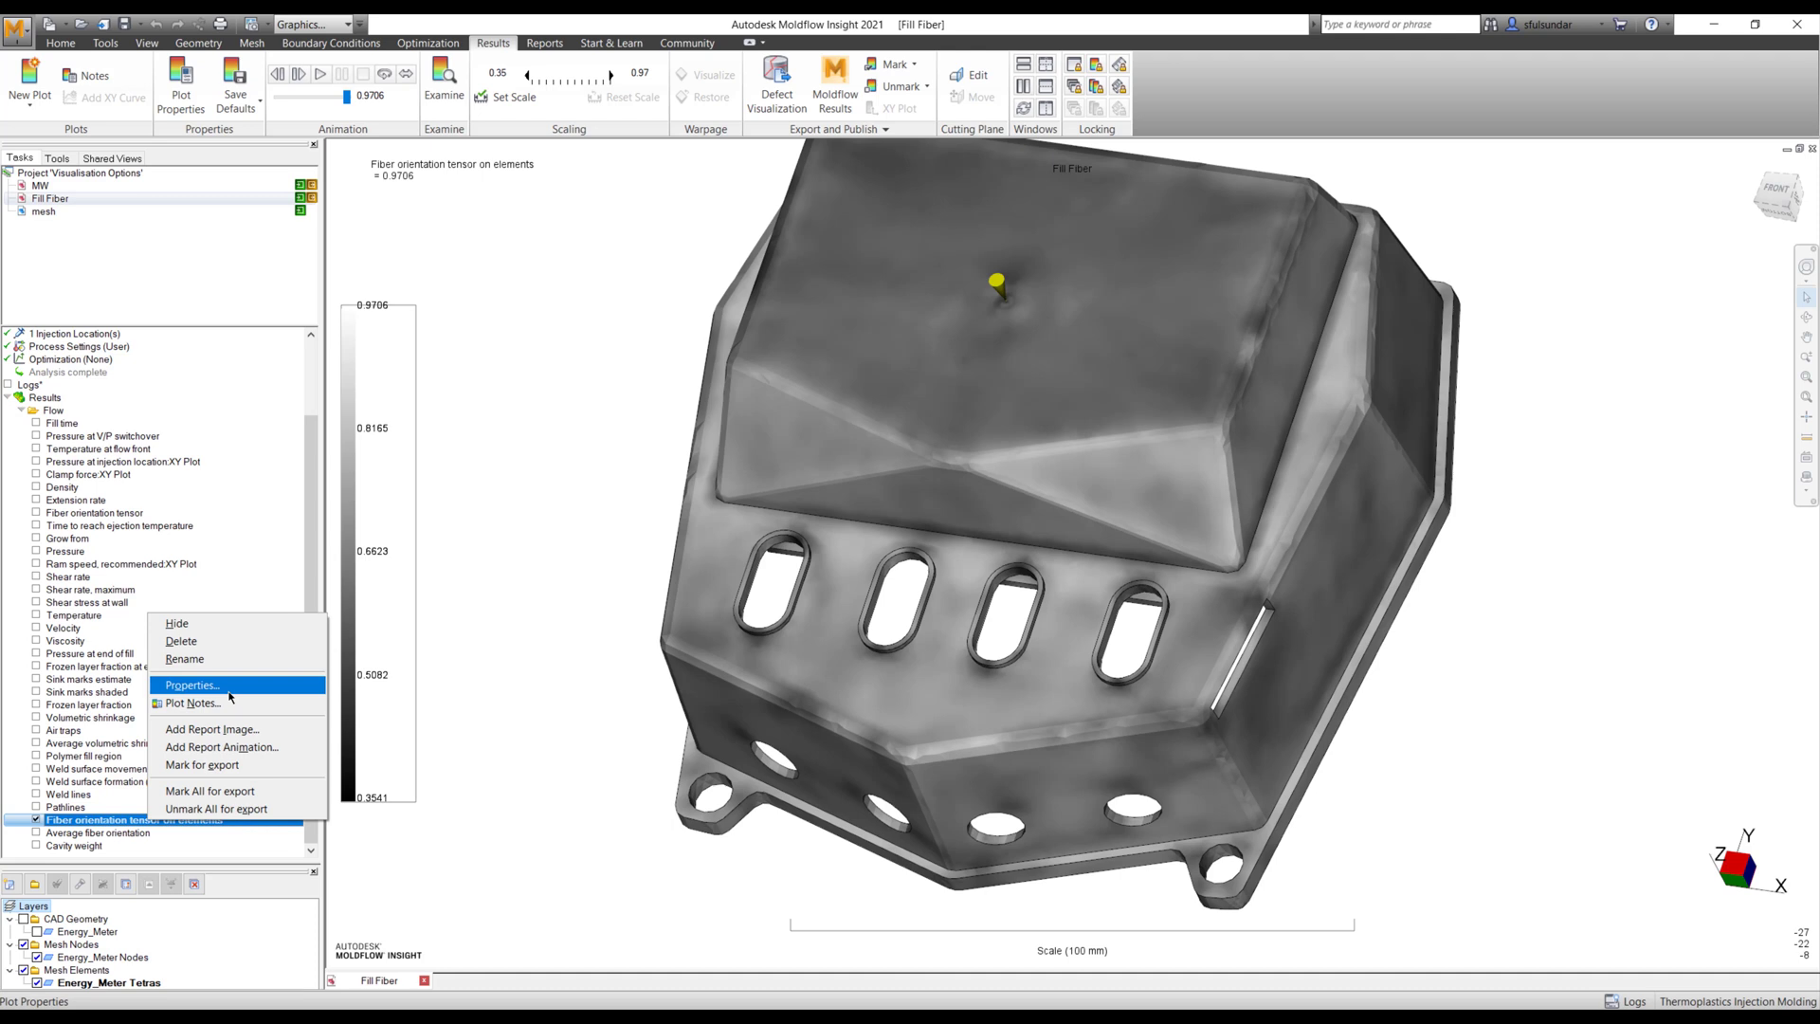
click(190, 684)
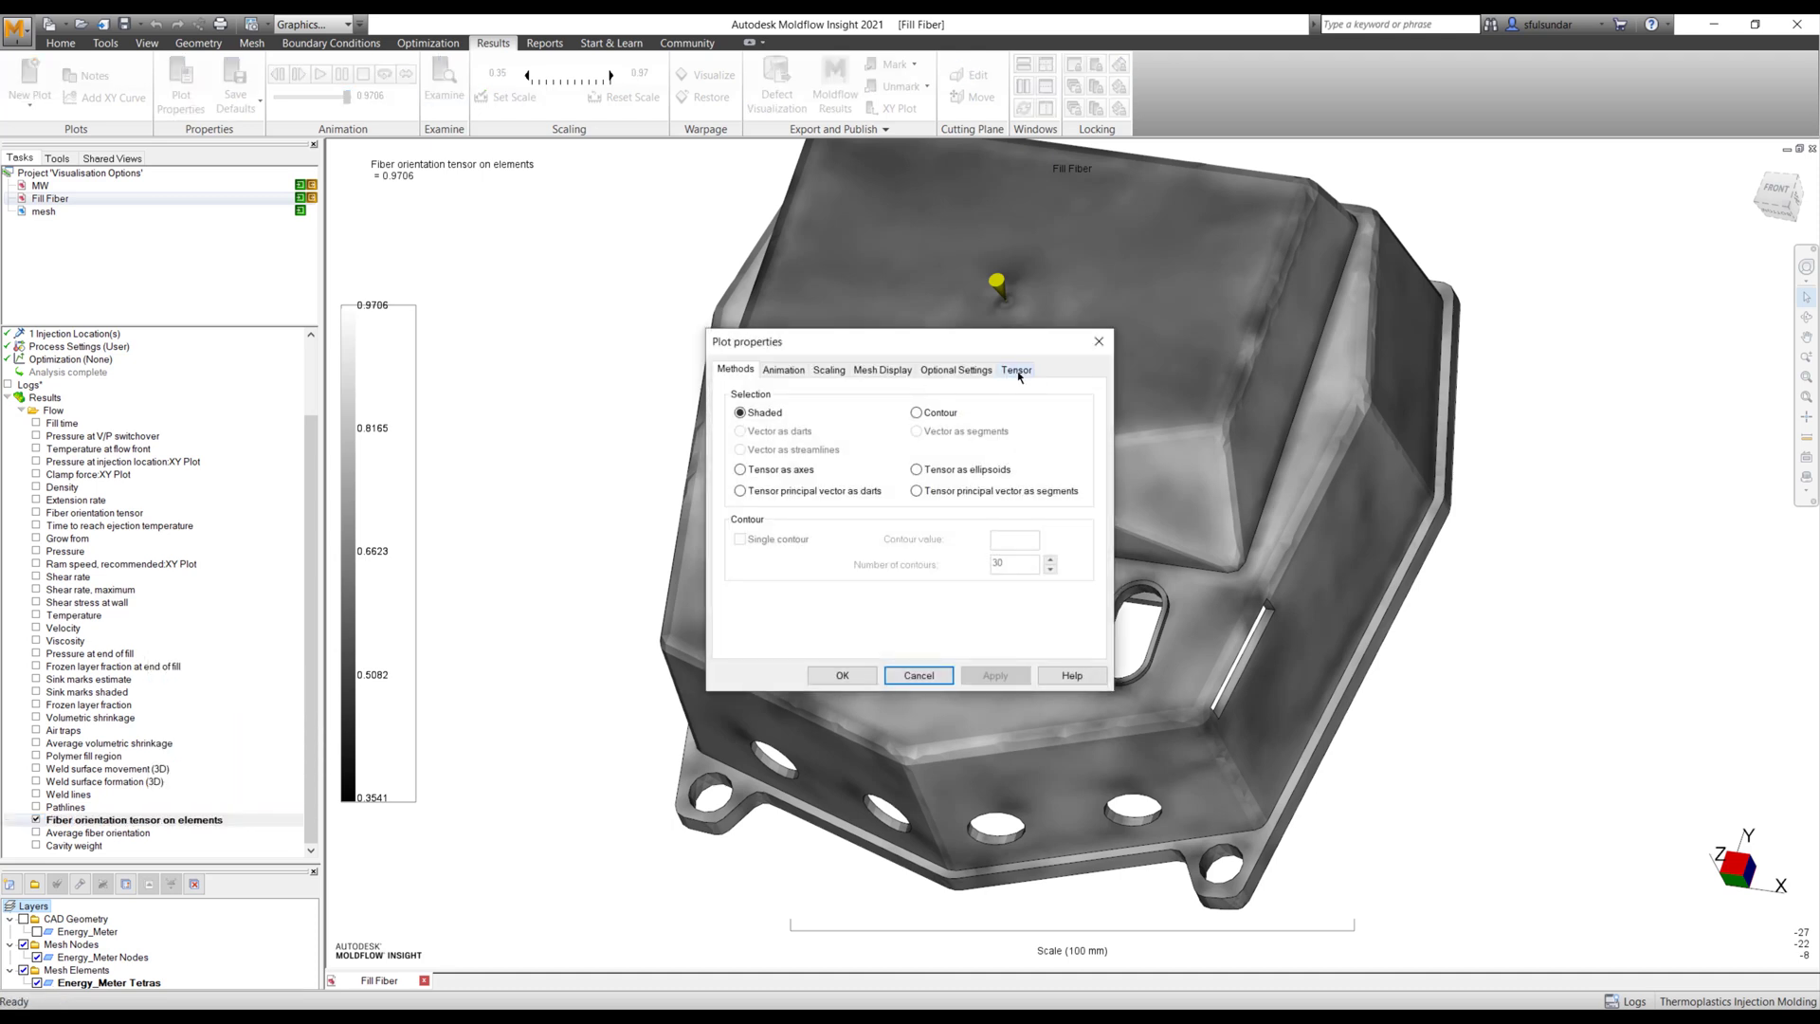
click(955, 369)
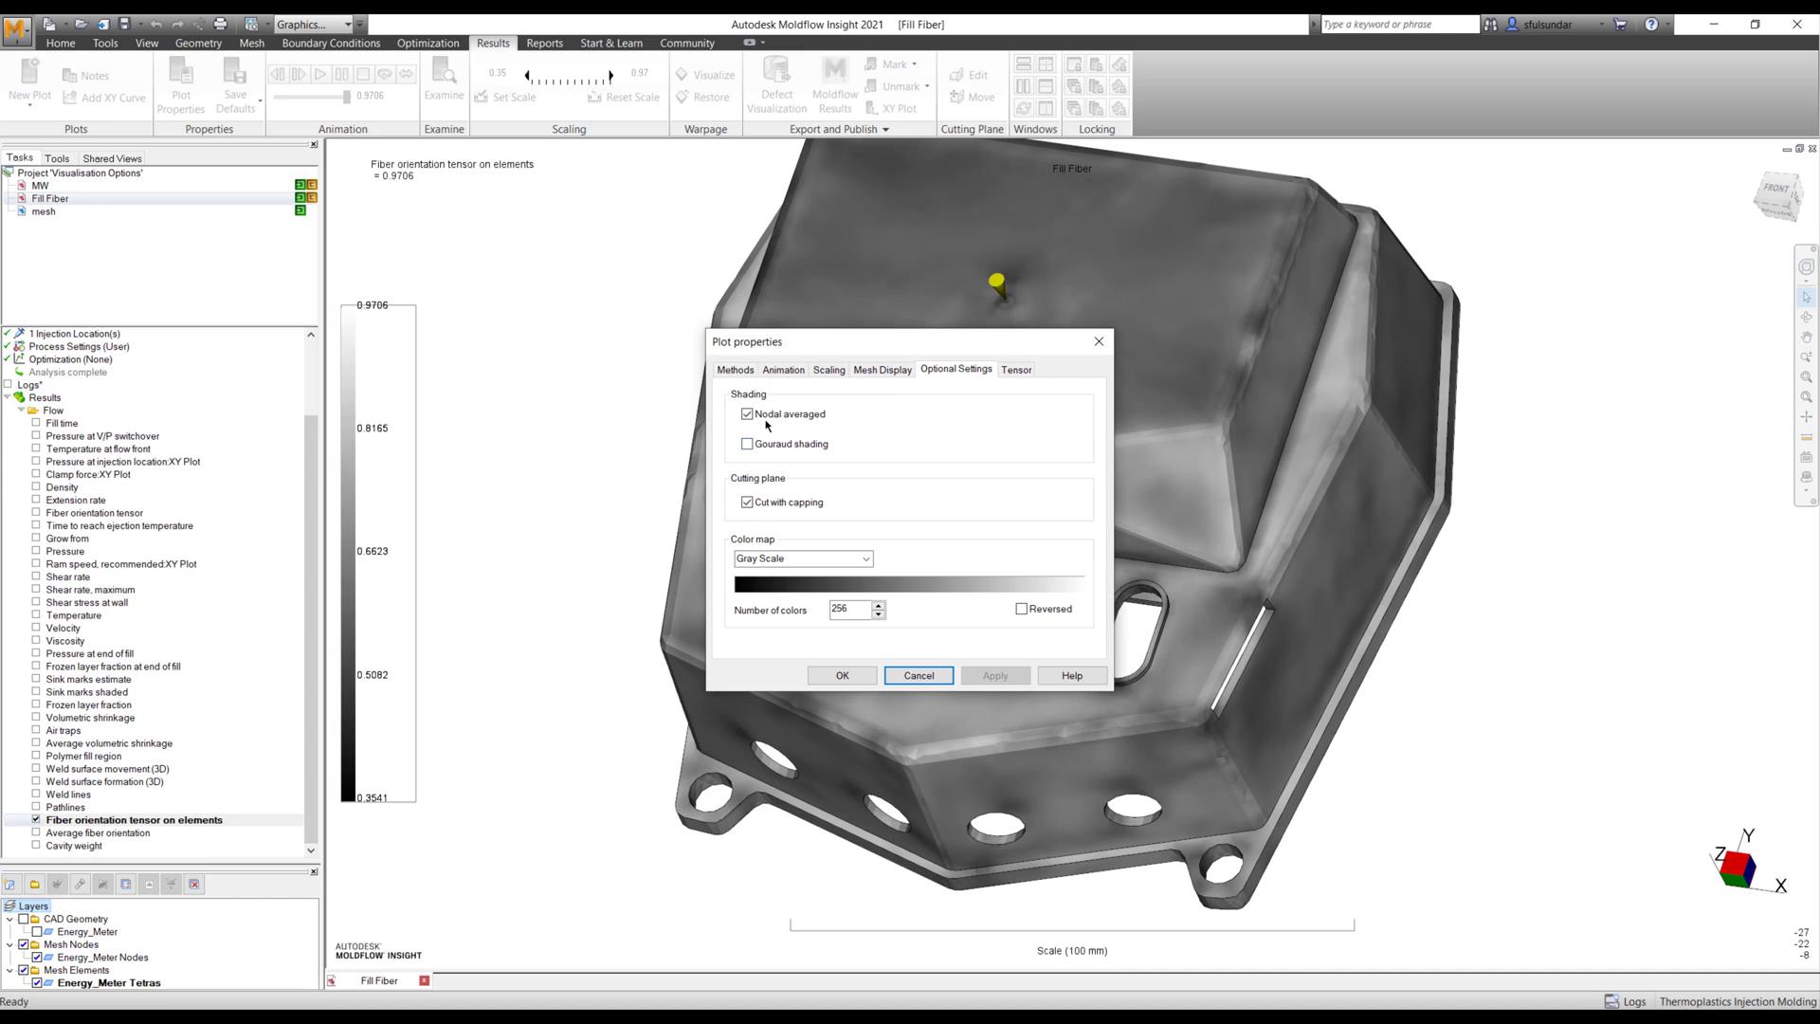
click(748, 413)
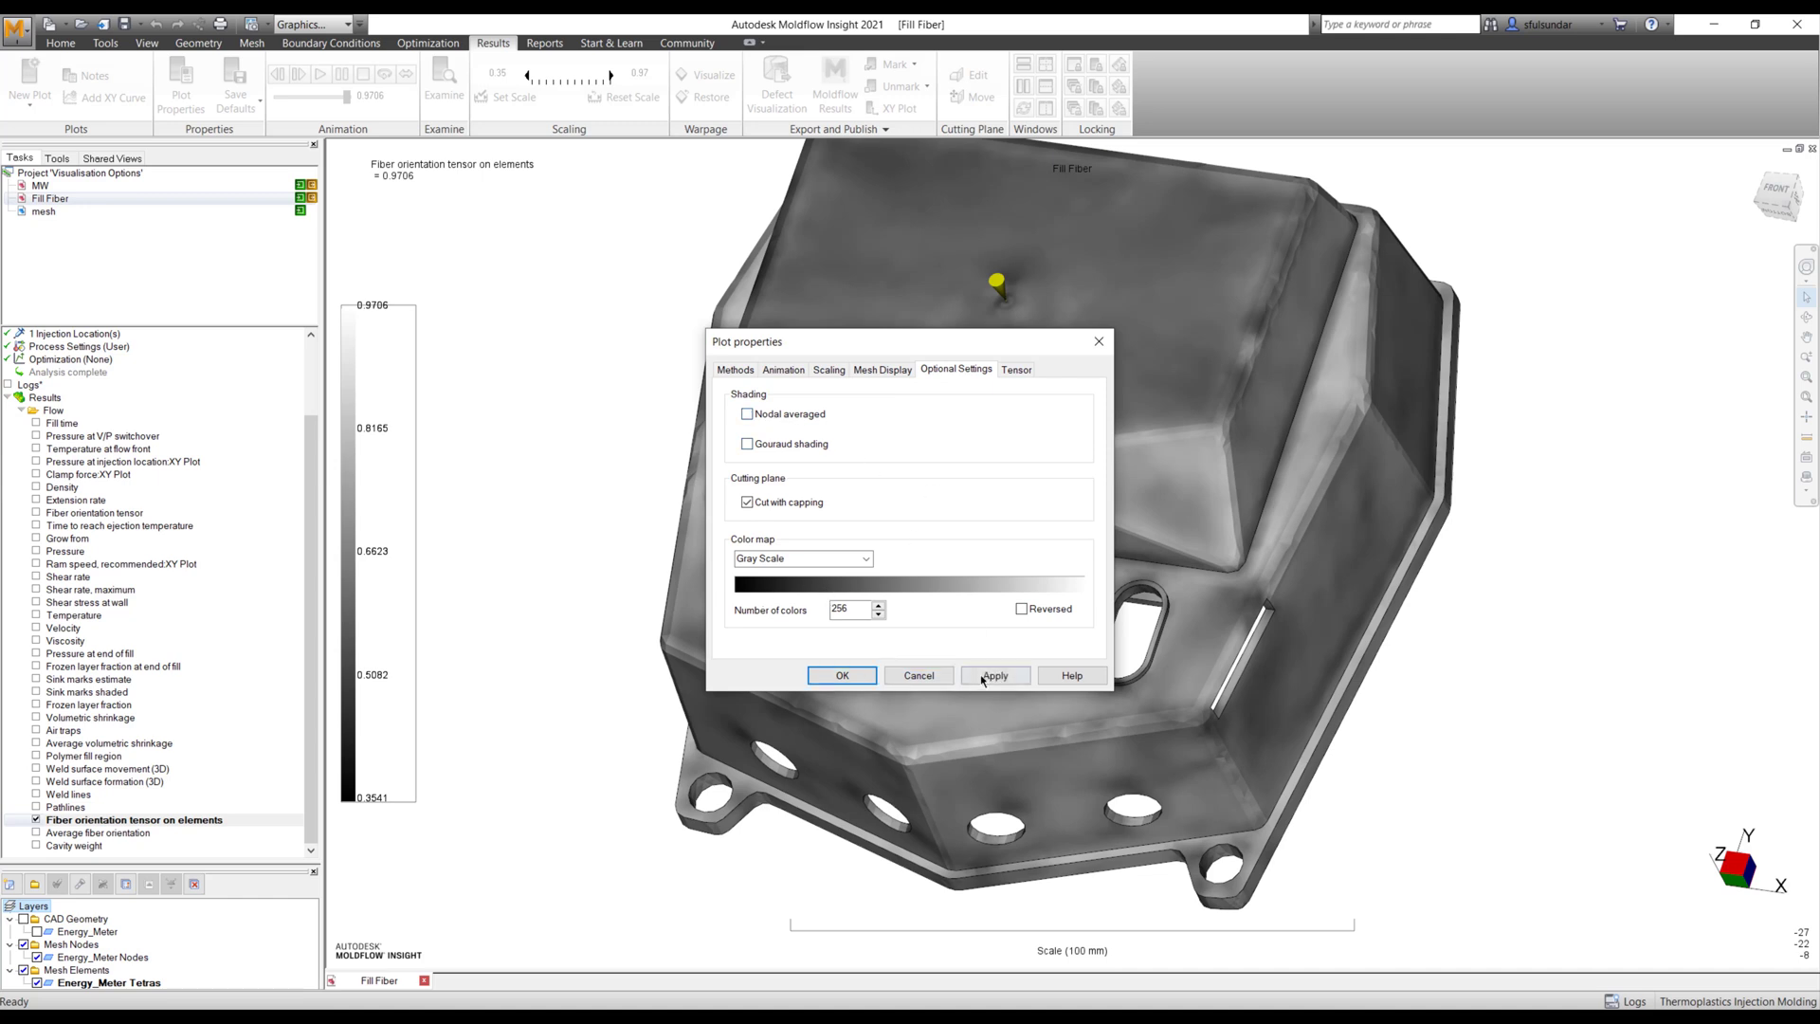
click(994, 674)
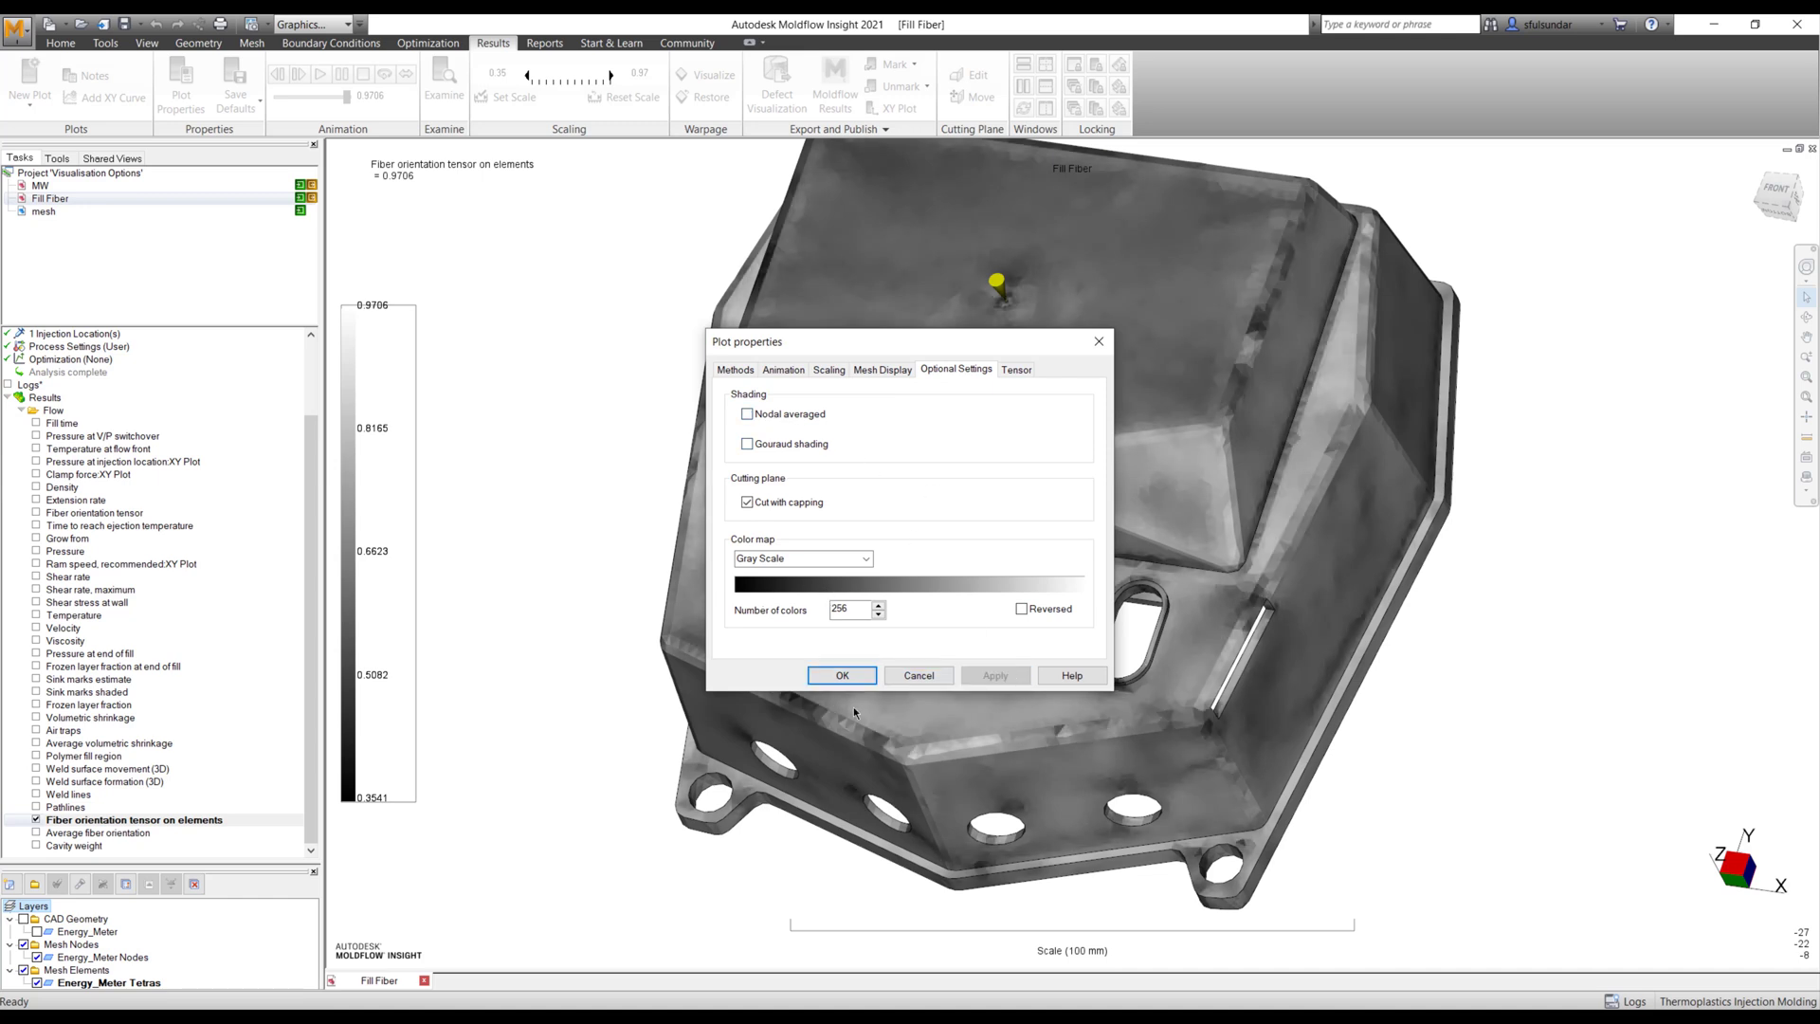
click(842, 674)
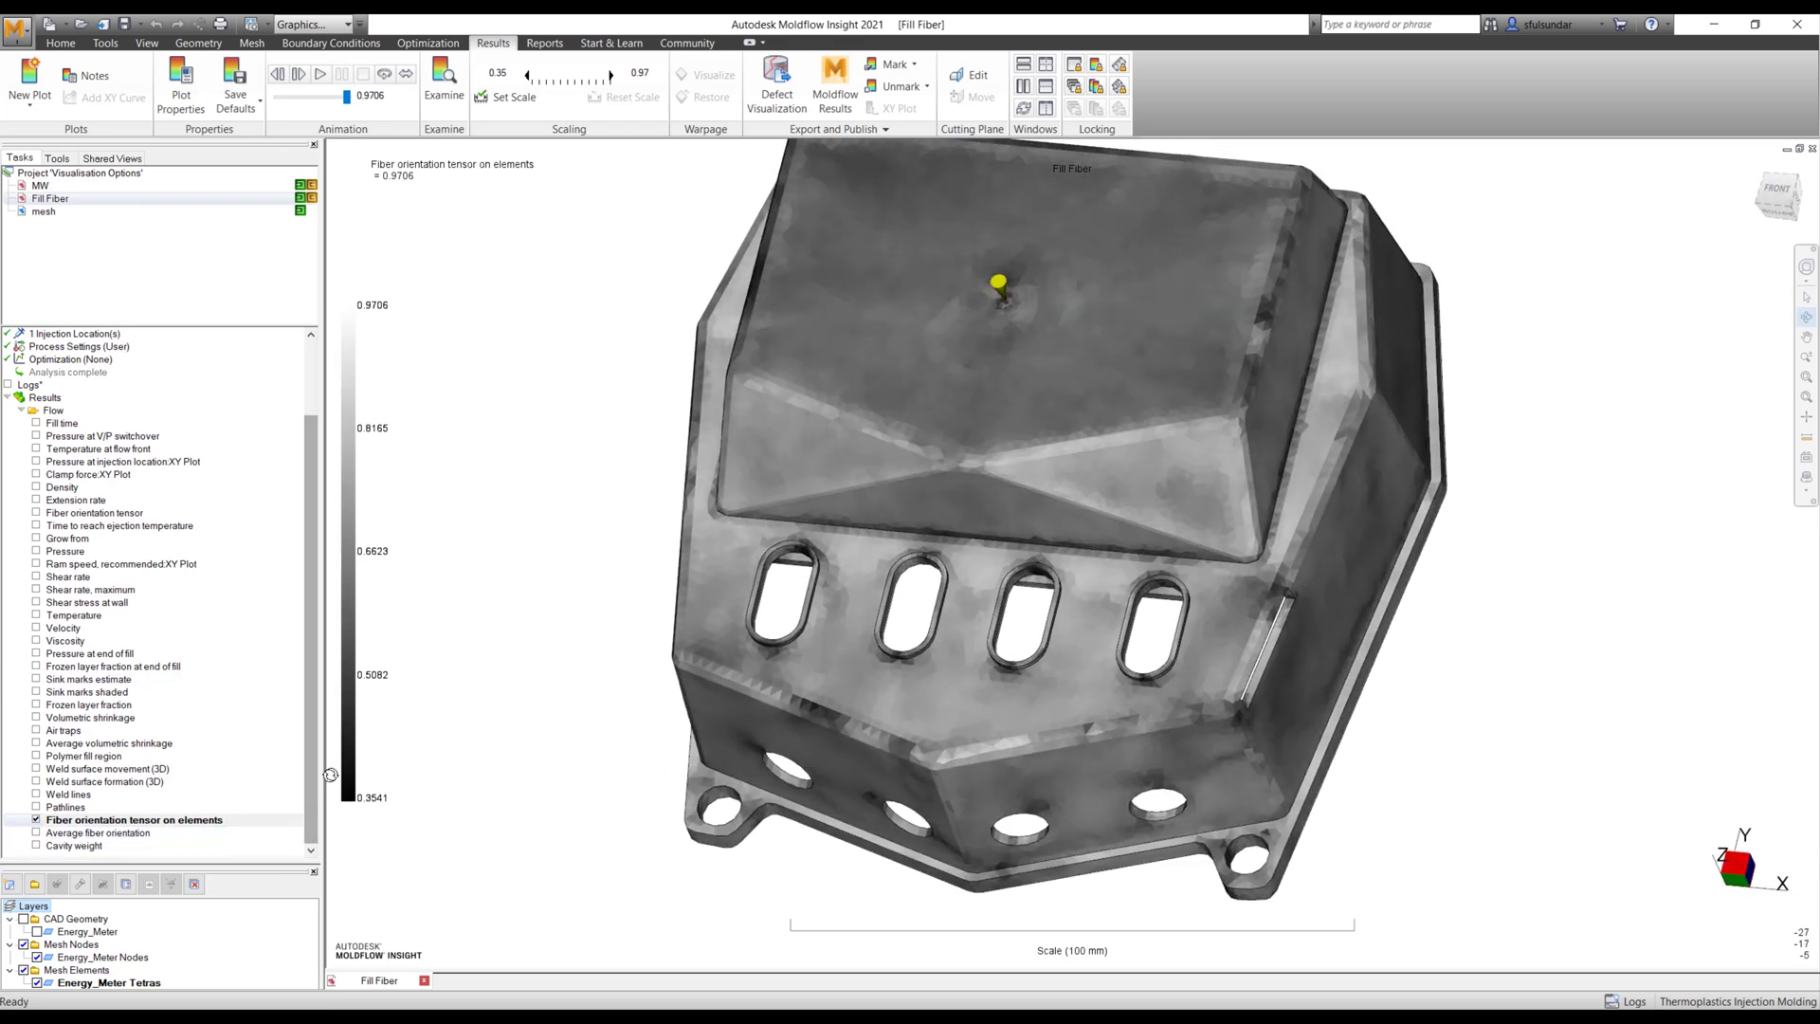
- Show Average fiber orientation and stage Gray Scale colours with Gouraud shading off
click(104, 832)
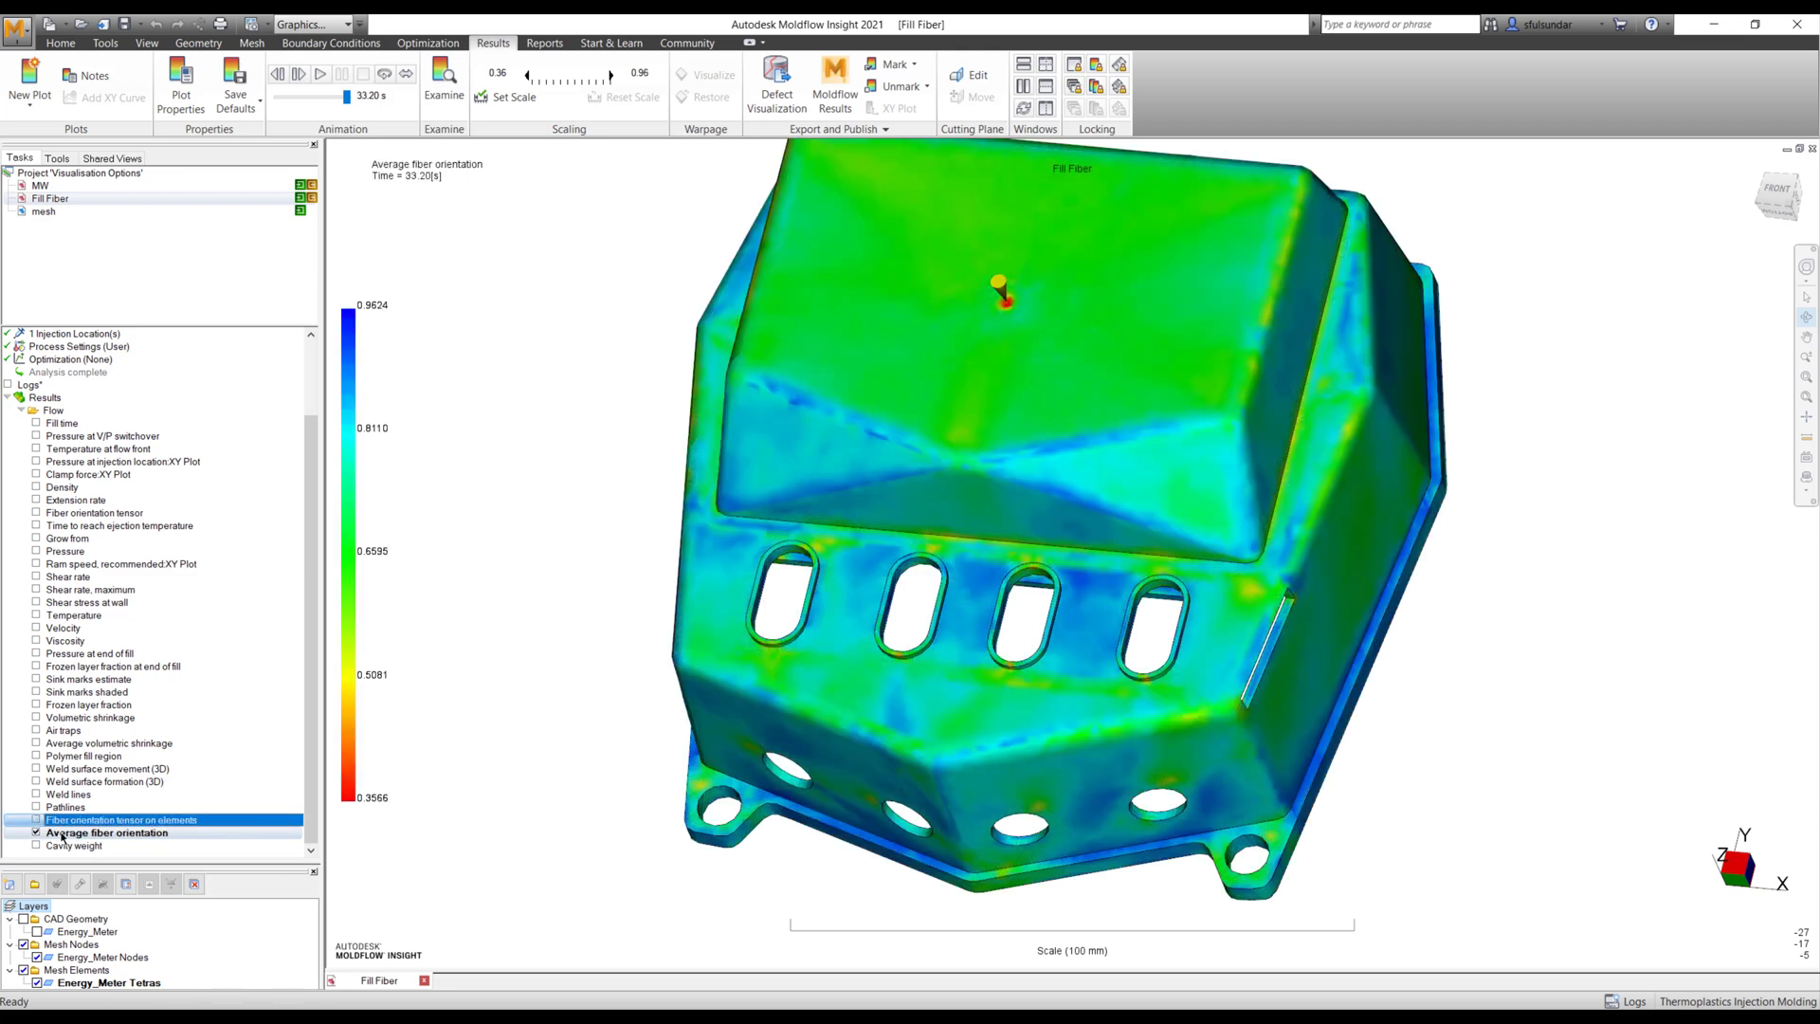
click(180, 83)
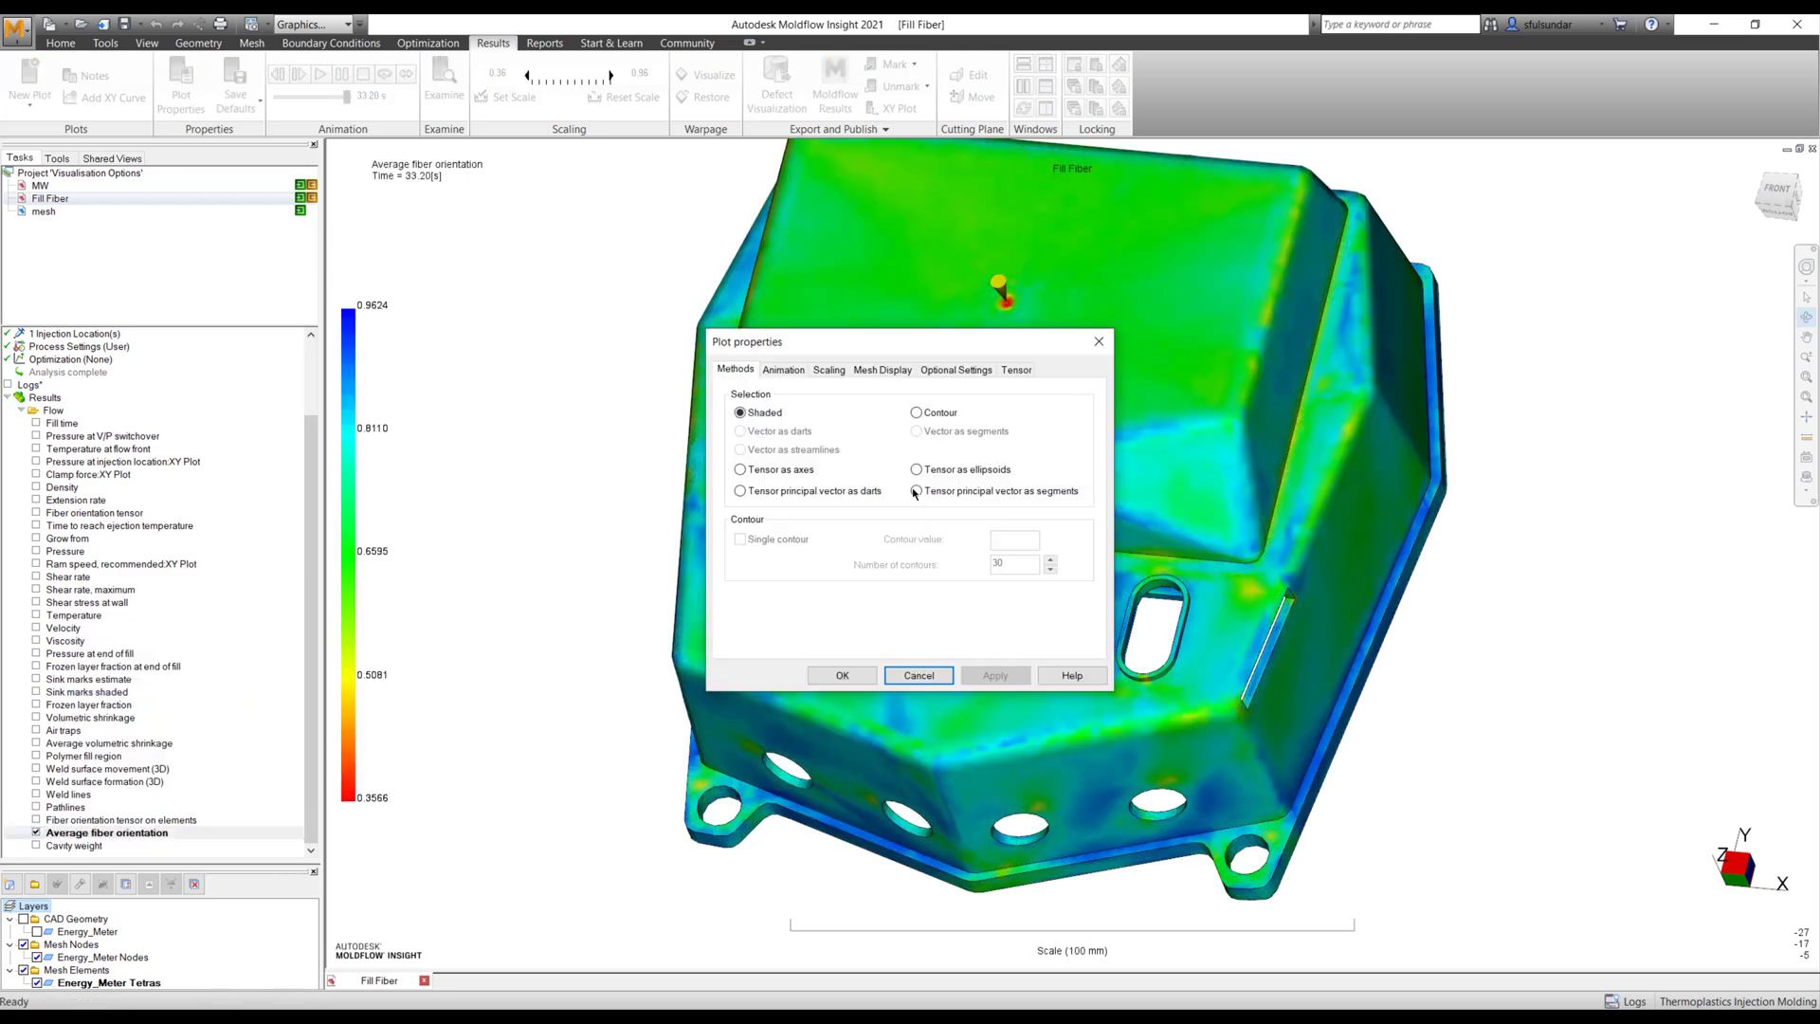
click(956, 368)
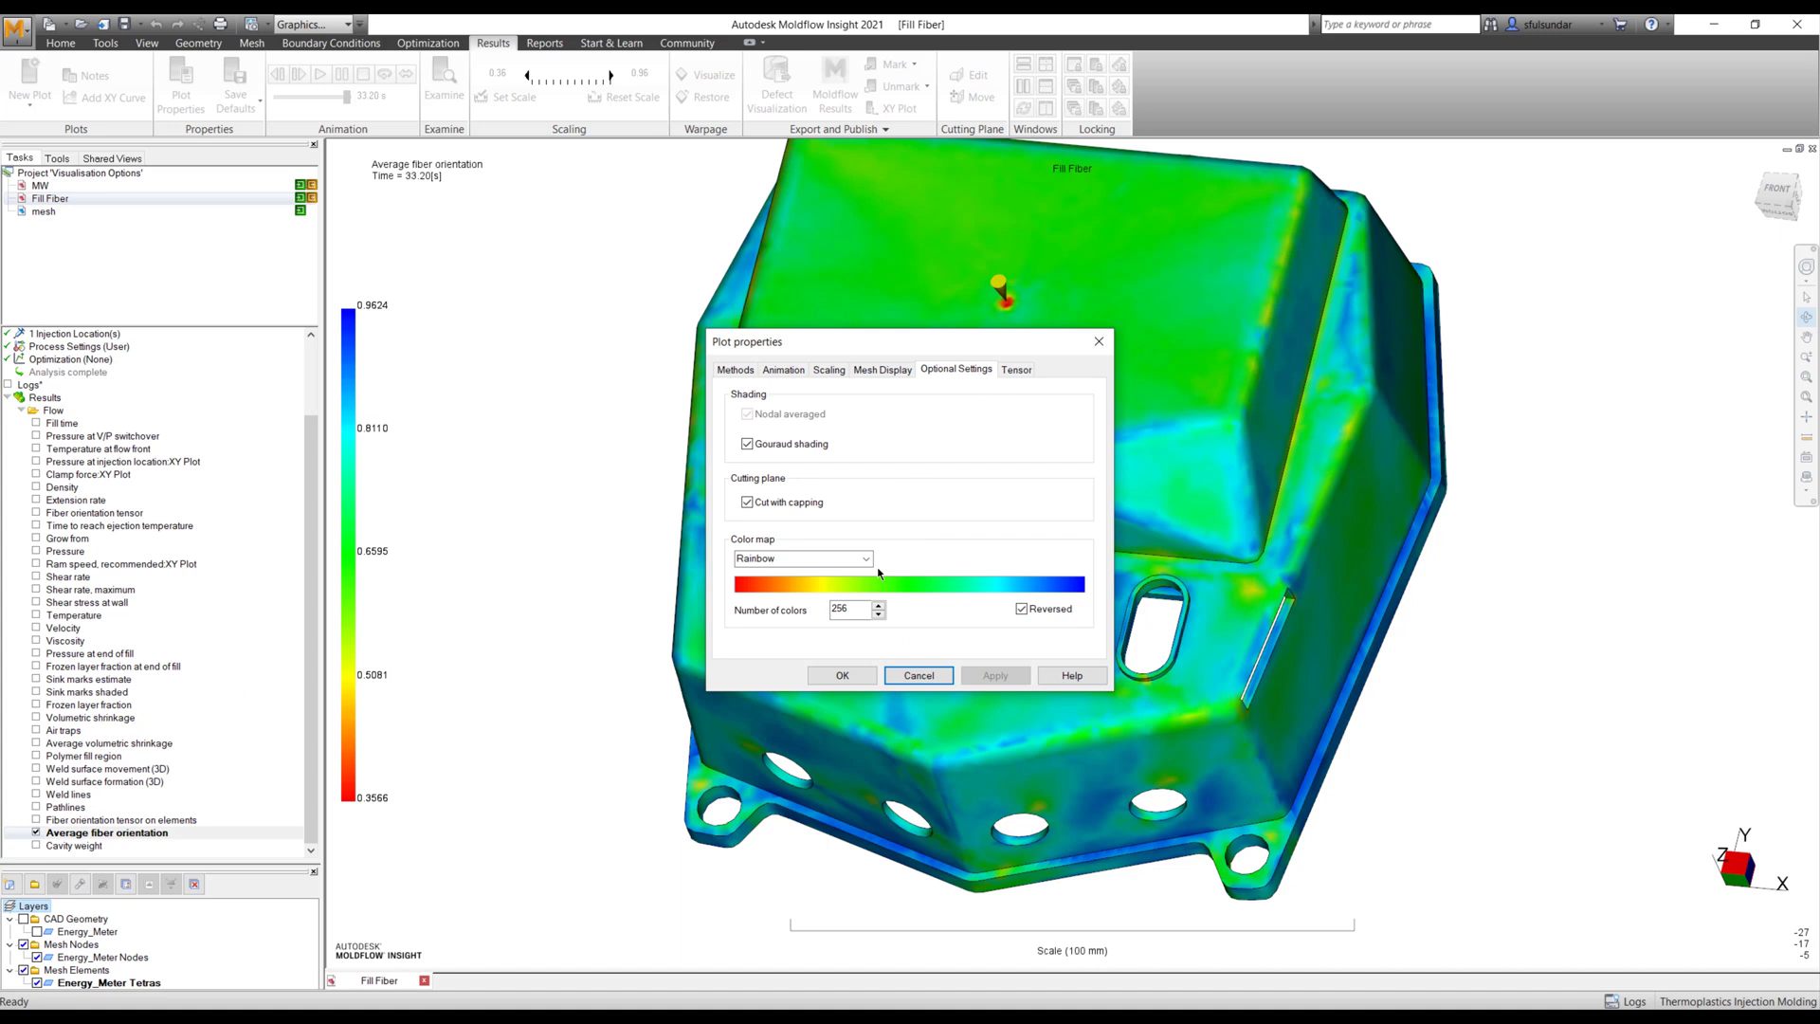
click(864, 558)
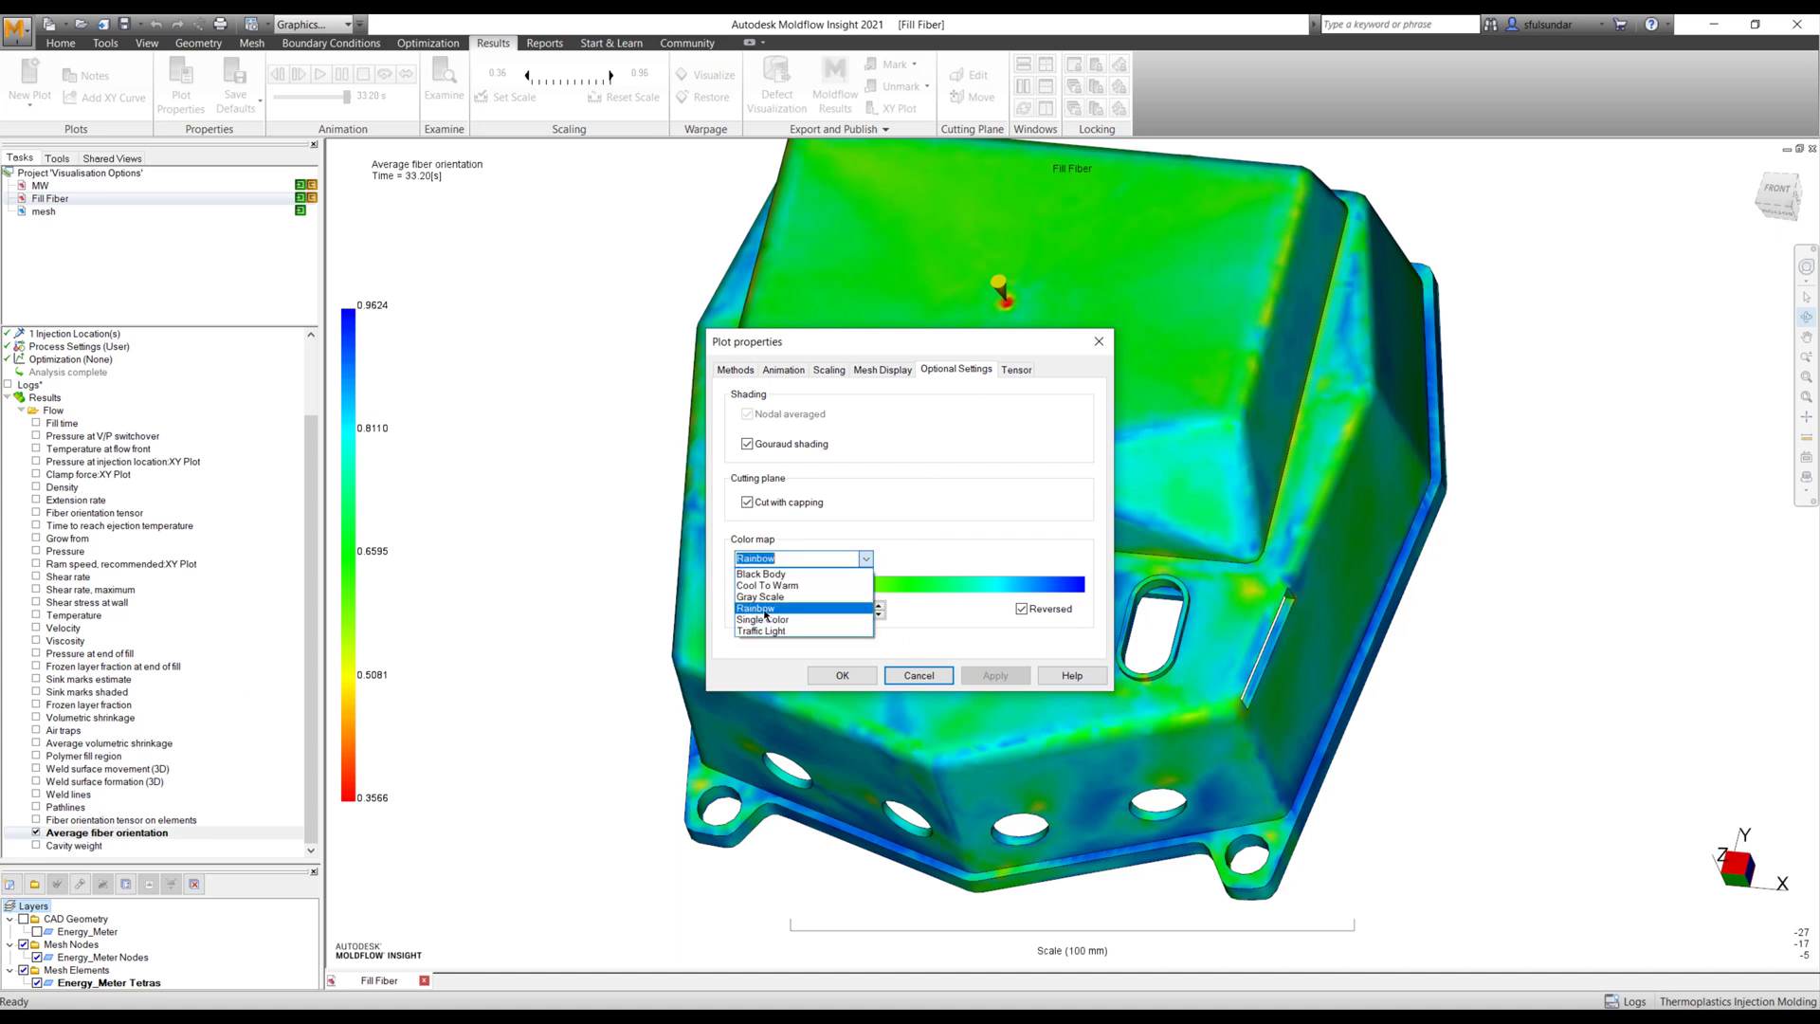
click(760, 596)
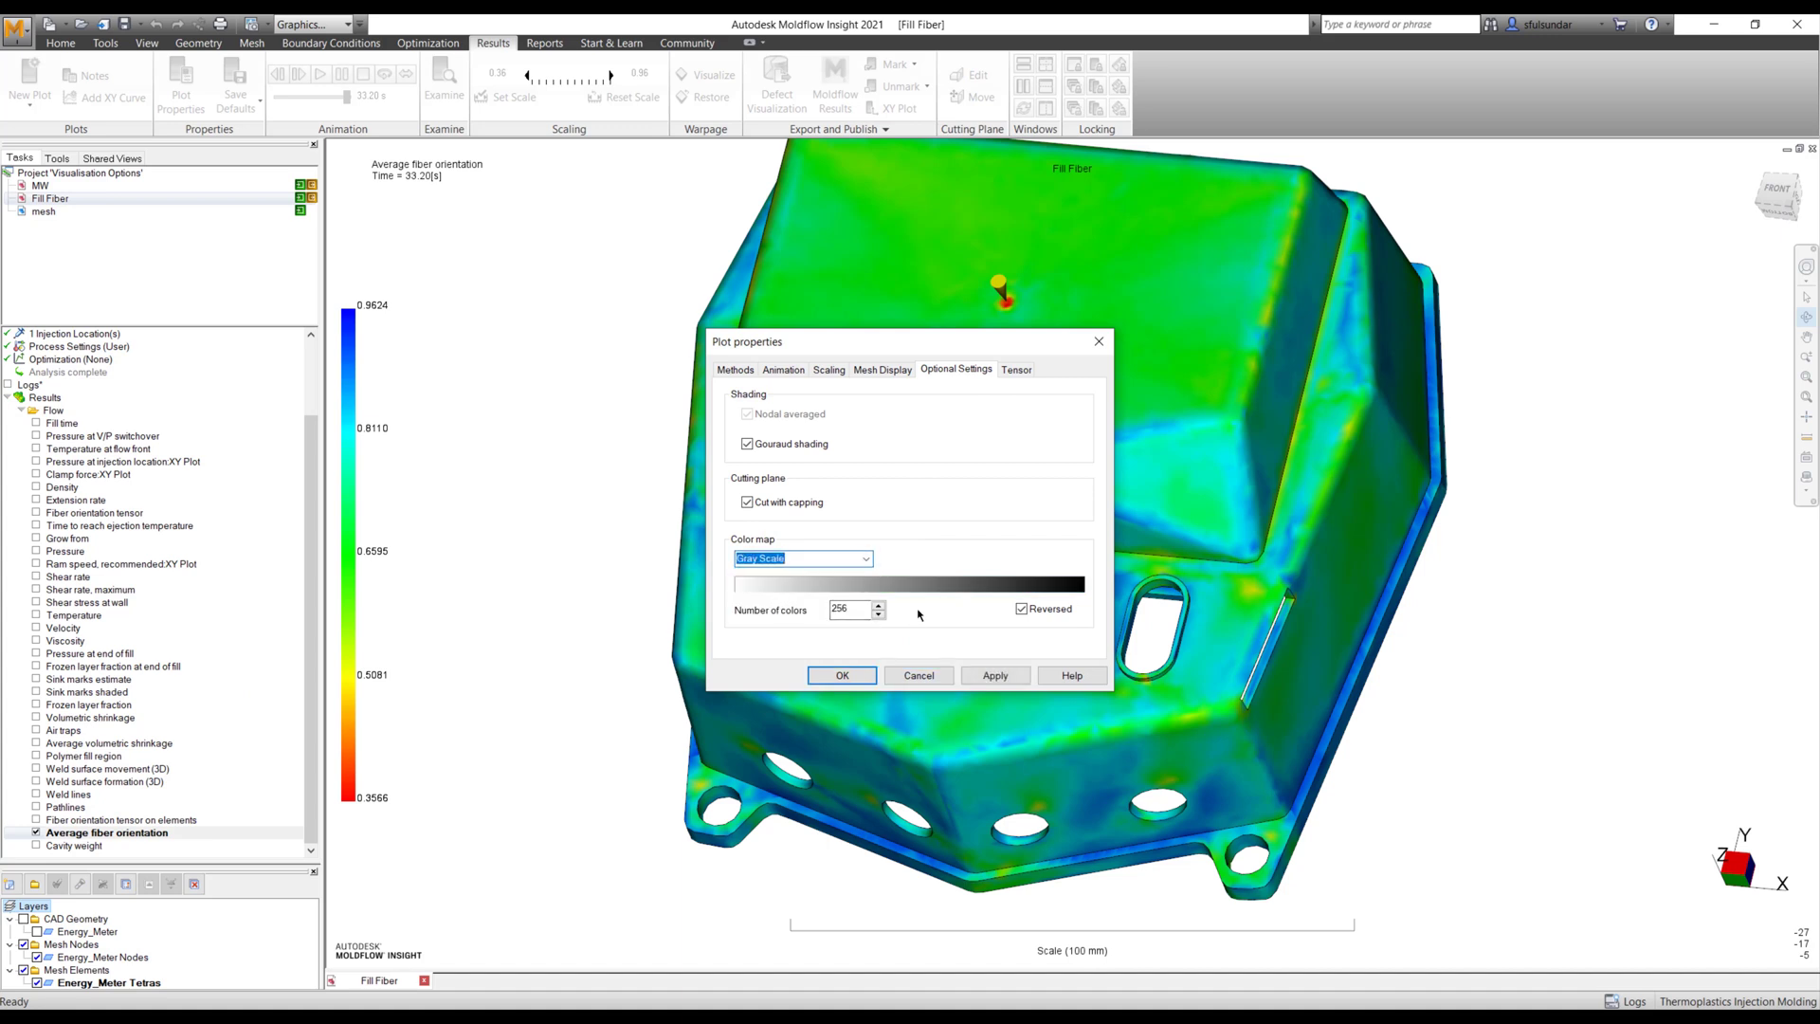
click(994, 674)
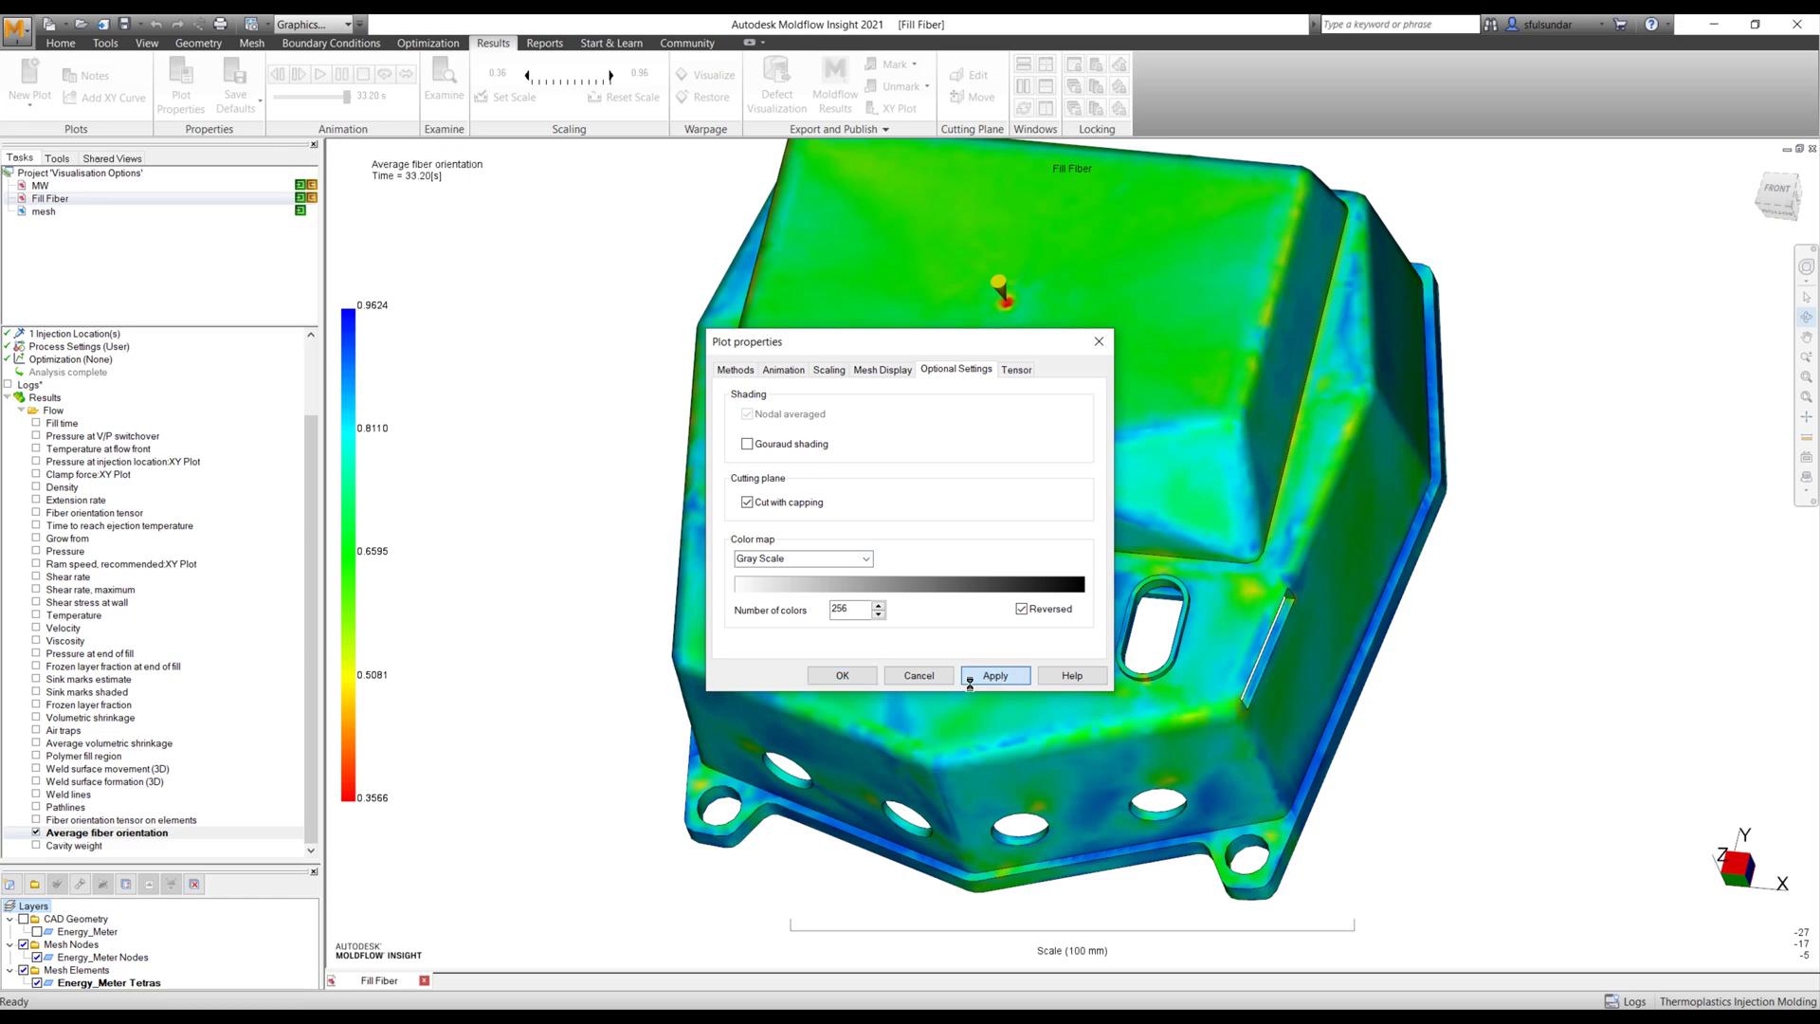